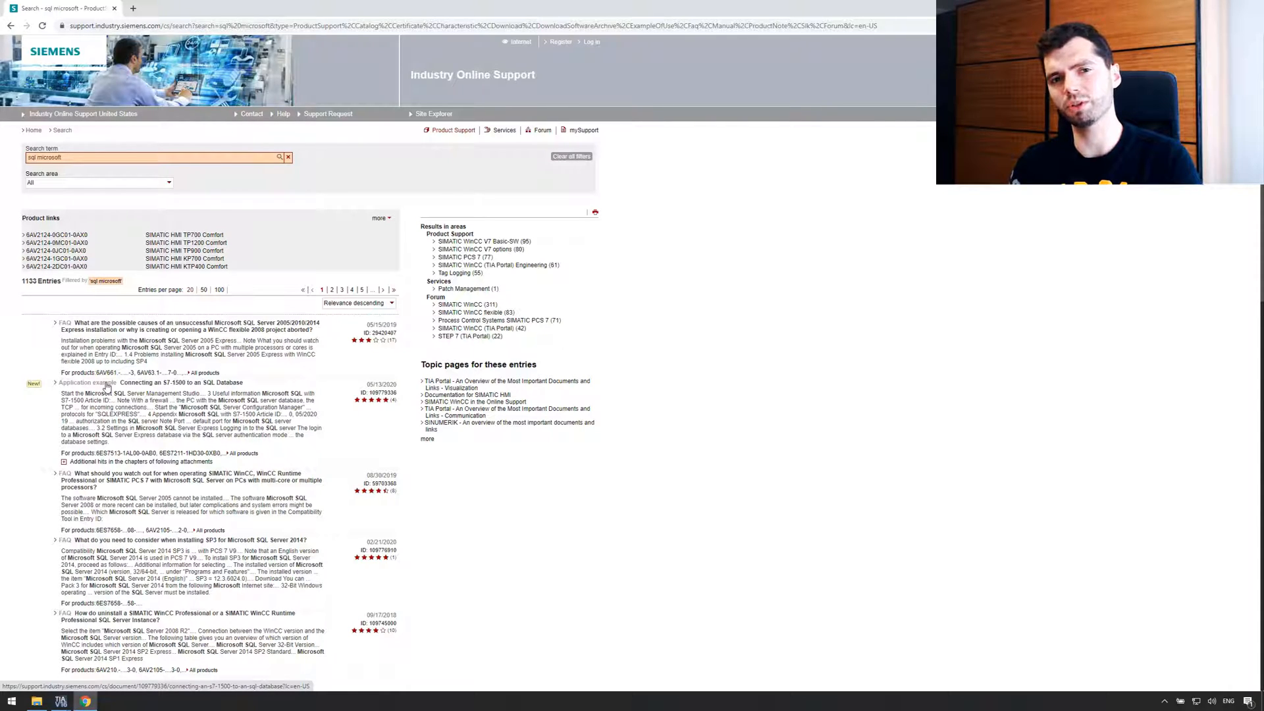
Step: Open the S7-1500 SQL Database example, log in, and download its TIA Portal V16 project zip
left_click(153, 382)
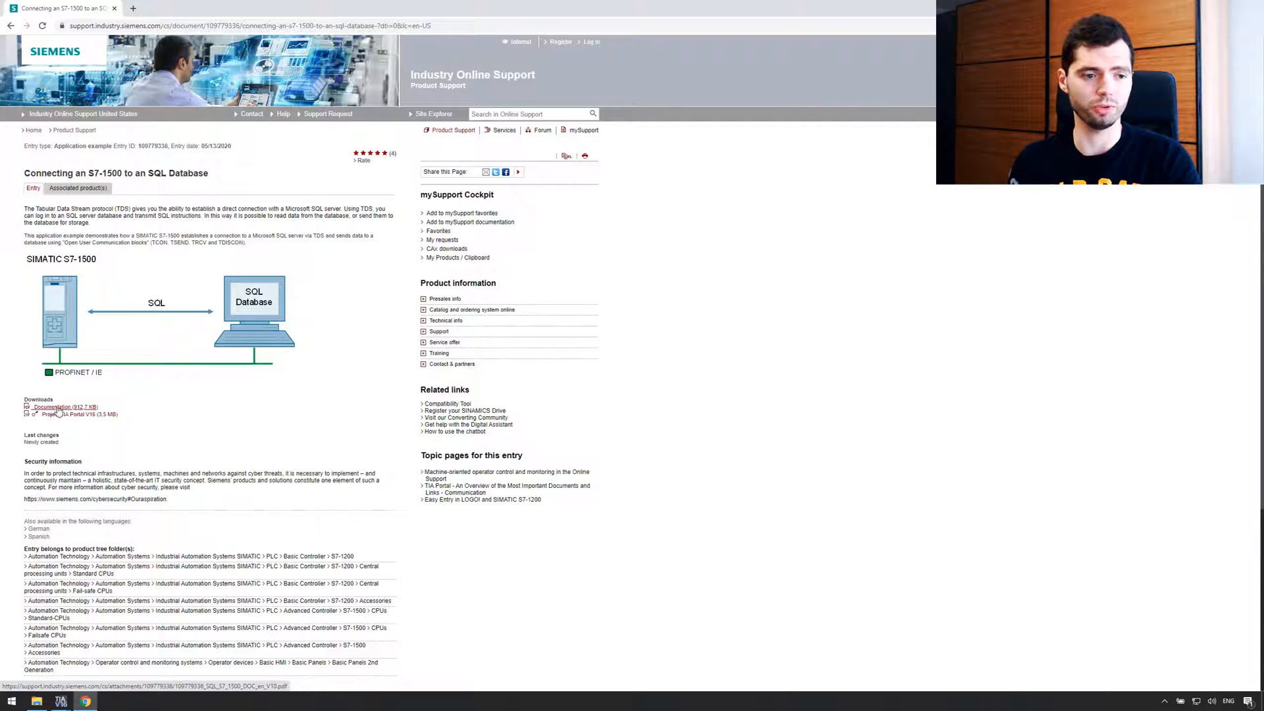
left_click(64, 414)
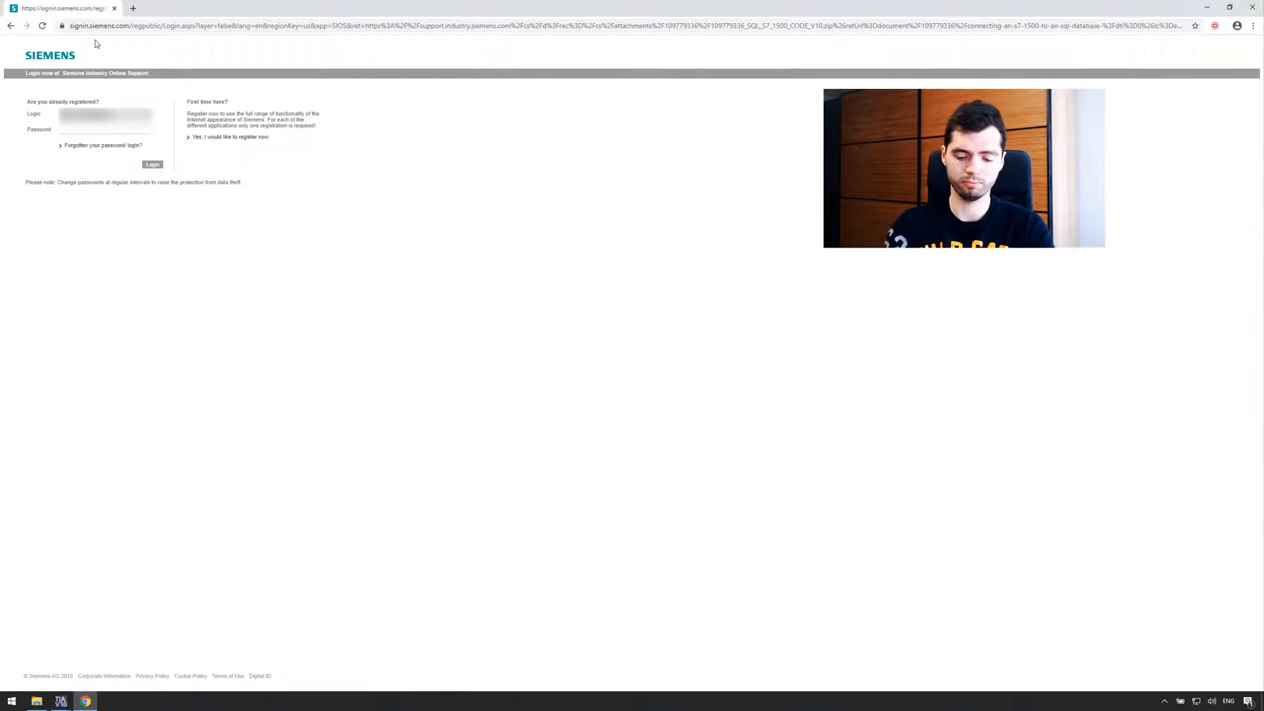
left_click(152, 165)
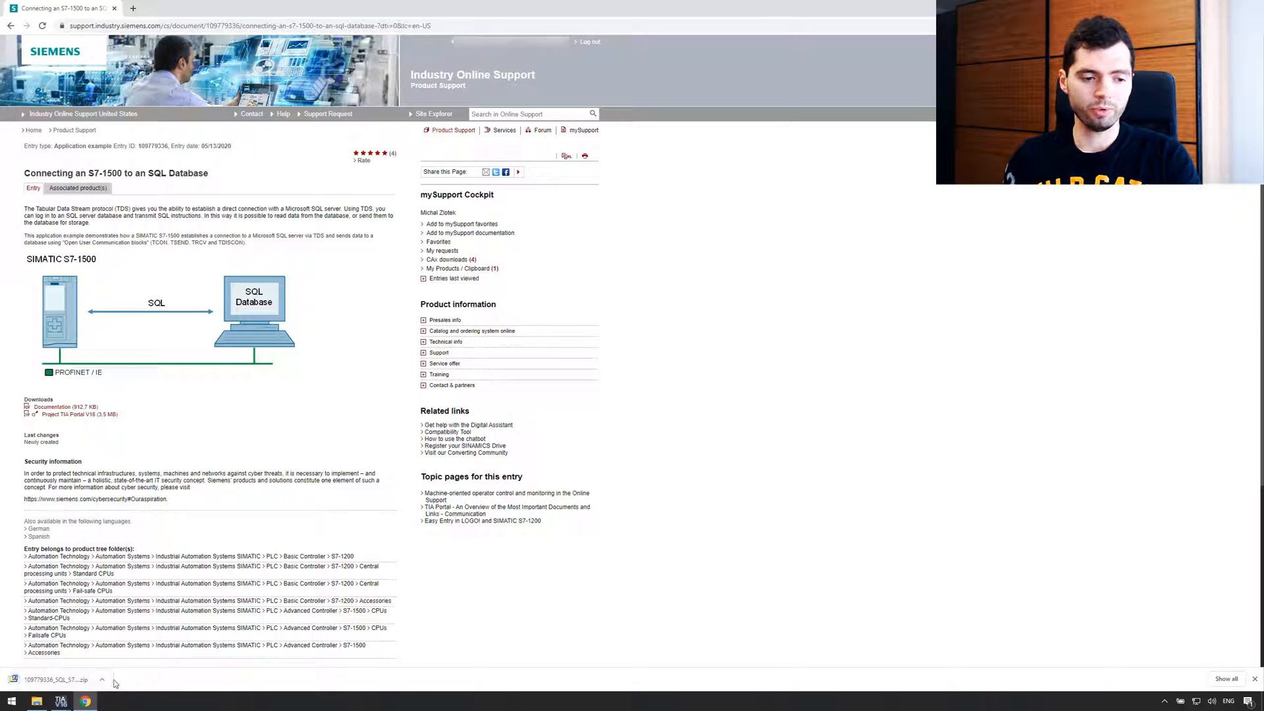
left_click(57, 679)
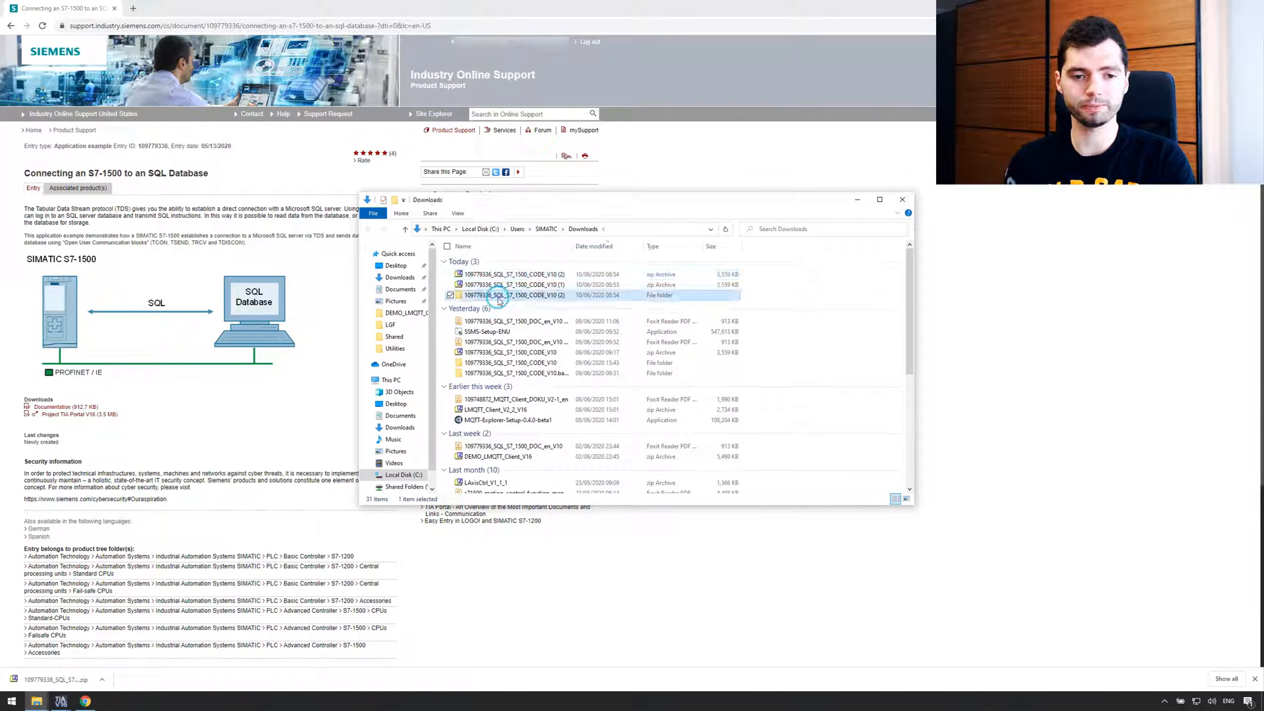
Step: Open the extracted CODE_V10 folder and launch the .ap16 project file
double_click(514, 295)
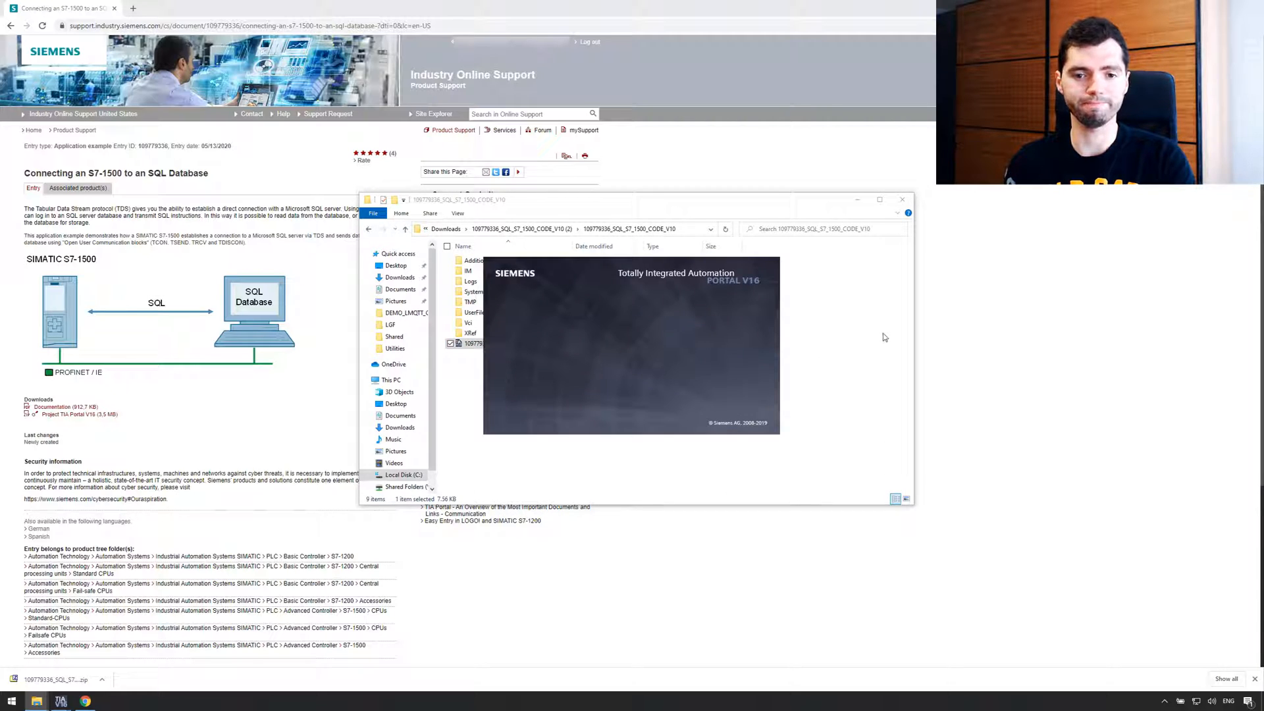
mouse_move(60, 701)
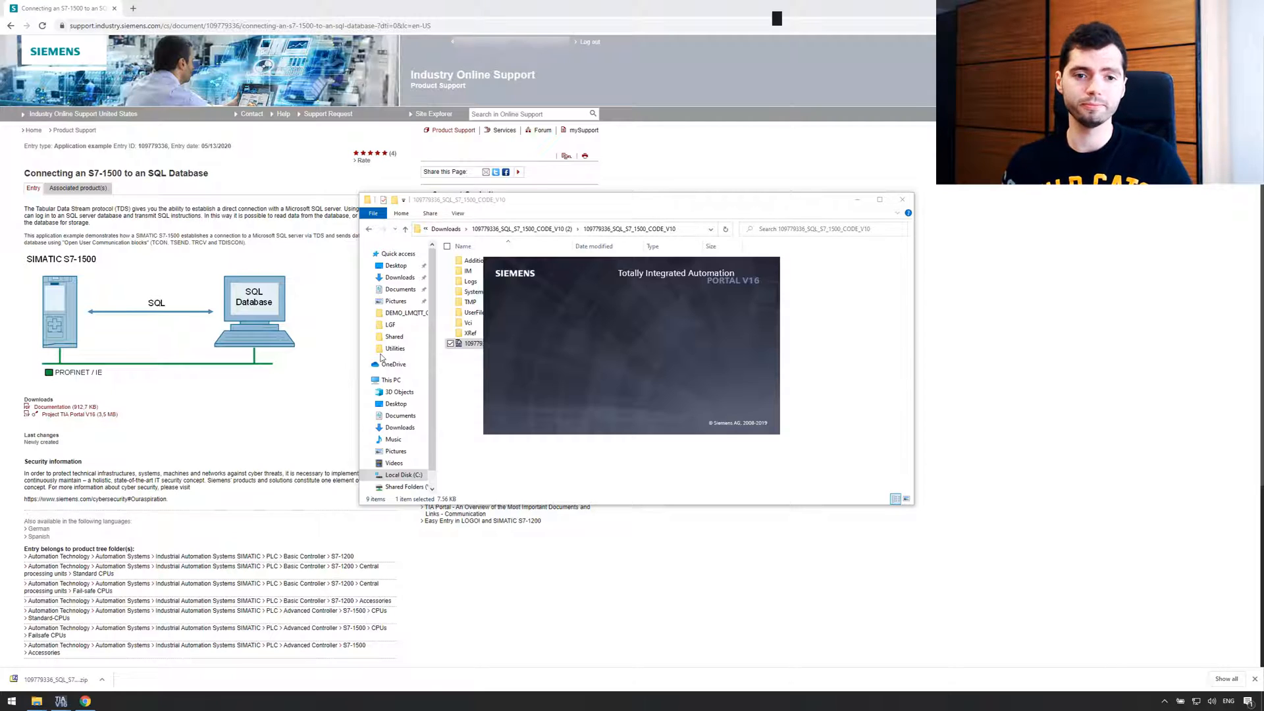
double_click(474, 342)
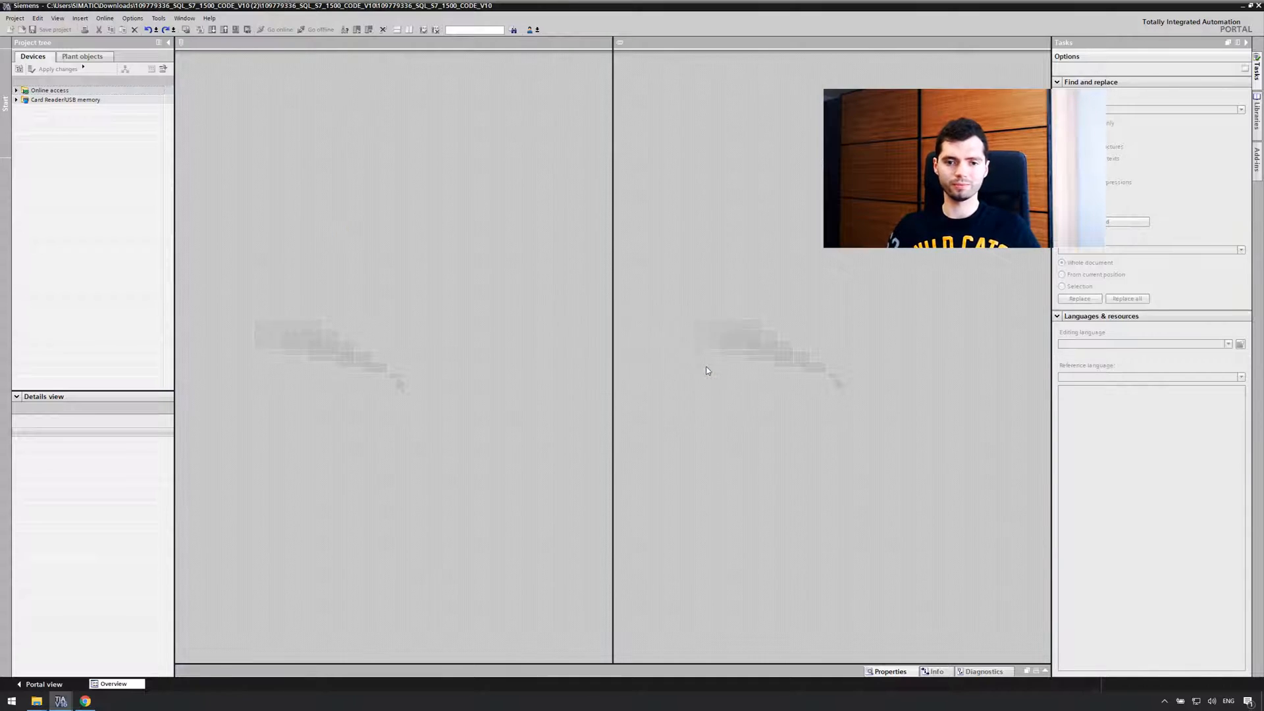
Step: Open Devices & networks to show SQLPLC's CPU 1511-1 PN in the network view
left_click(68, 109)
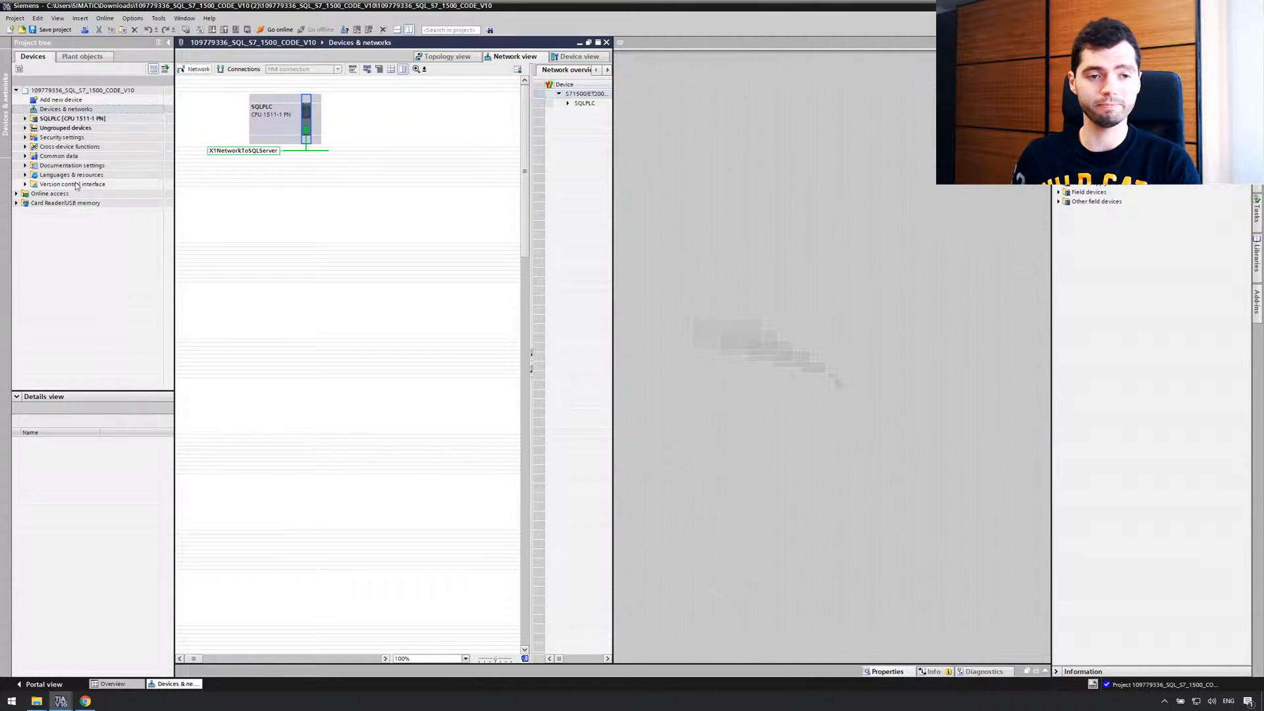
Step: Change SQLPLC's device to the newest CPU 1511F-1 PN article number
right_click(306, 103)
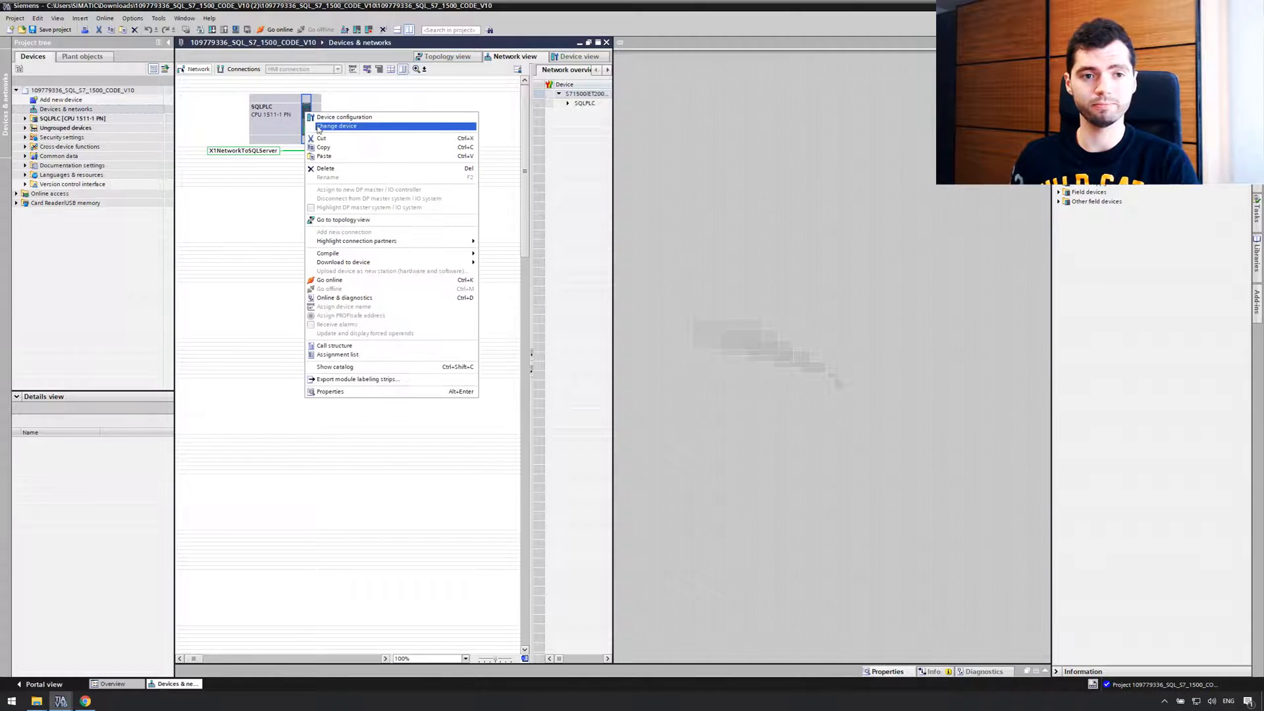
left_click(337, 126)
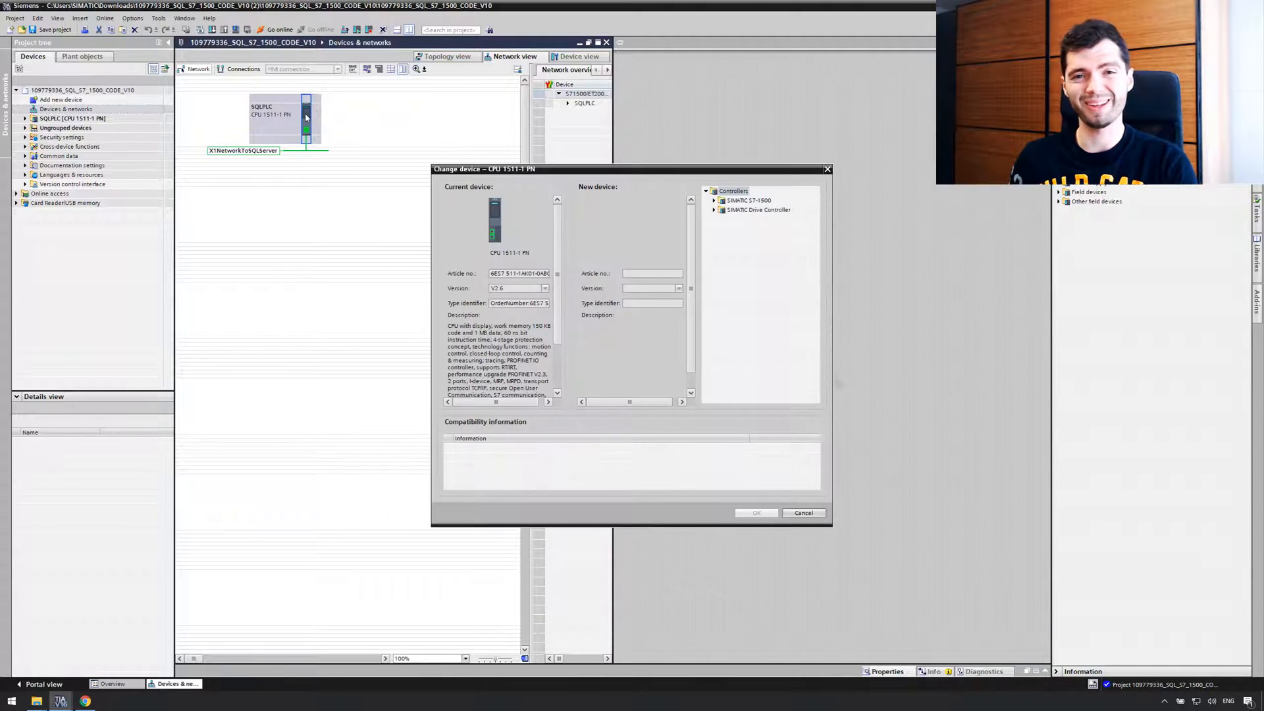
left_click(712, 200)
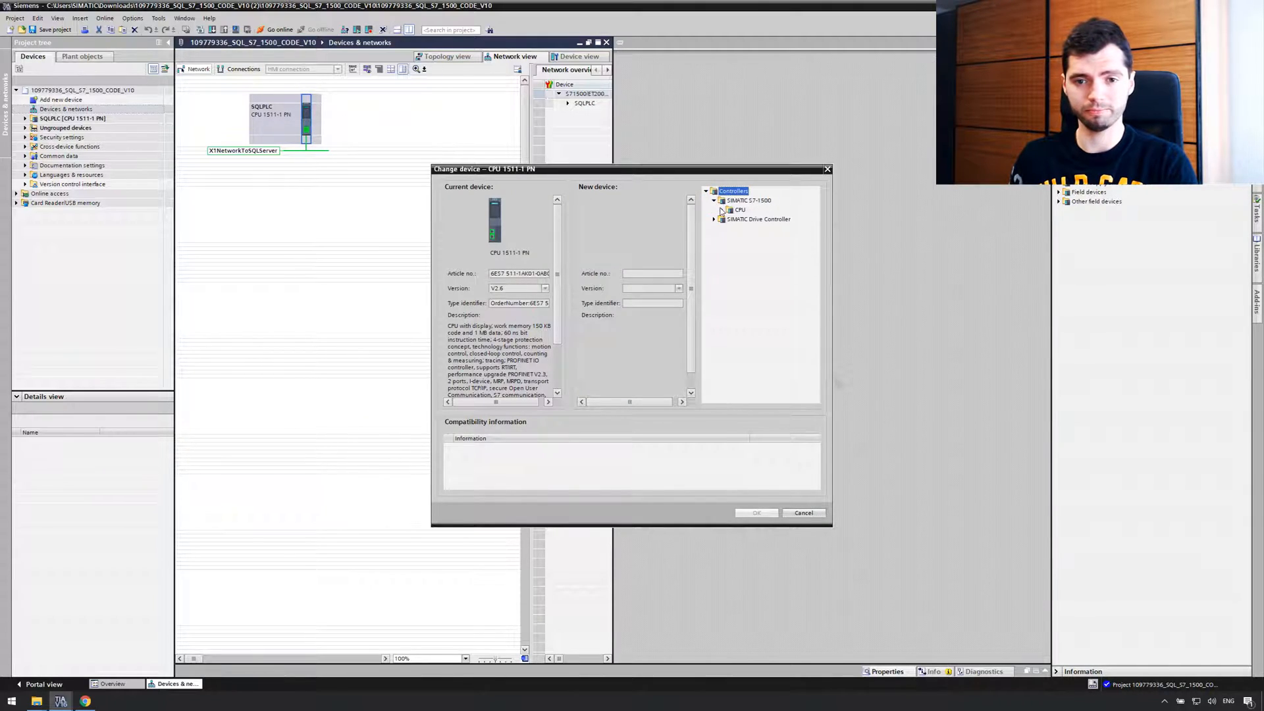
left_click(721, 210)
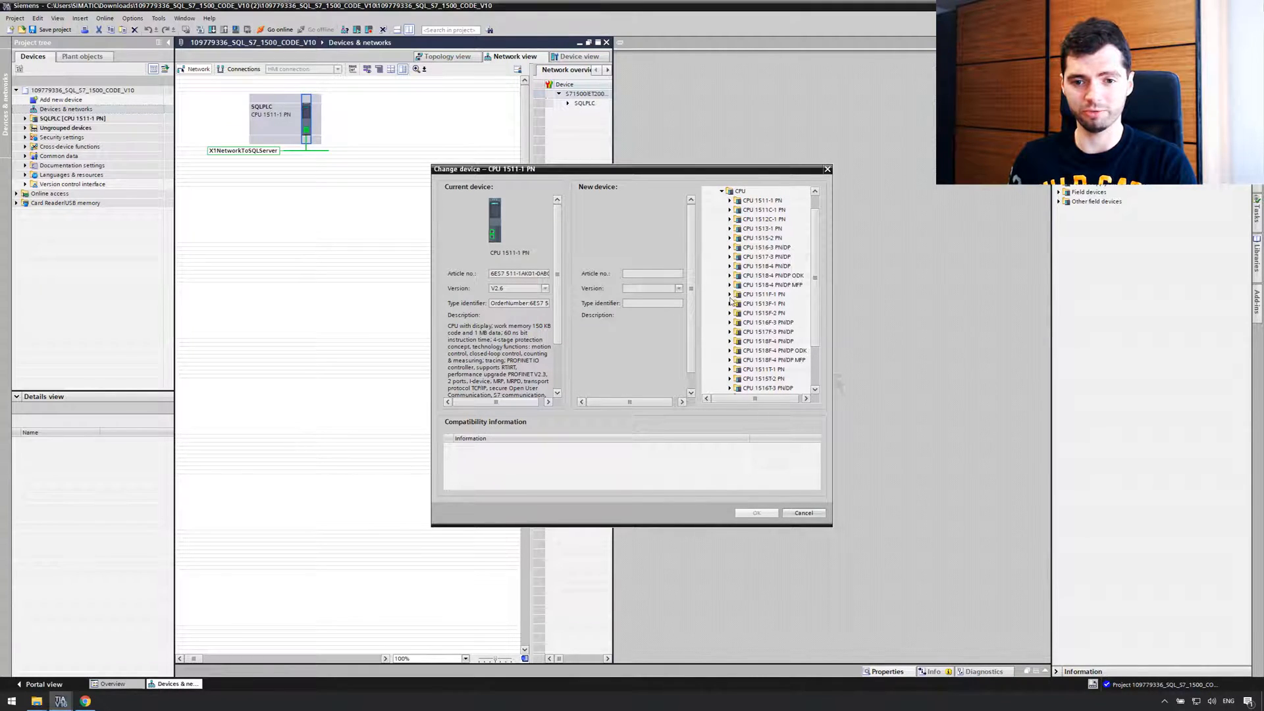
left_click(731, 293)
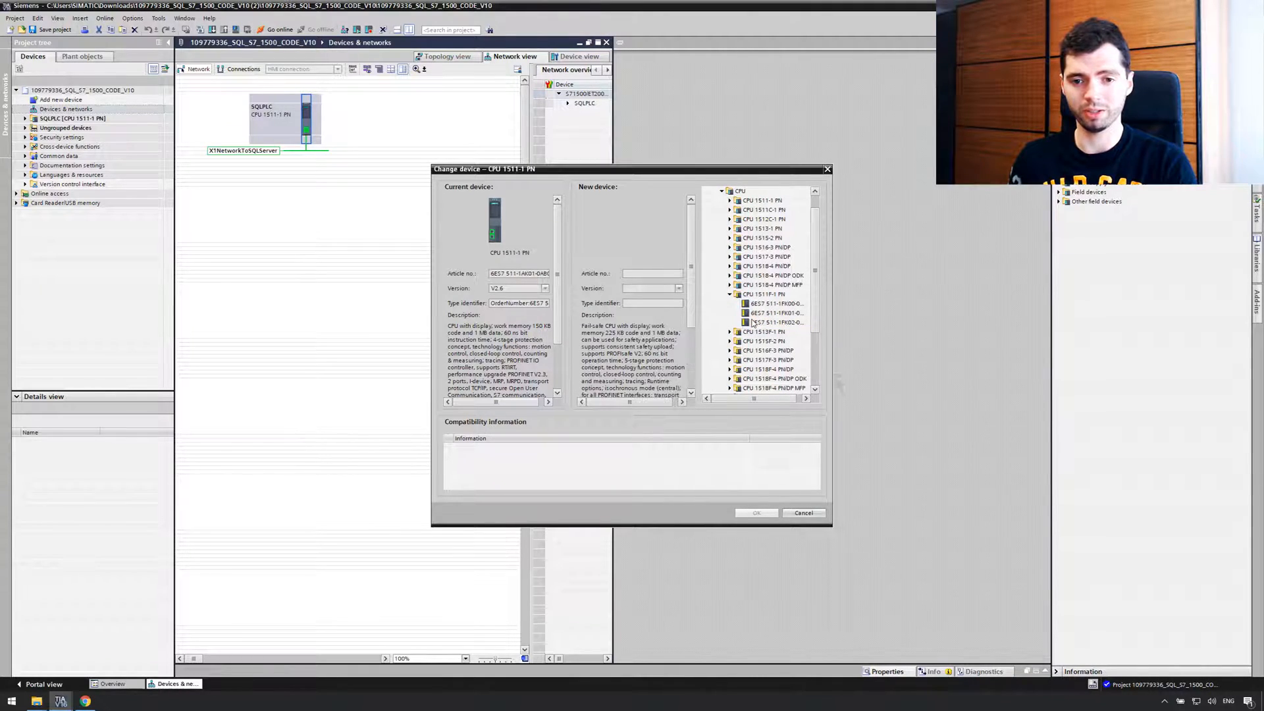
left_click(775, 322)
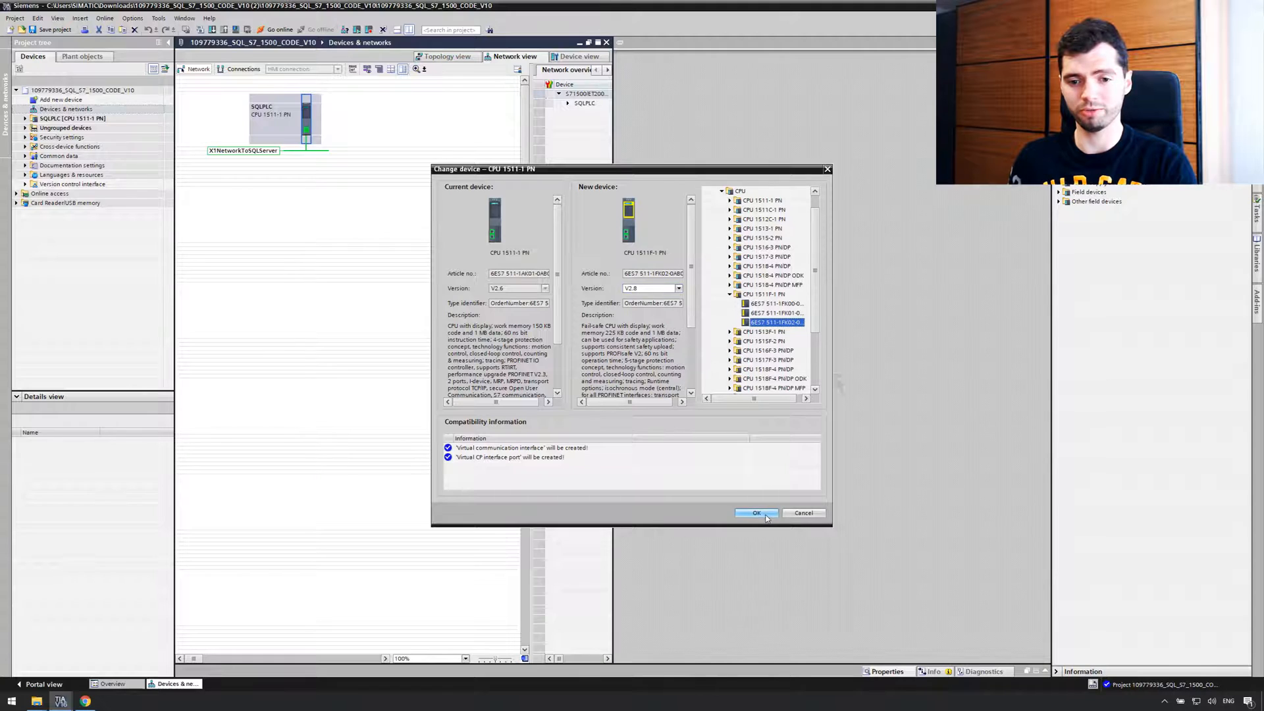
left_click(756, 513)
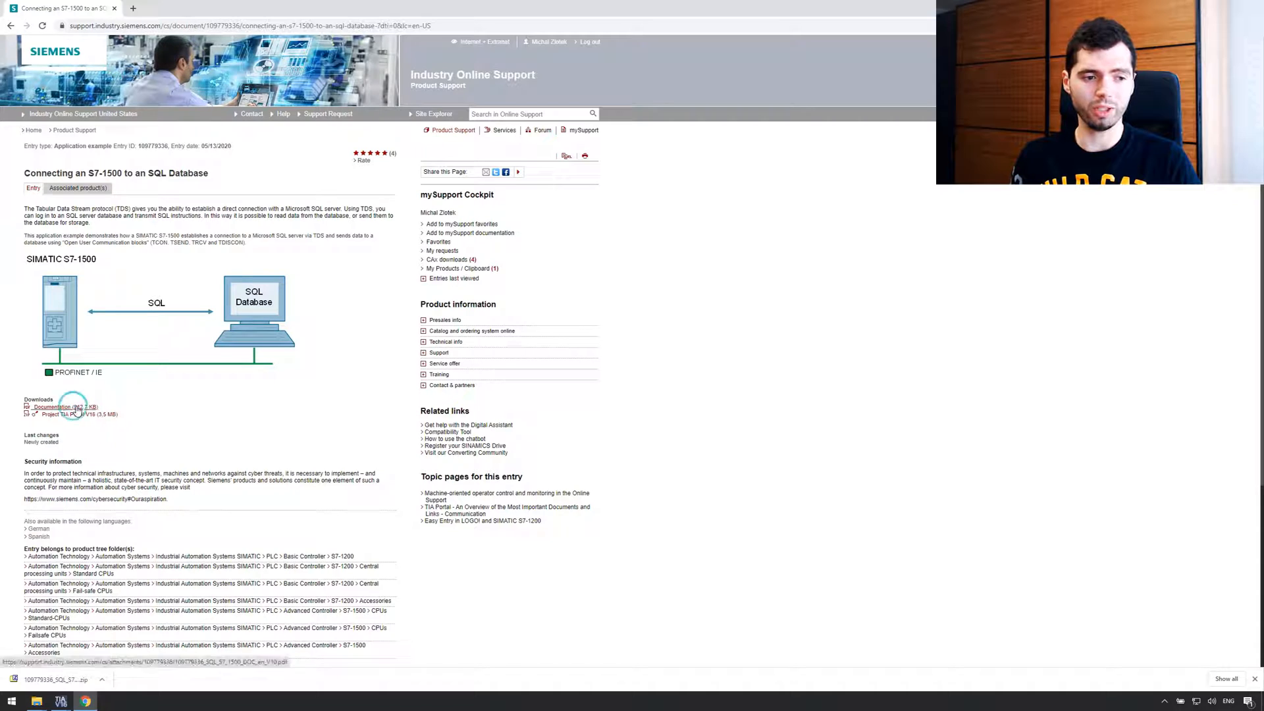
Step: Download the example's documentation PDF and scroll through it
left_click(50, 407)
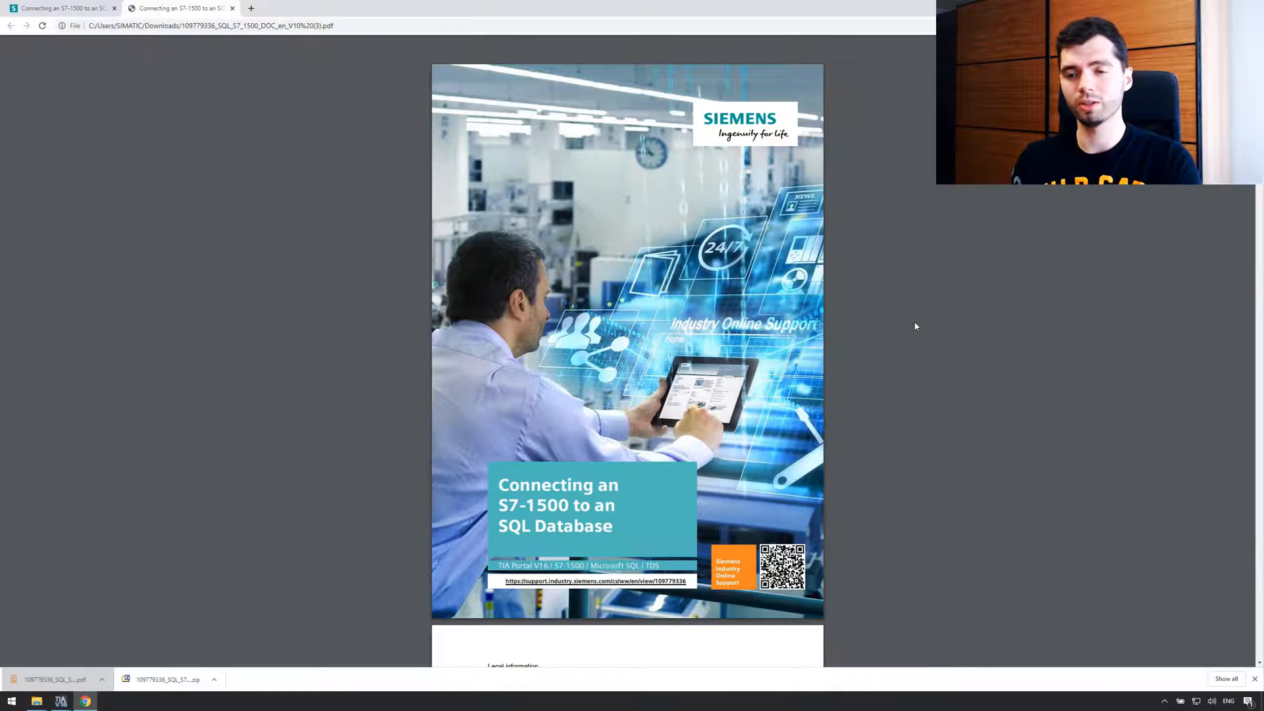
scroll("down", 3)
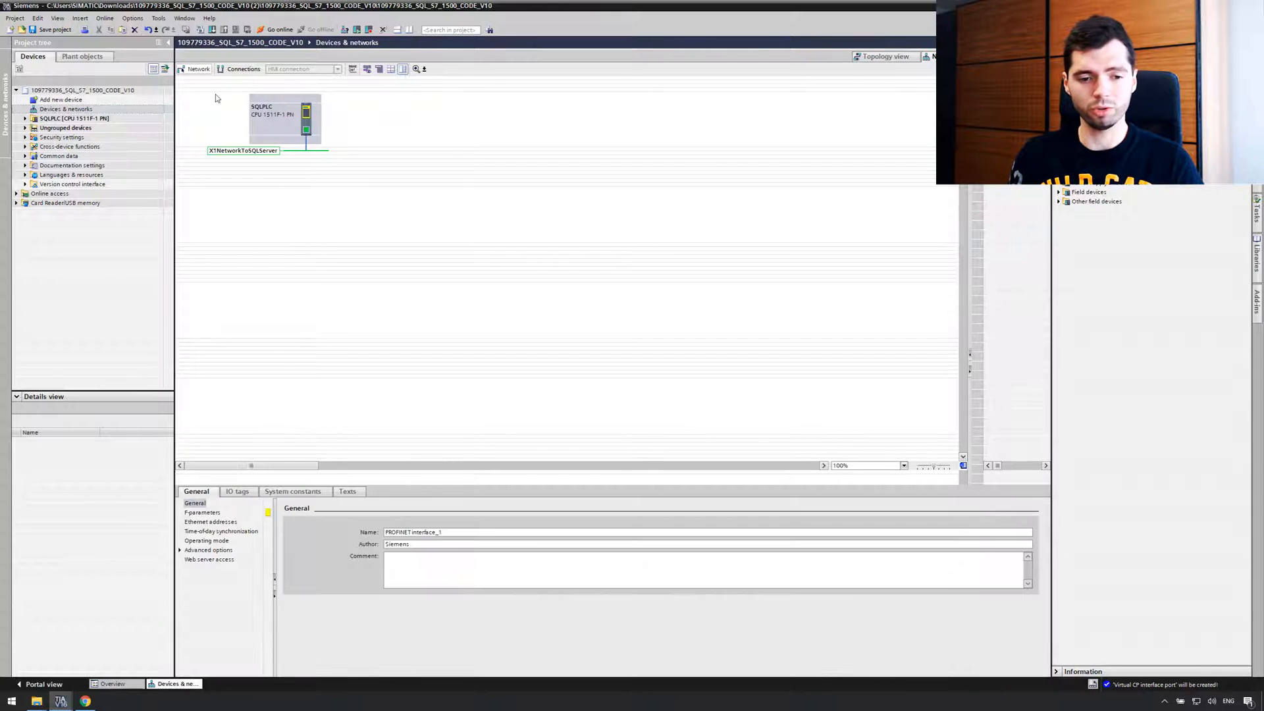
Step: Change the PROFINET IP address to 192.168.0.111 and check the updated interface settings
left_click(211, 522)
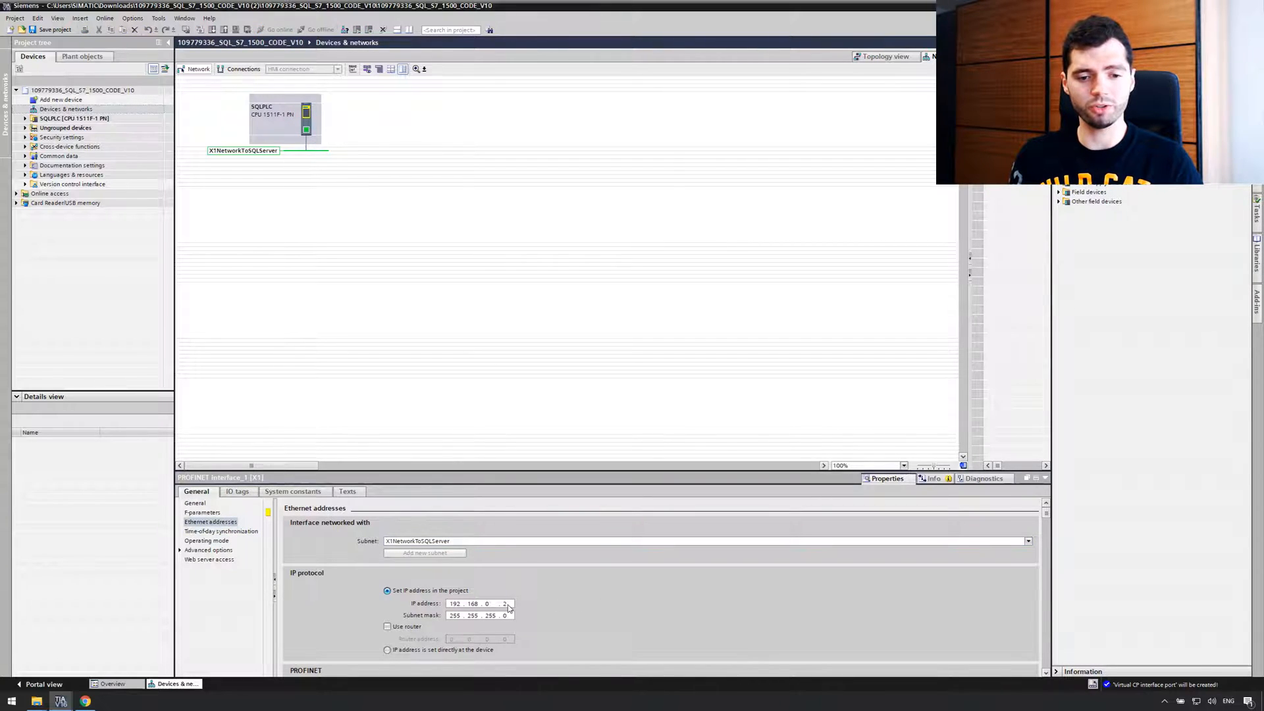
type("11")
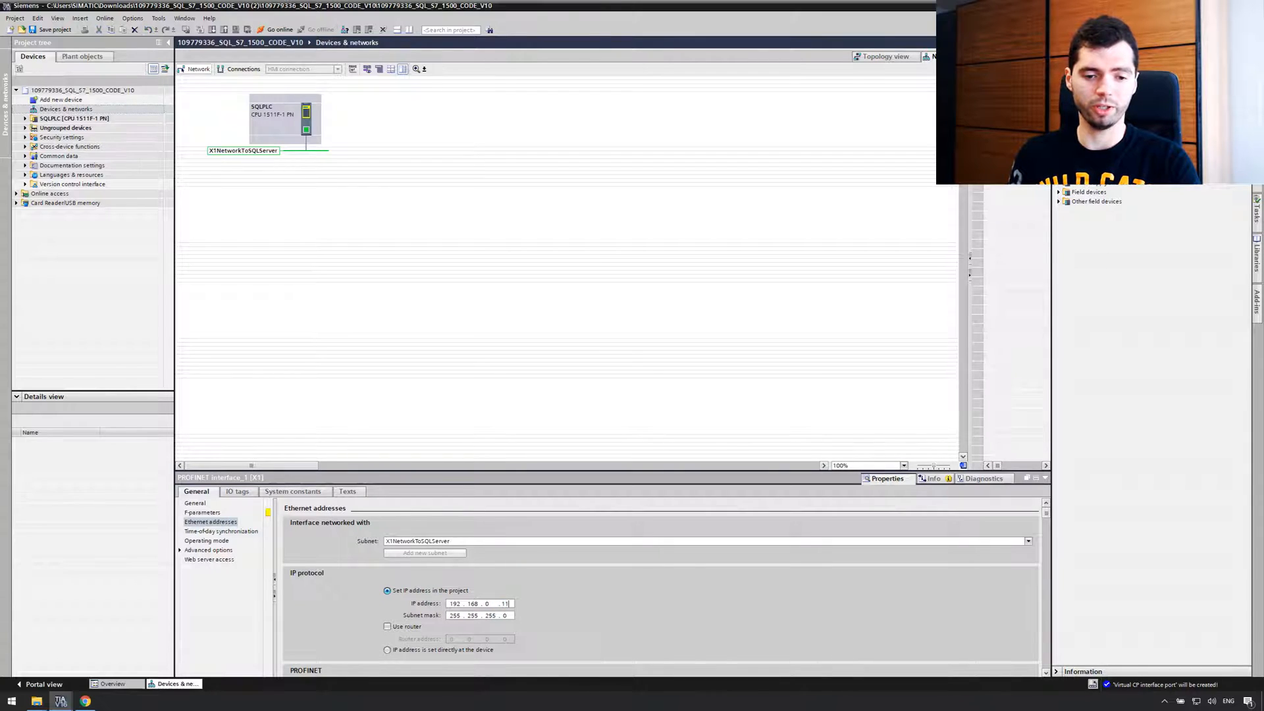
left_click(296, 127)
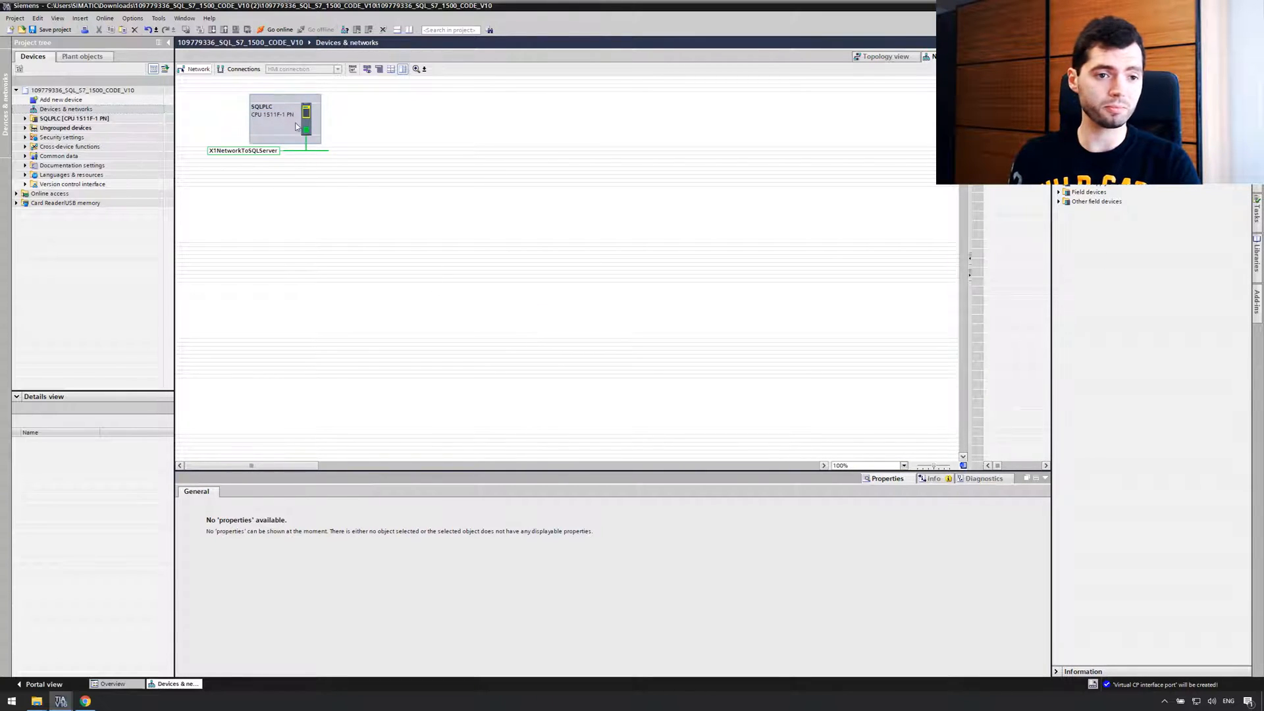
left_click(305, 130)
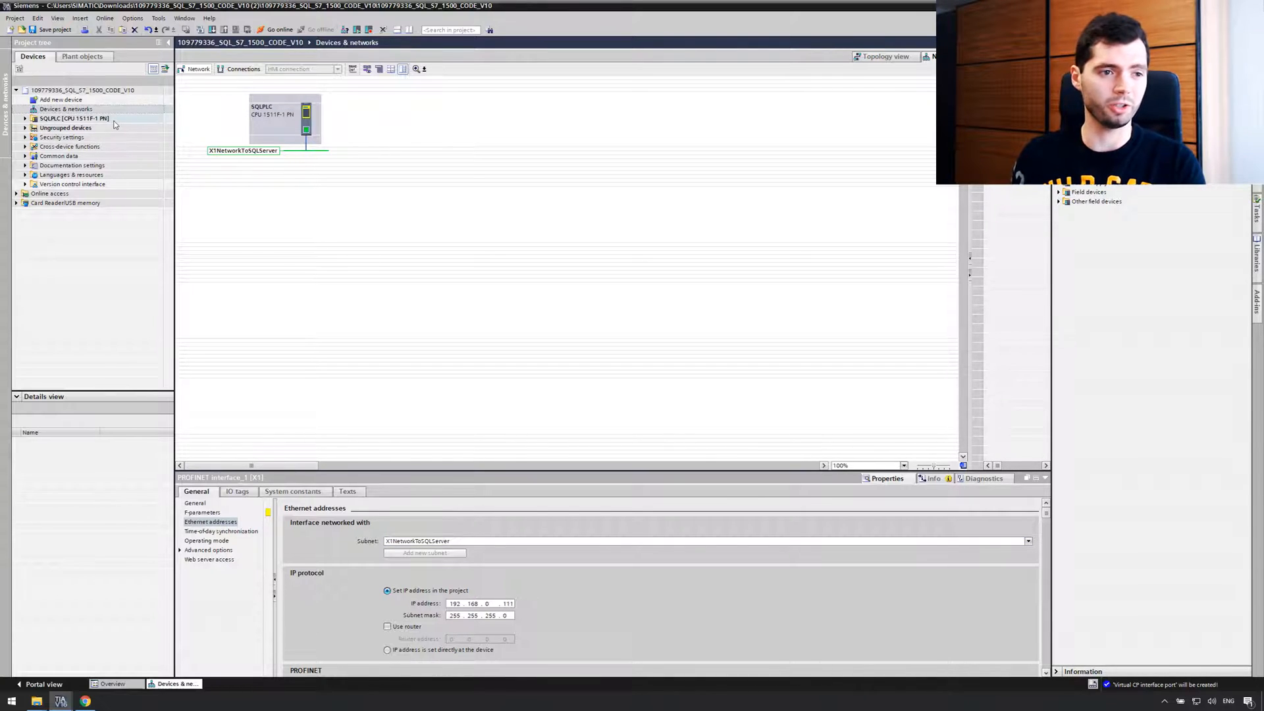
Step: Open Main [OB1] from SQLPLC's program blocks, browse LSql_Helpers, and select the LSql_Microsoft call
left_click(28, 118)
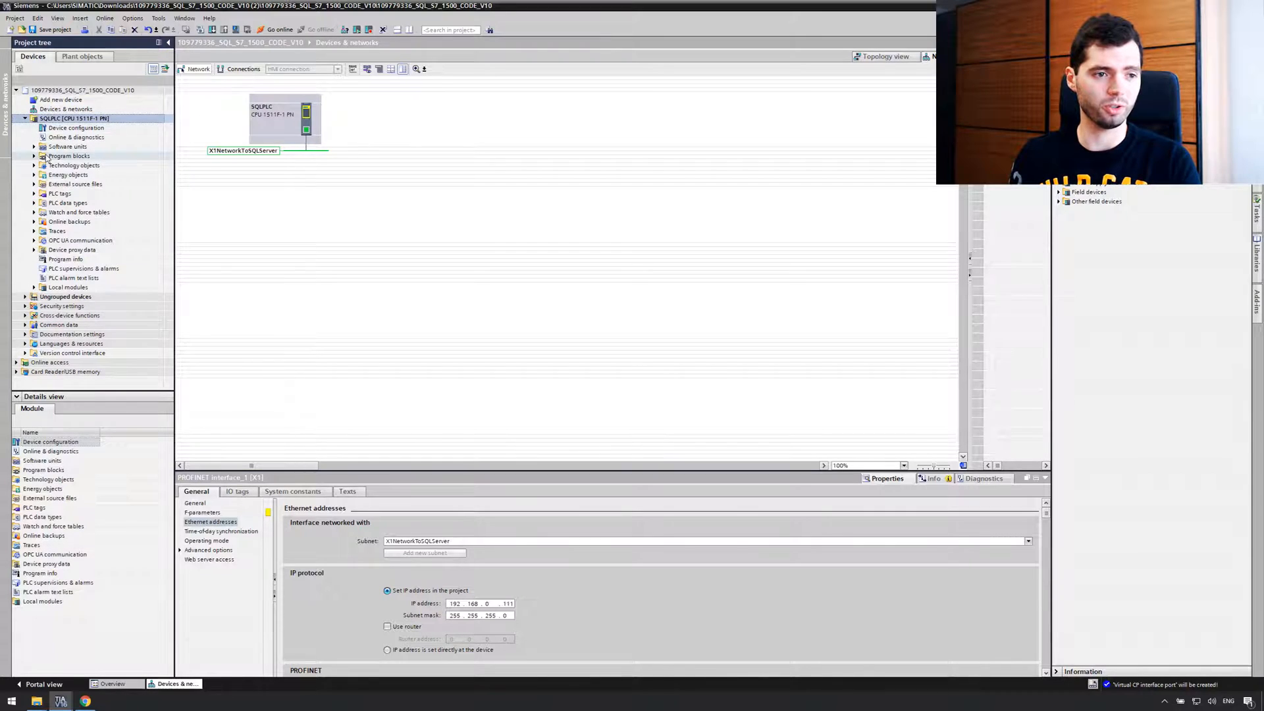
left_click(34, 156)
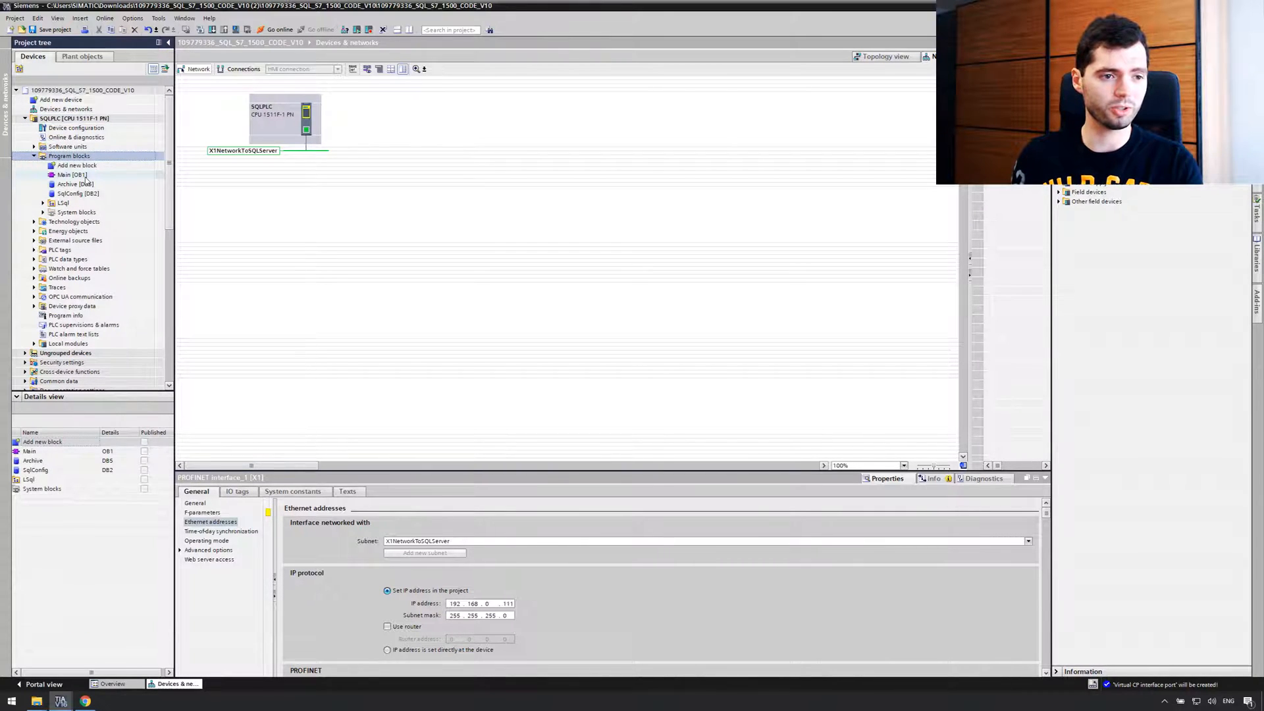
left_click(71, 175)
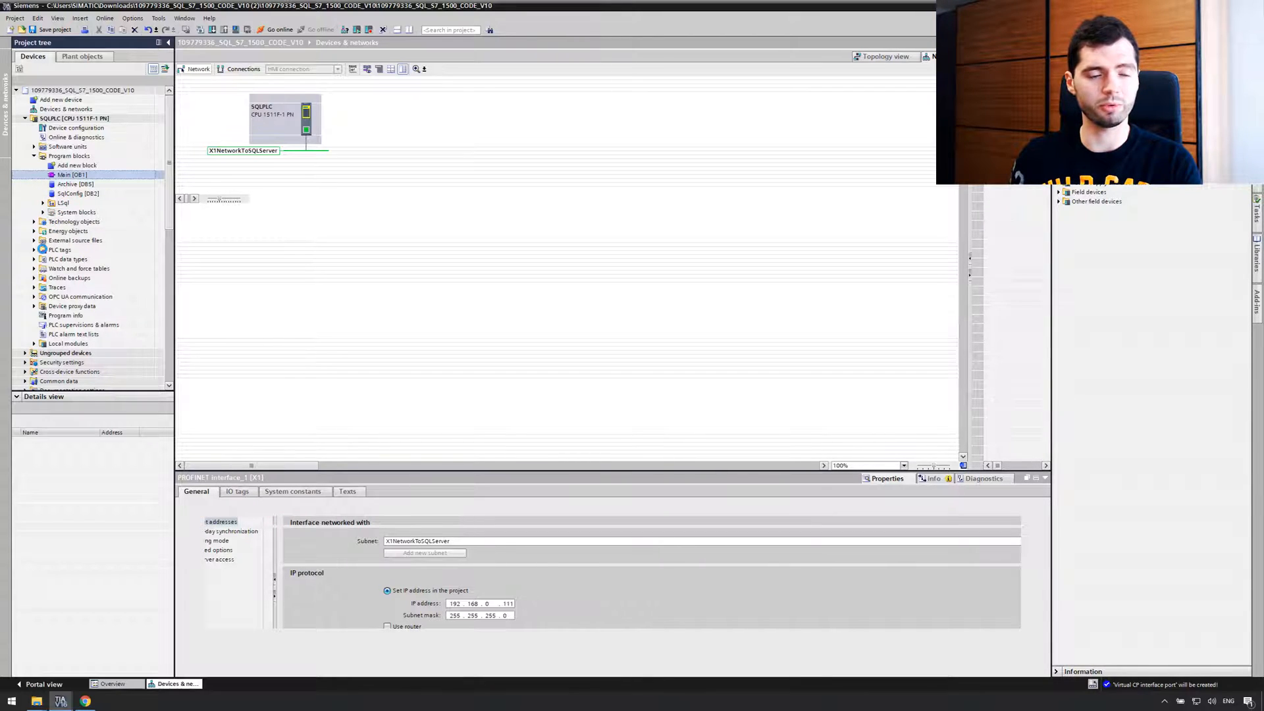
double_click(66, 175)
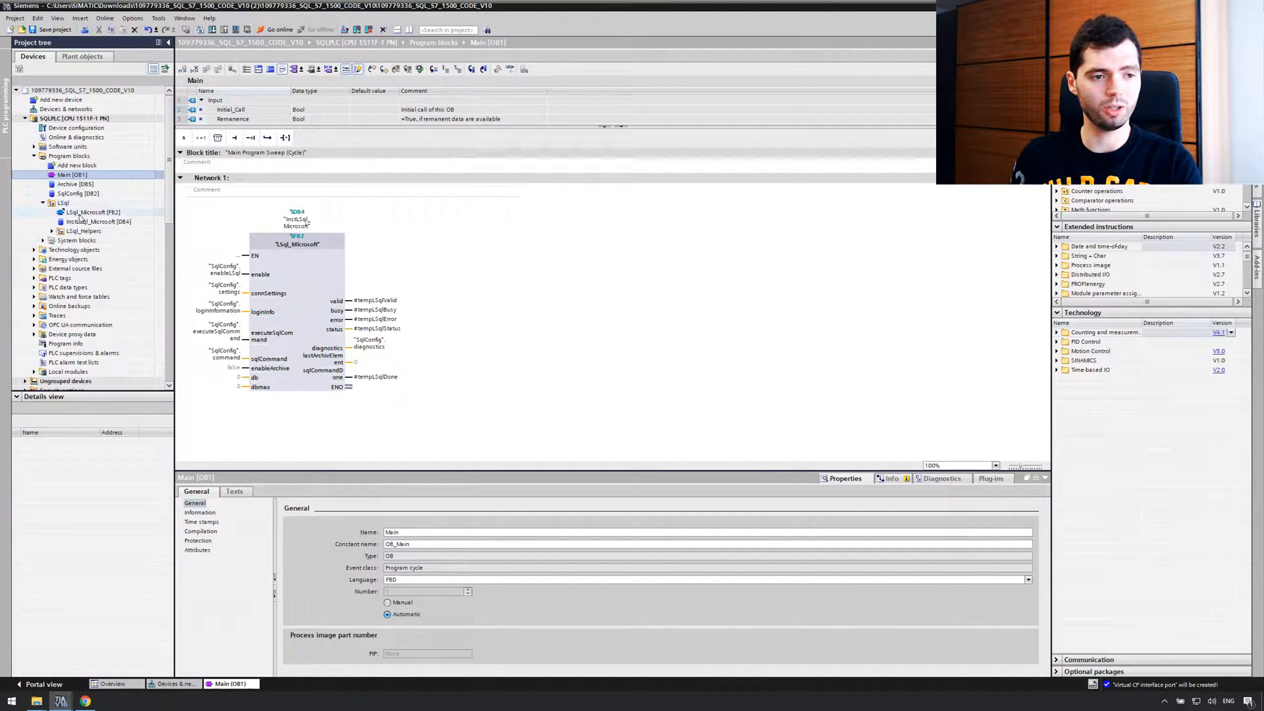
left_click(52, 230)
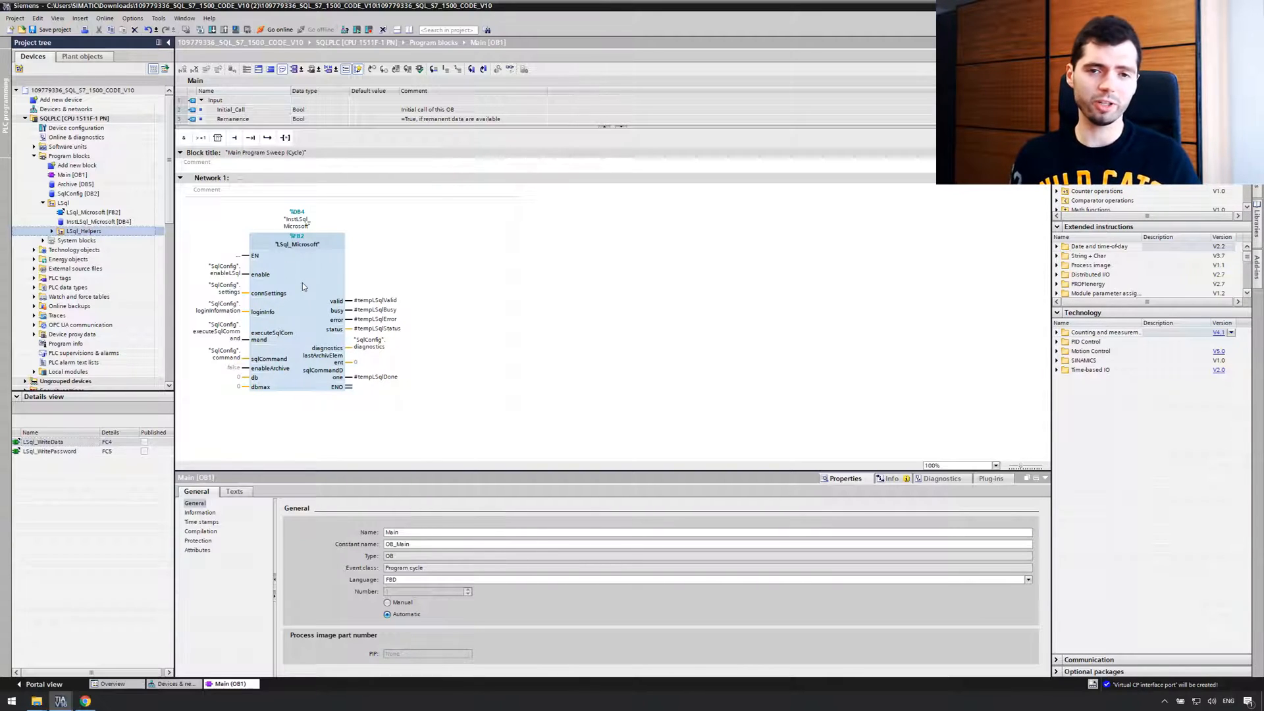
mouse_move(302, 329)
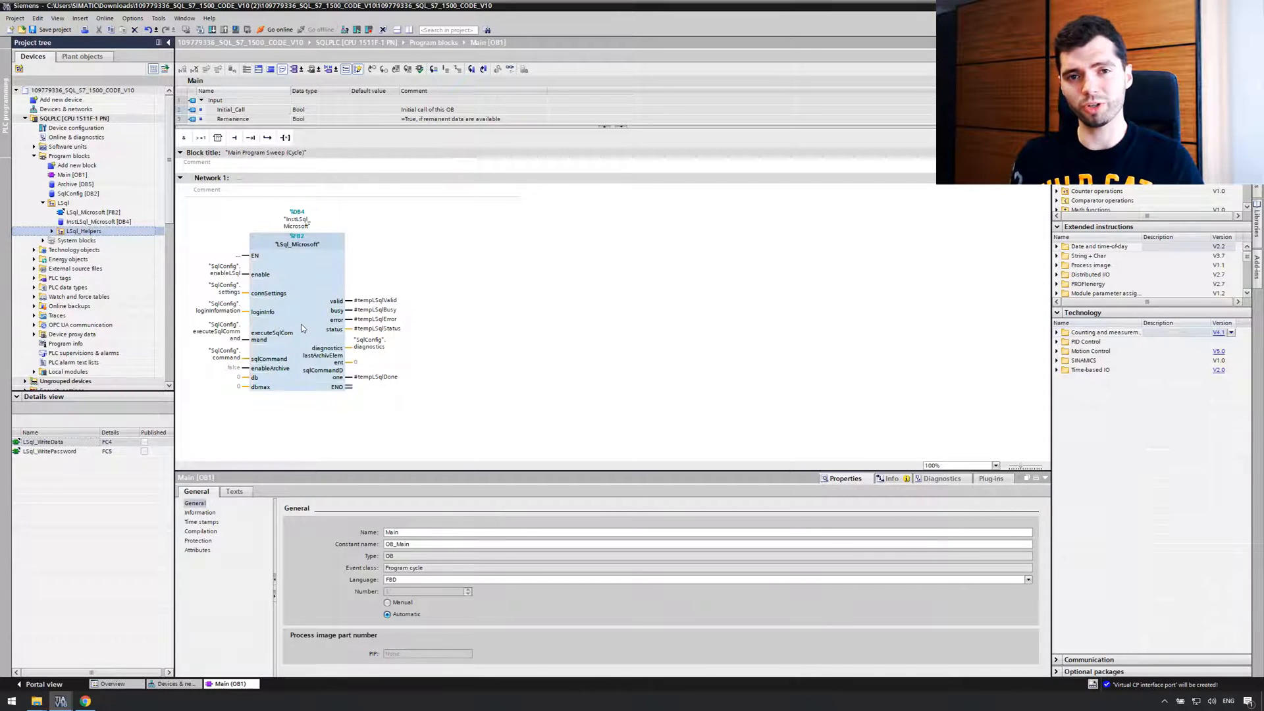
left_click(297, 244)
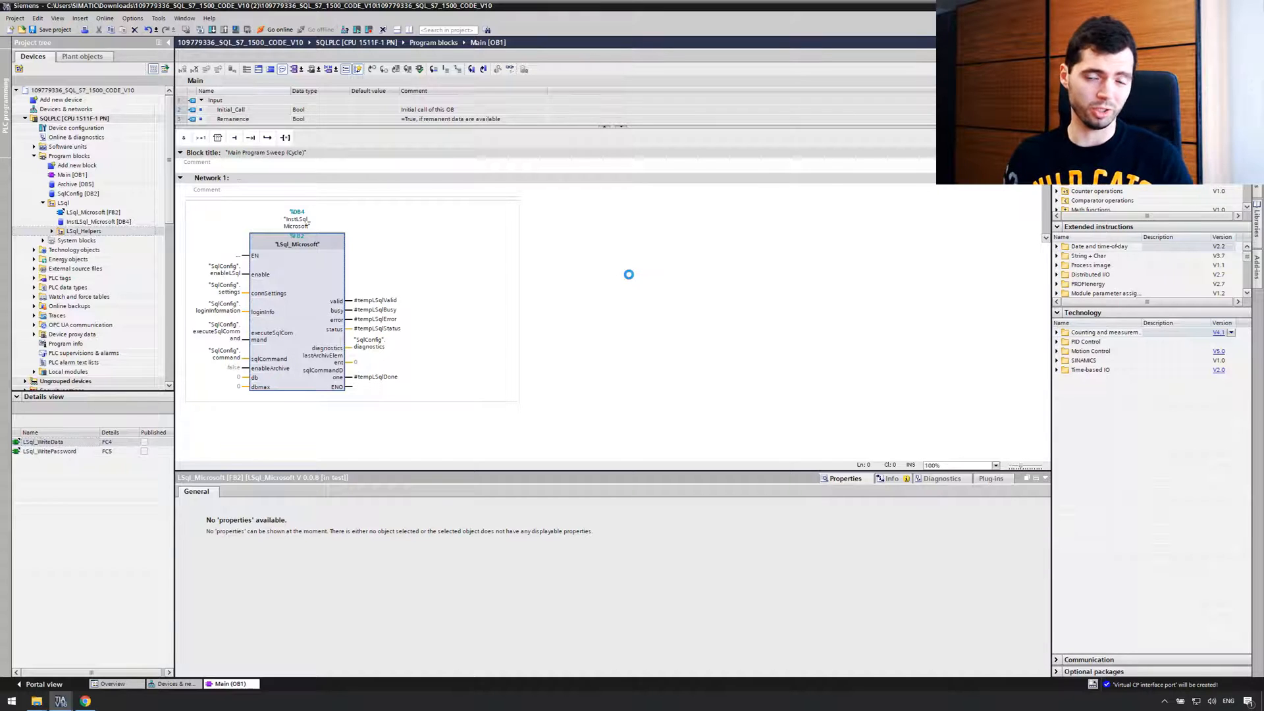
Step: Browse LSql_Microsoft and SqlConfig, then open SqlConfig [DB2] split beside Main [OB1]
double_click(90, 212)
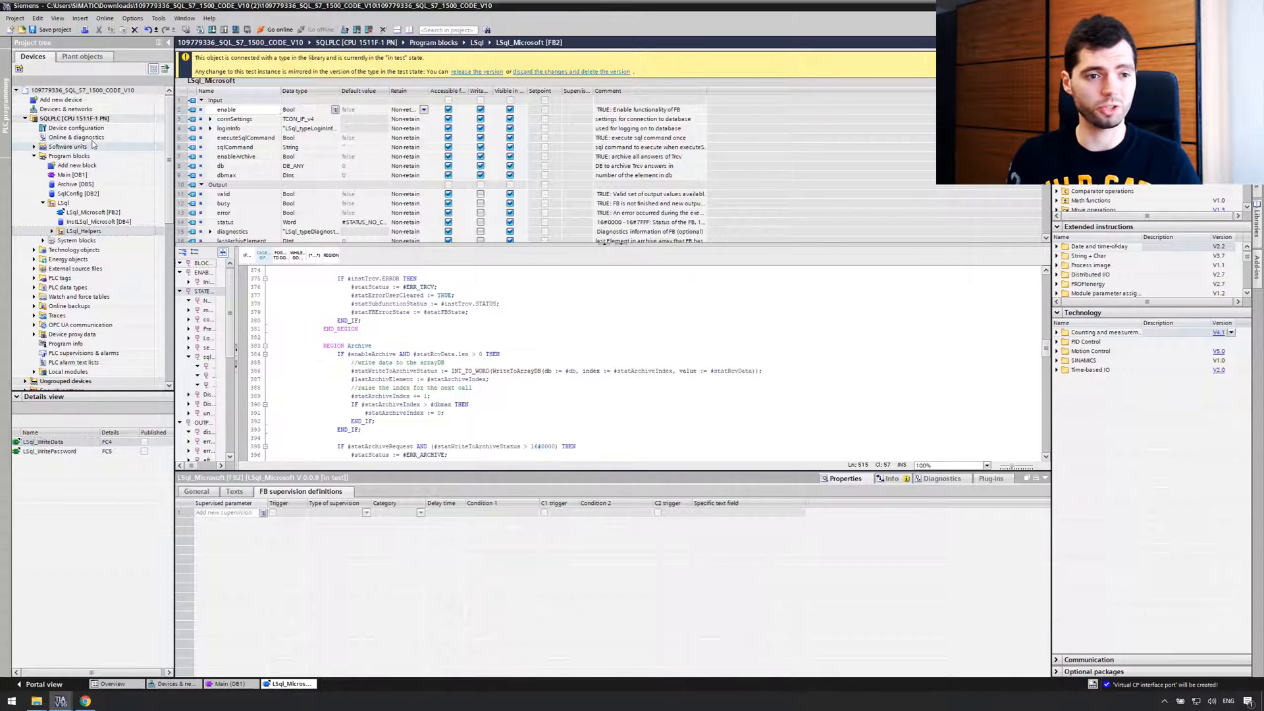
left_click(72, 176)
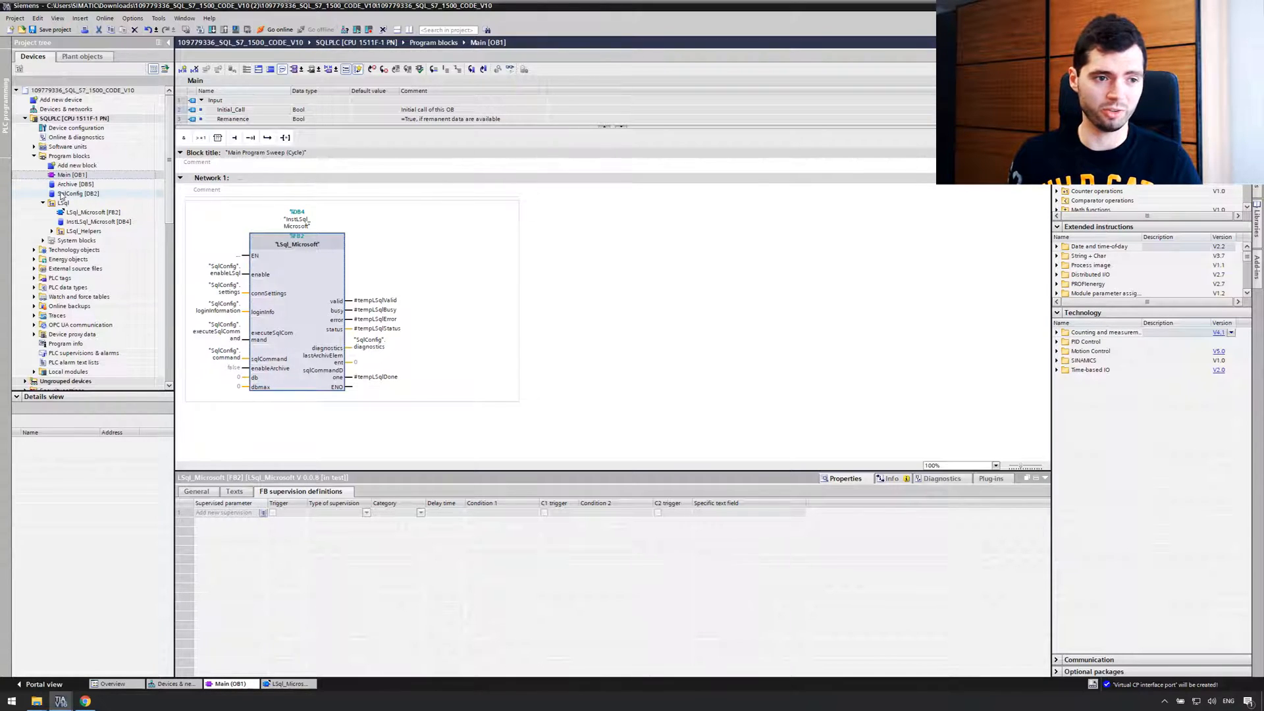
left_click(79, 193)
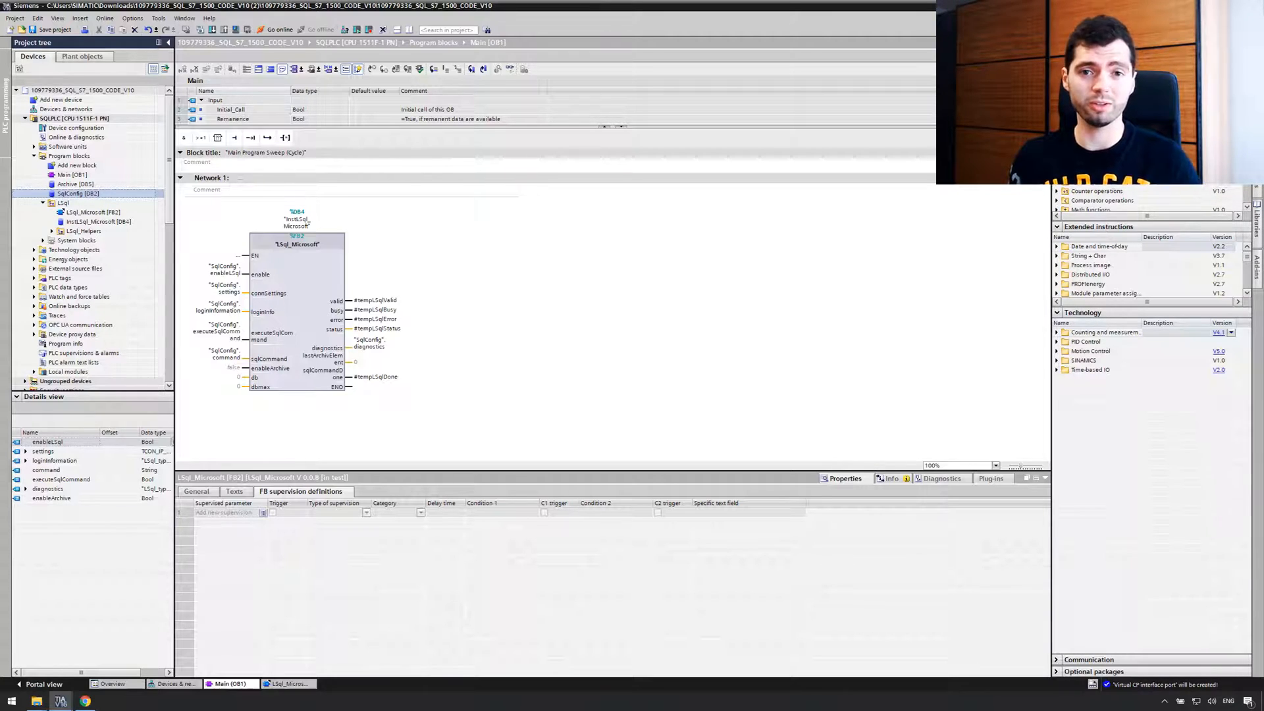
mouse_move(600, 329)
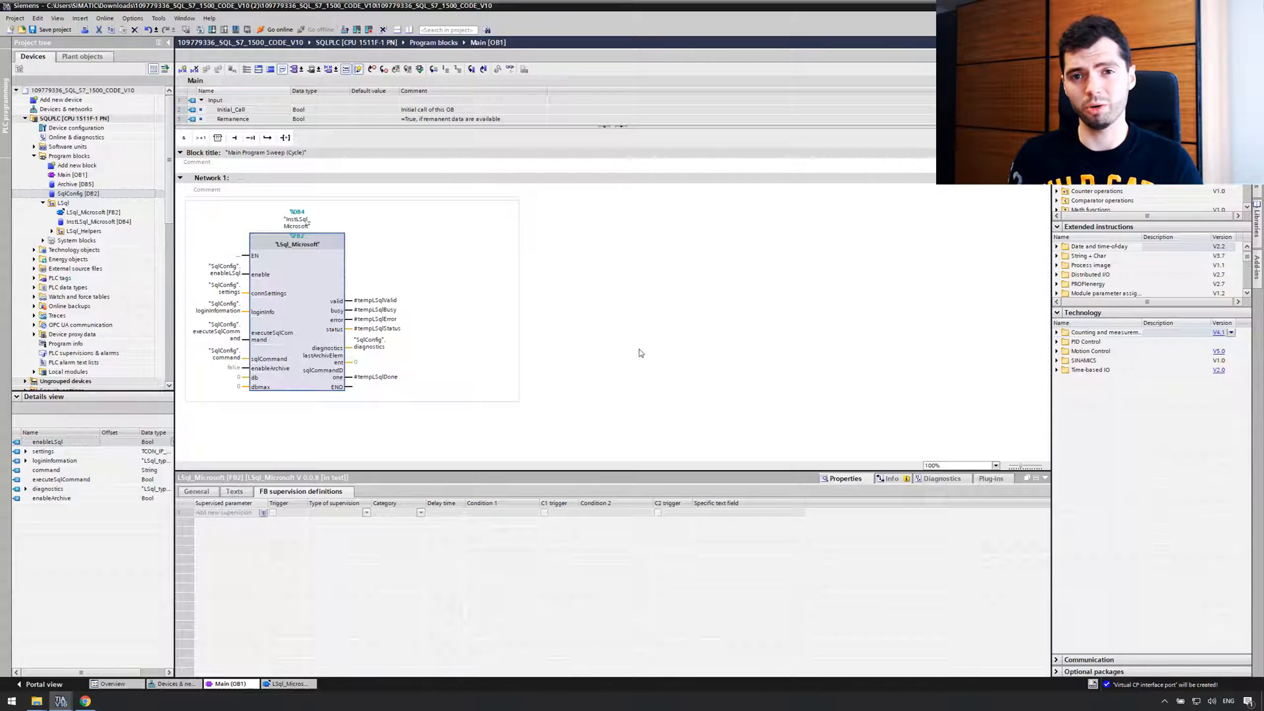
mouse_move(573, 348)
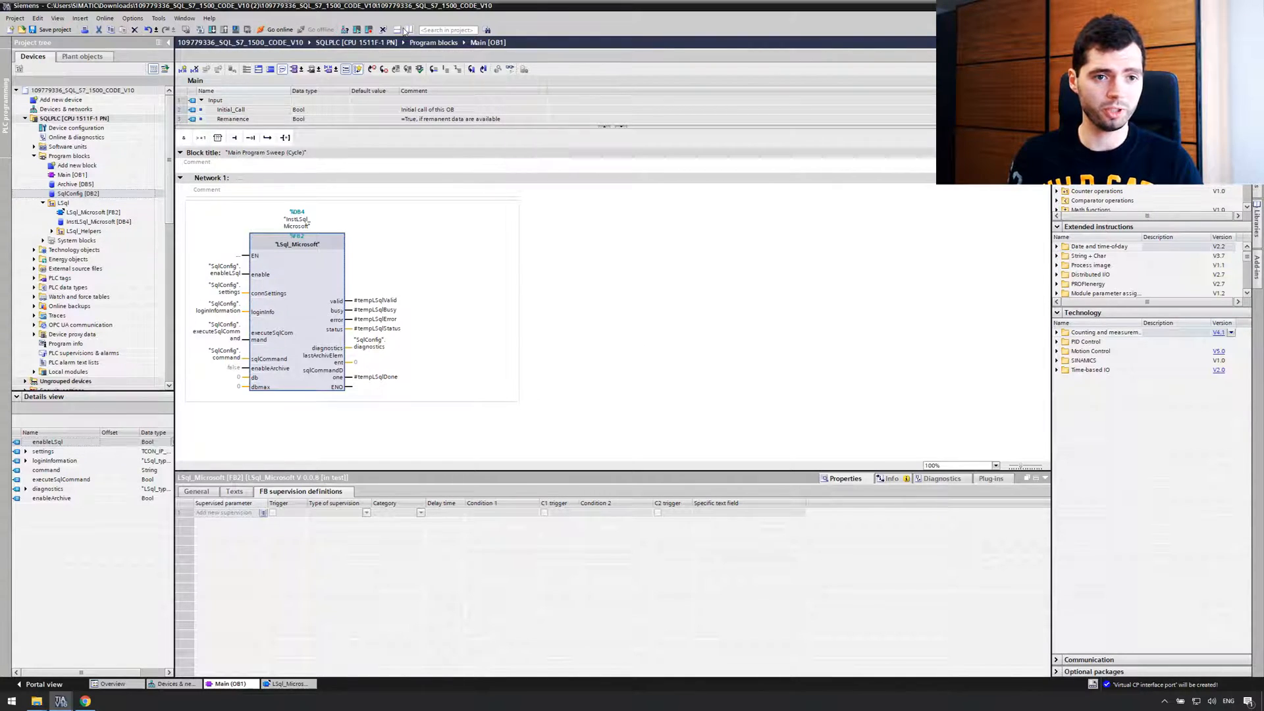
double_click(92, 212)
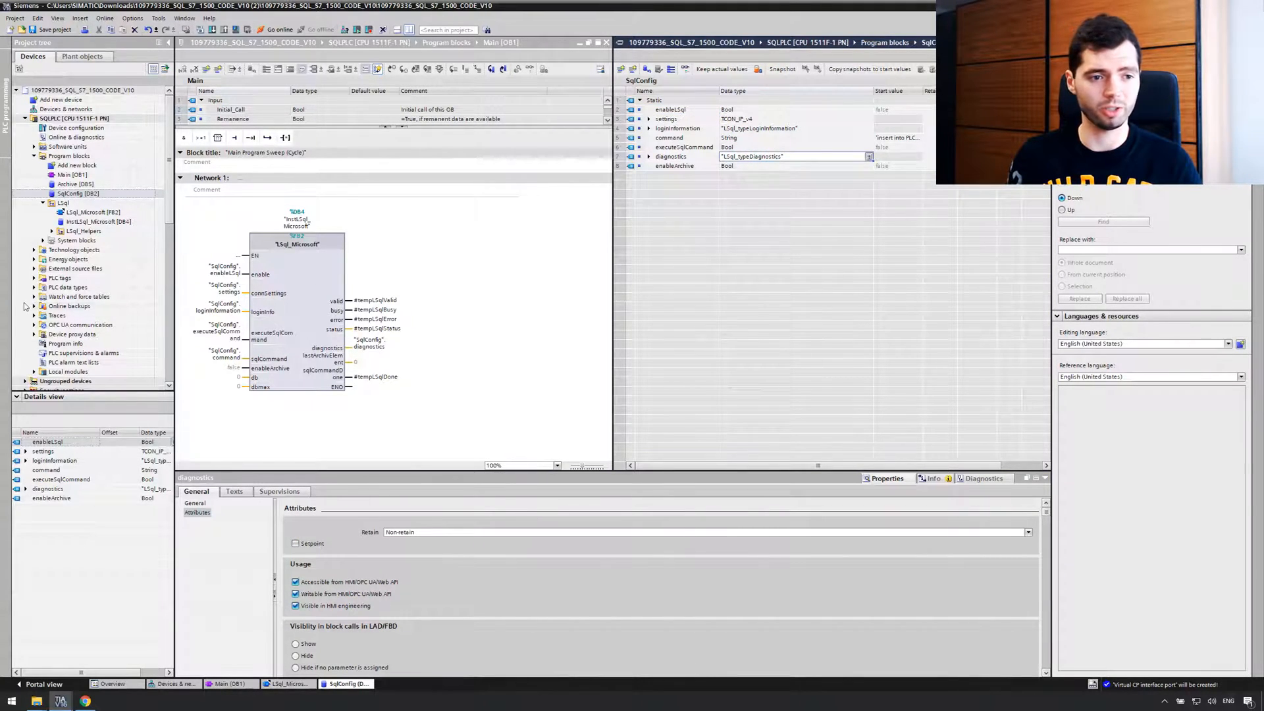
Step: Expand PLC data types > LSql and its Helpers folder
left_click(68, 287)
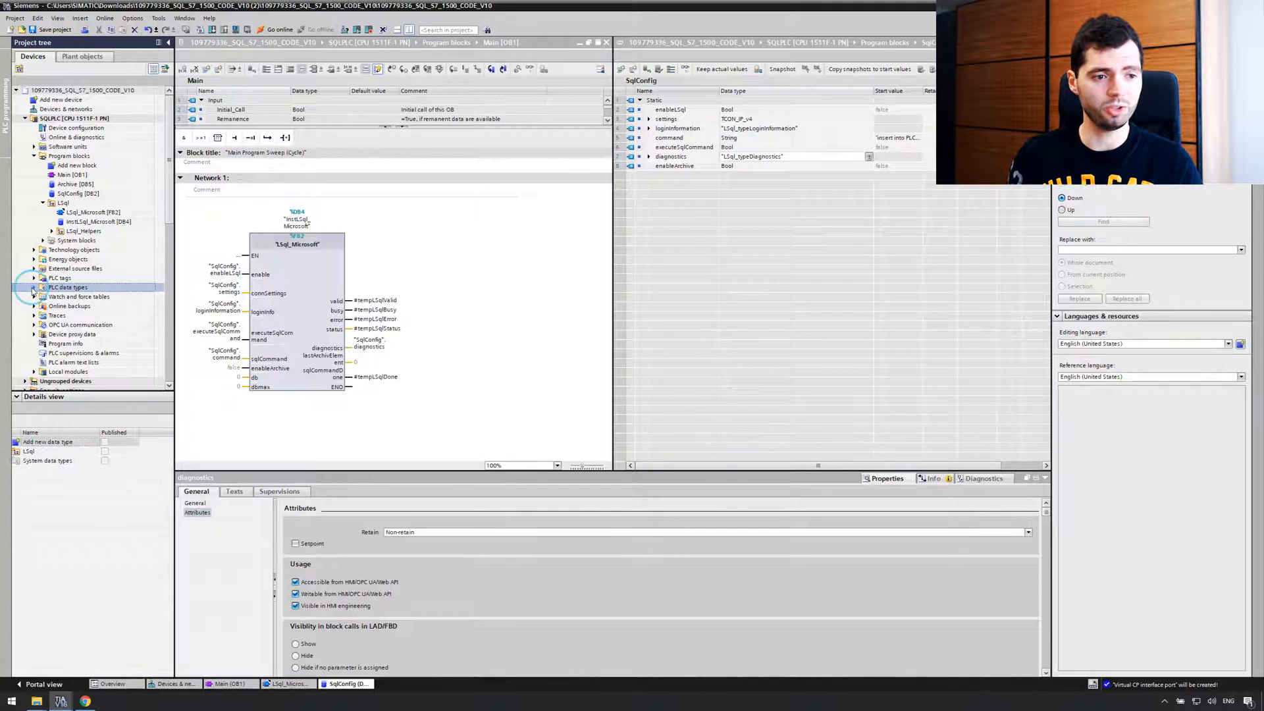
left_click(43, 306)
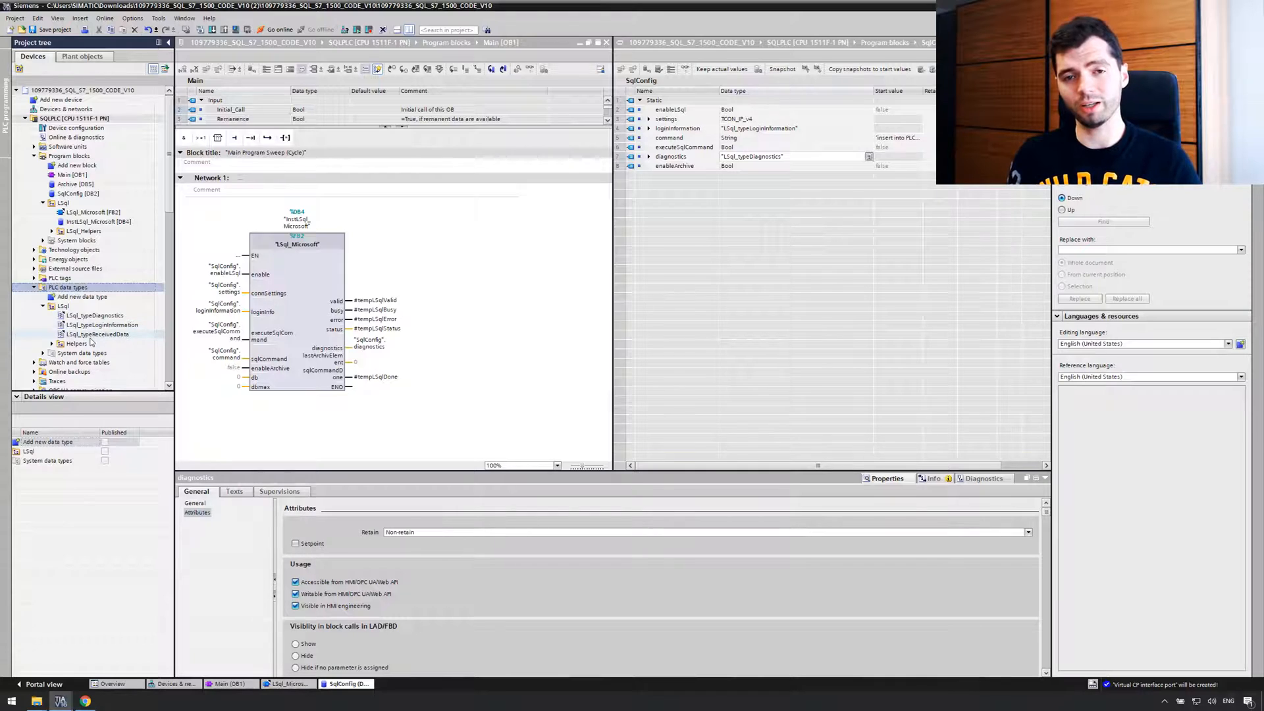
left_click(43, 342)
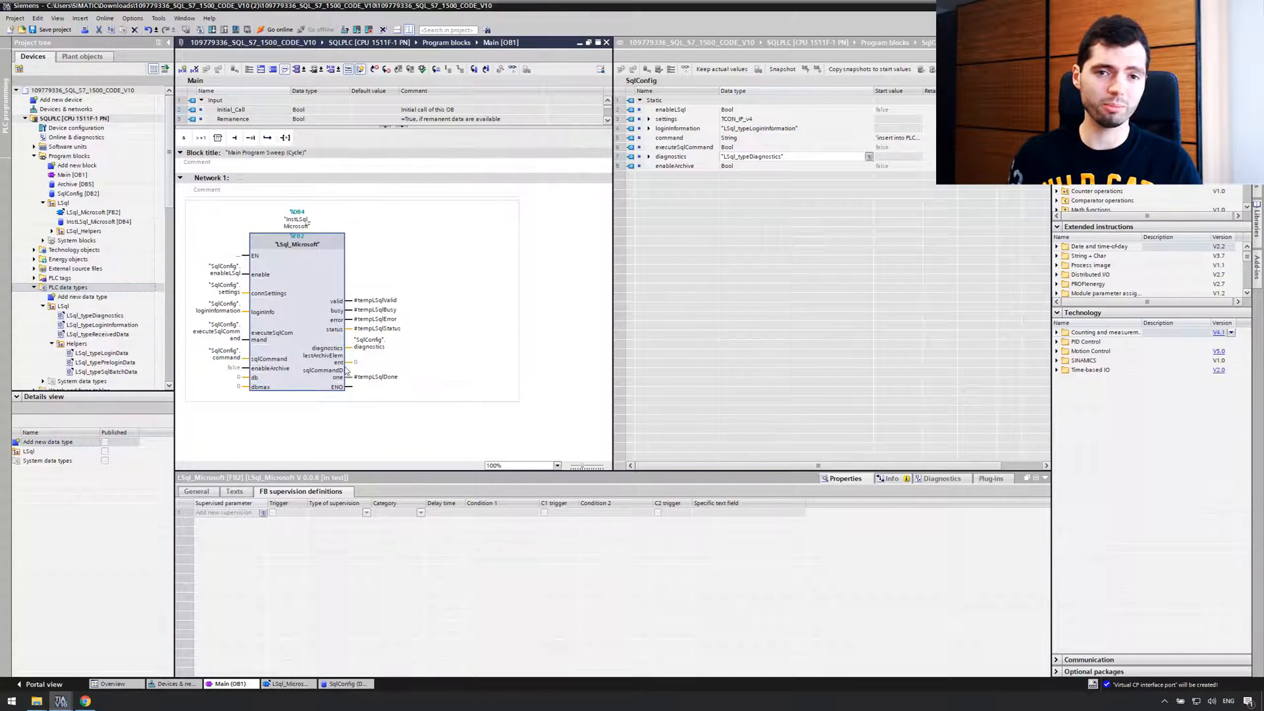
Step: Inspect enableLSql and SqlConfig's connection settings, then show the network view at 192.168.0.111
left_click(226, 273)
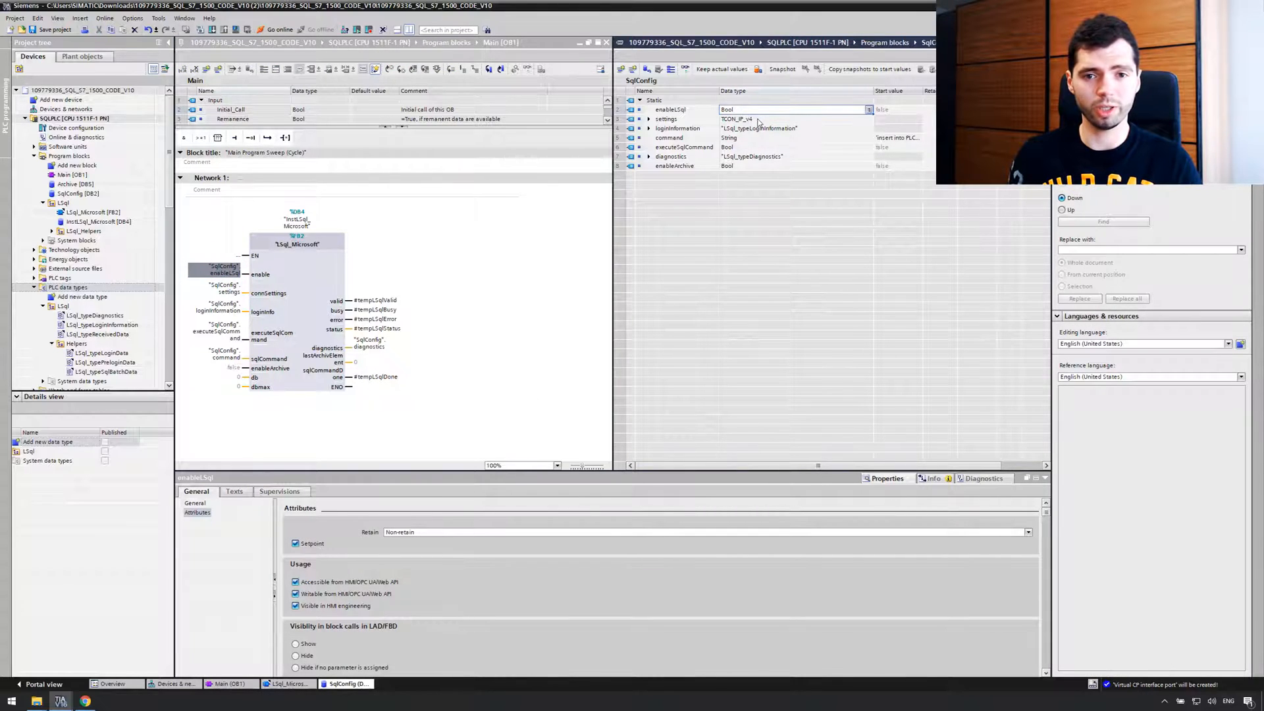
left_click(650, 118)
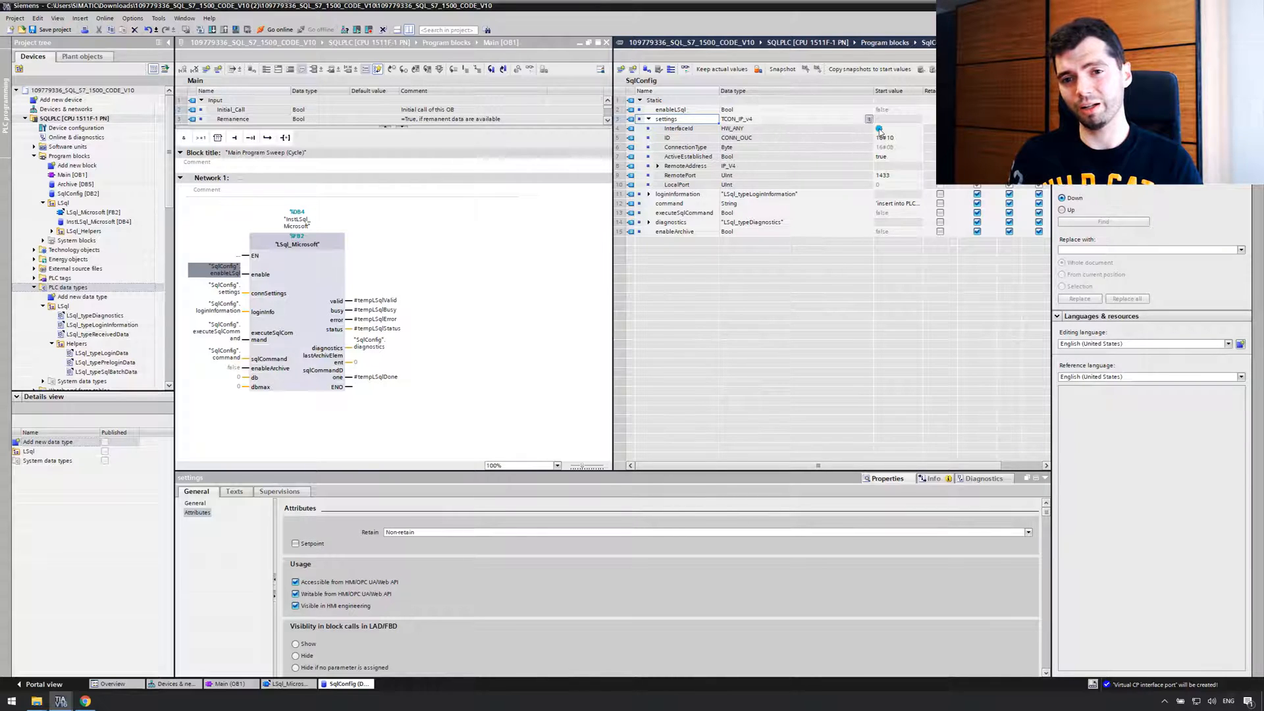
left_click(894, 129)
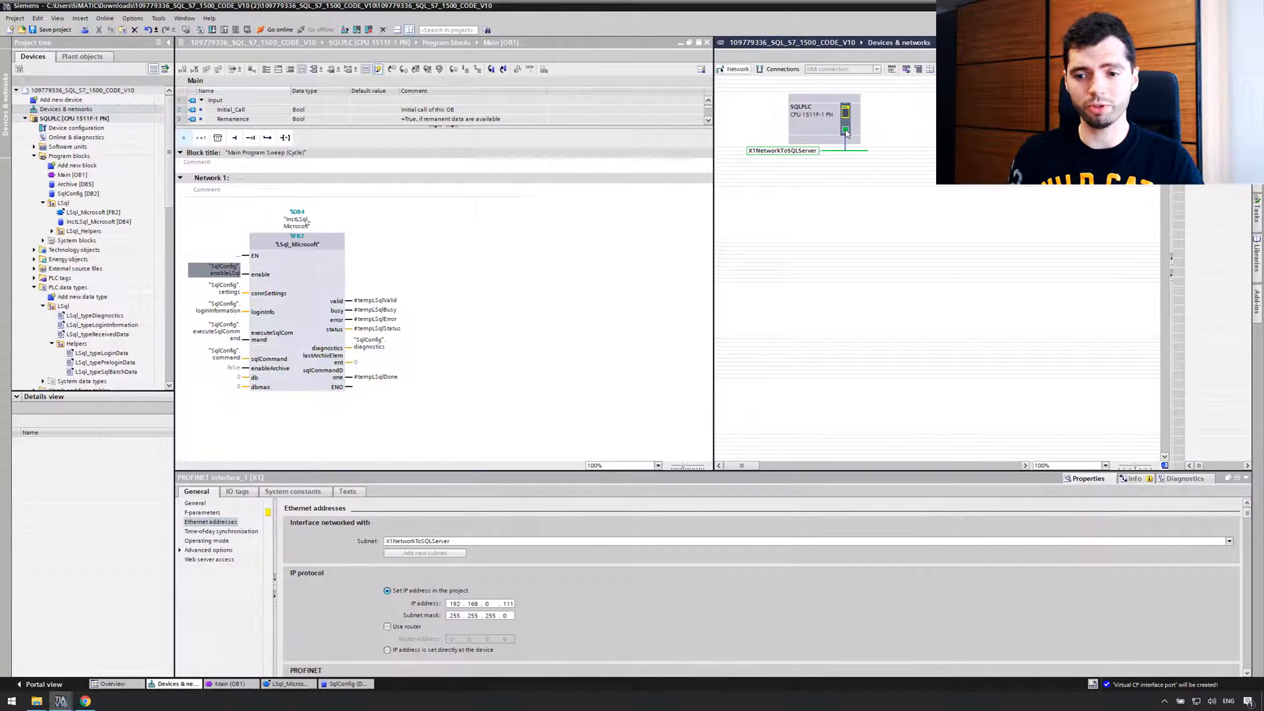
Step: View the PROFINET interface's system constants, then expand PLC tags to show all tags
left_click(293, 491)
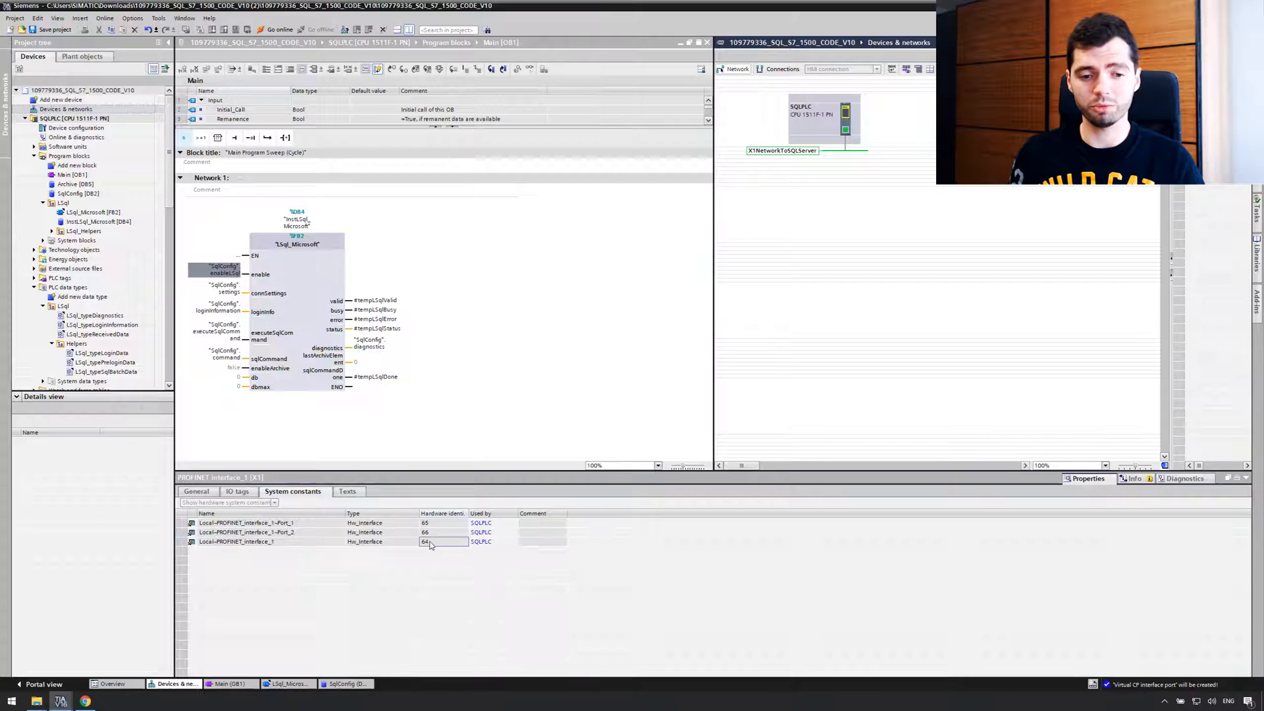
scroll("down", 3)
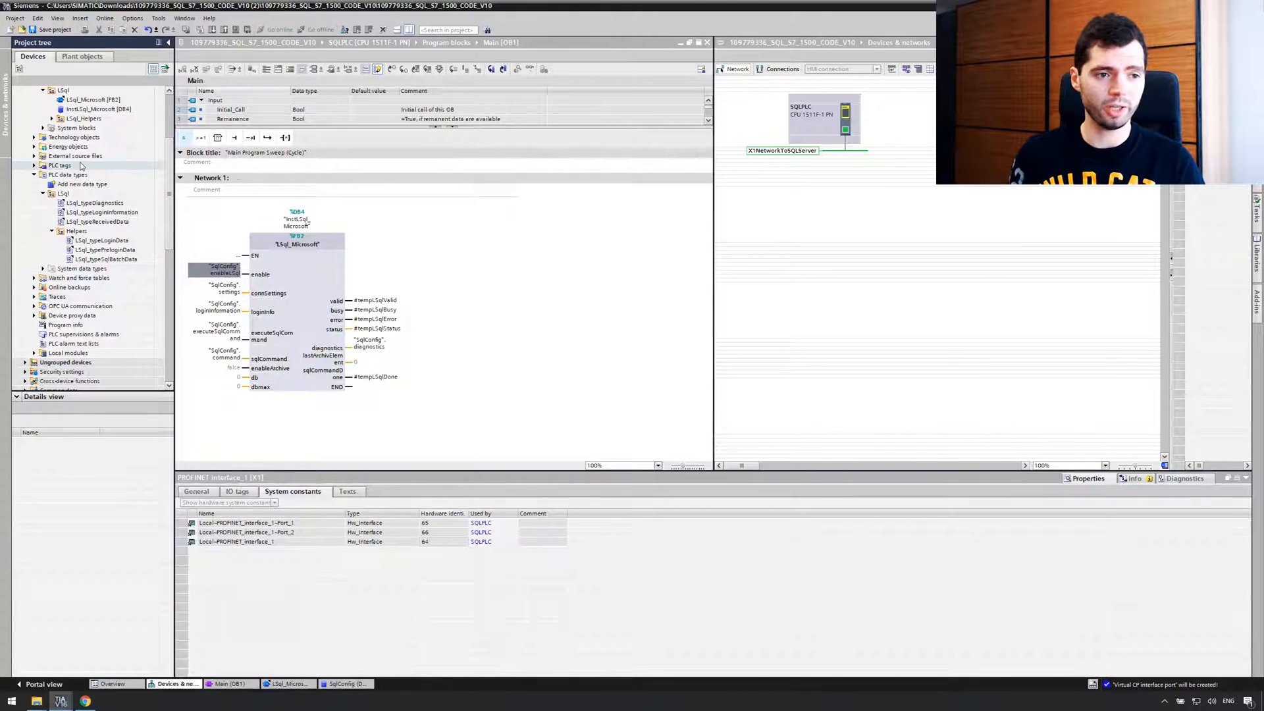
left_click(33, 165)
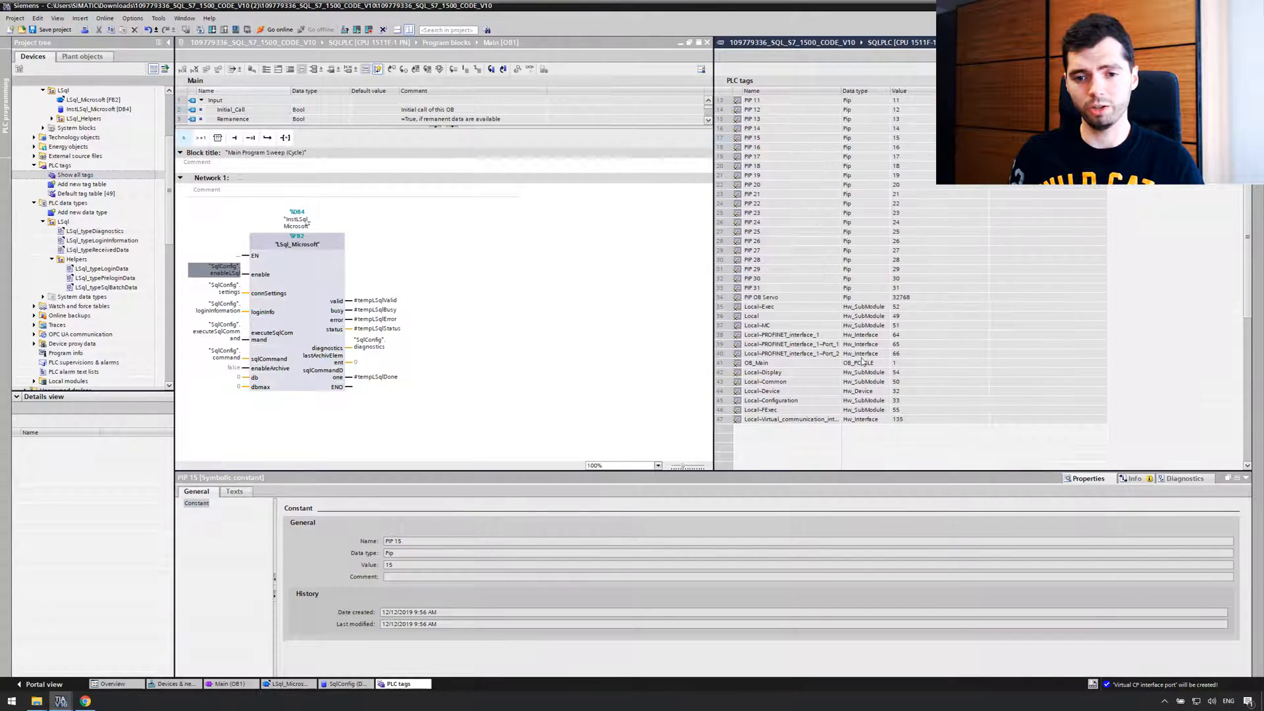
Step: Close the PLC tags editor and return to the SqlConfig [DB2] data block
left_click(790, 334)
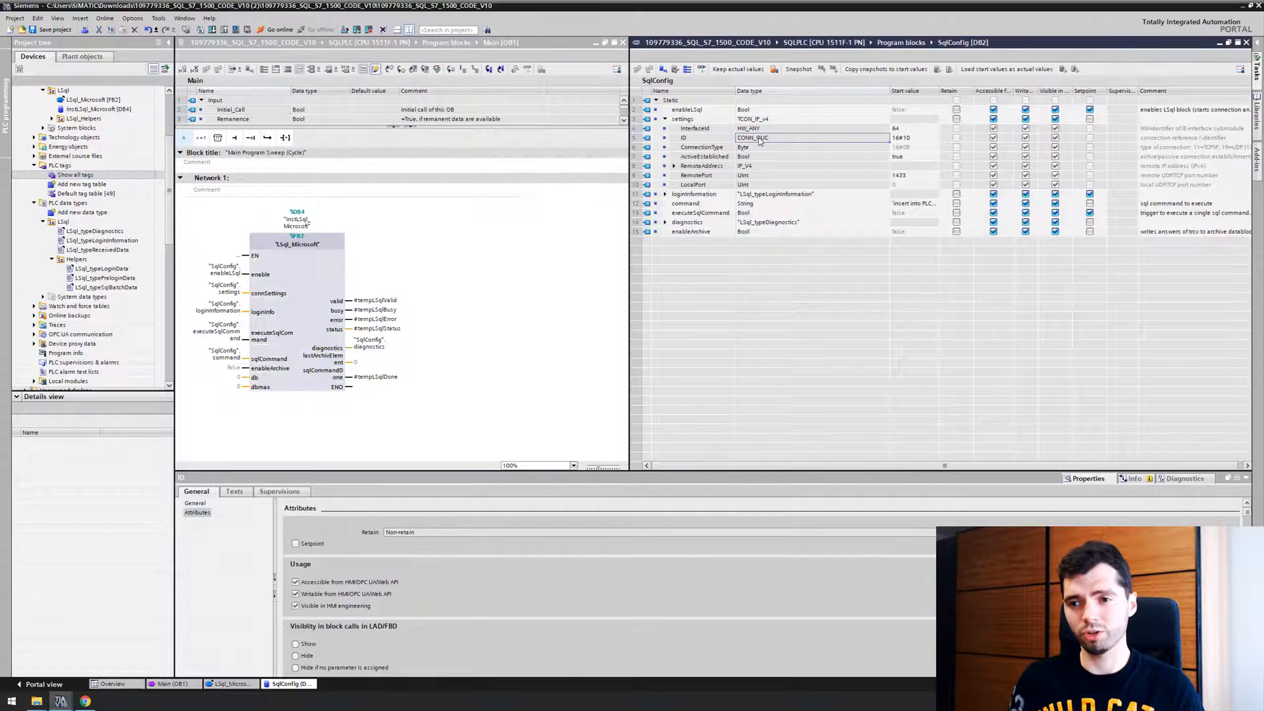
Step: Expand SqlConfig connection settings, set remote address 192.168.0.13, and verify port 1433
left_click(911, 137)
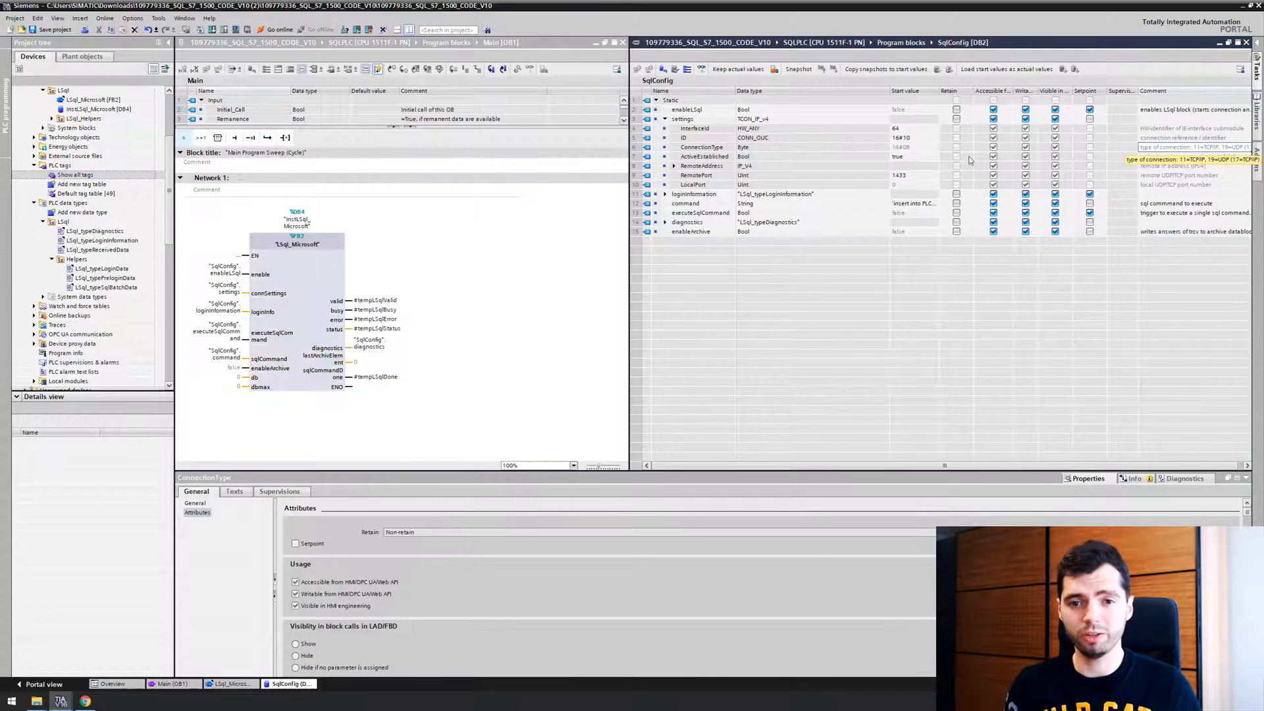
left_click(911, 157)
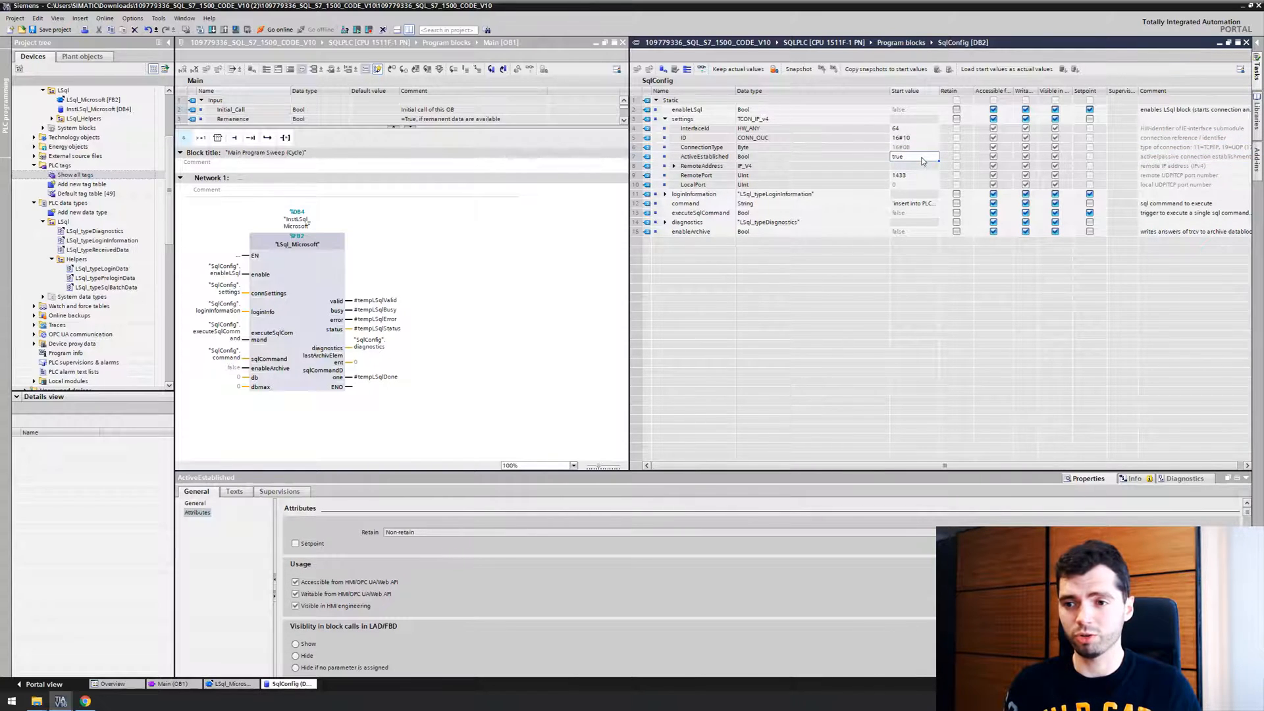
left_click(674, 165)
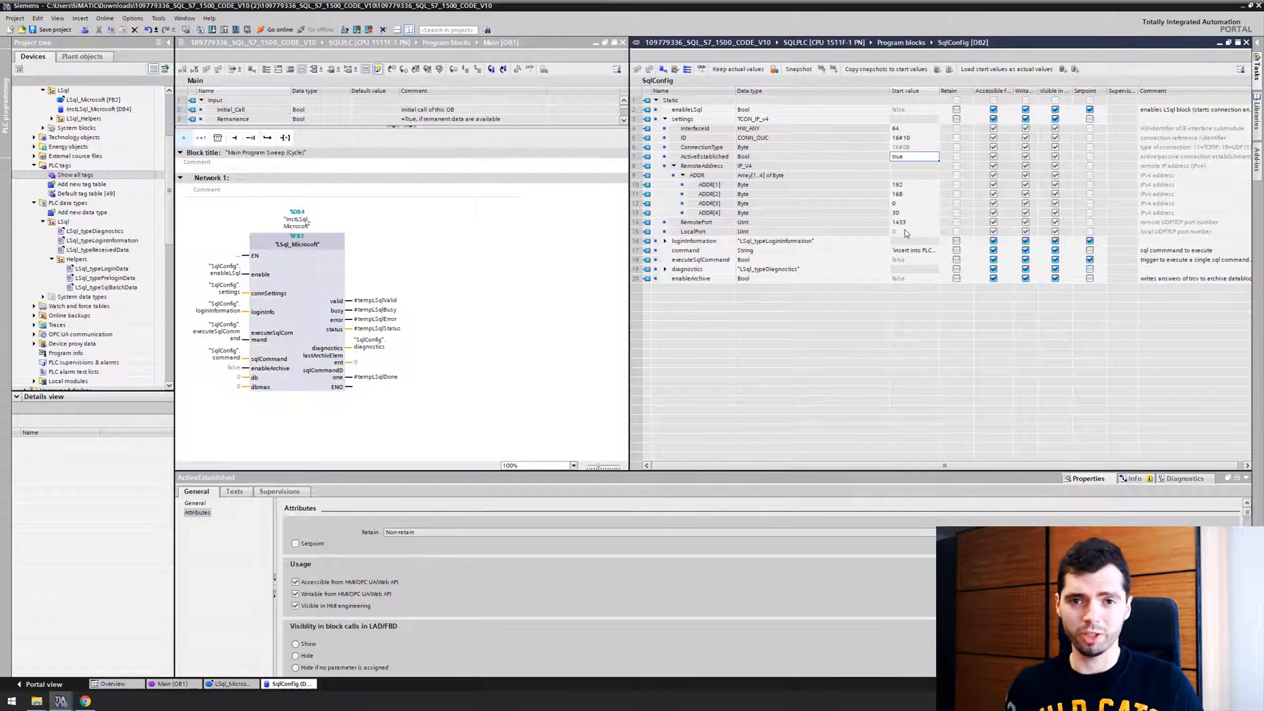
left_click(914, 212)
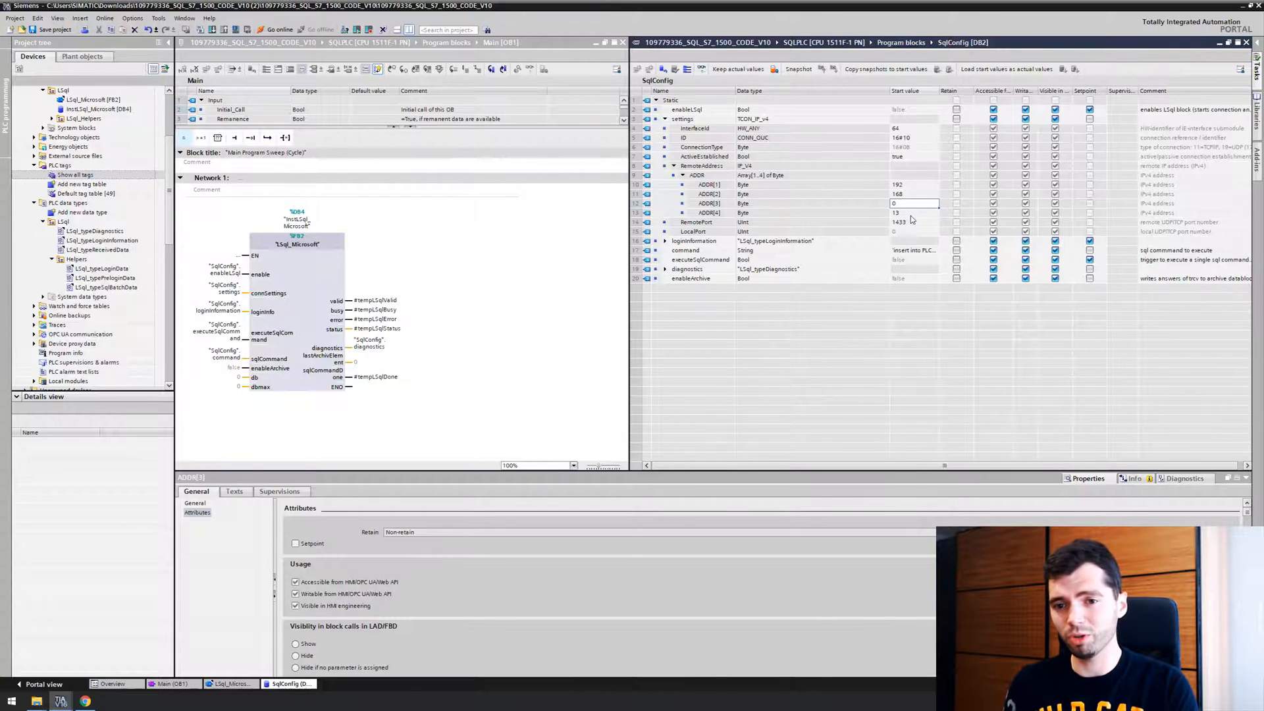
left_click(912, 222)
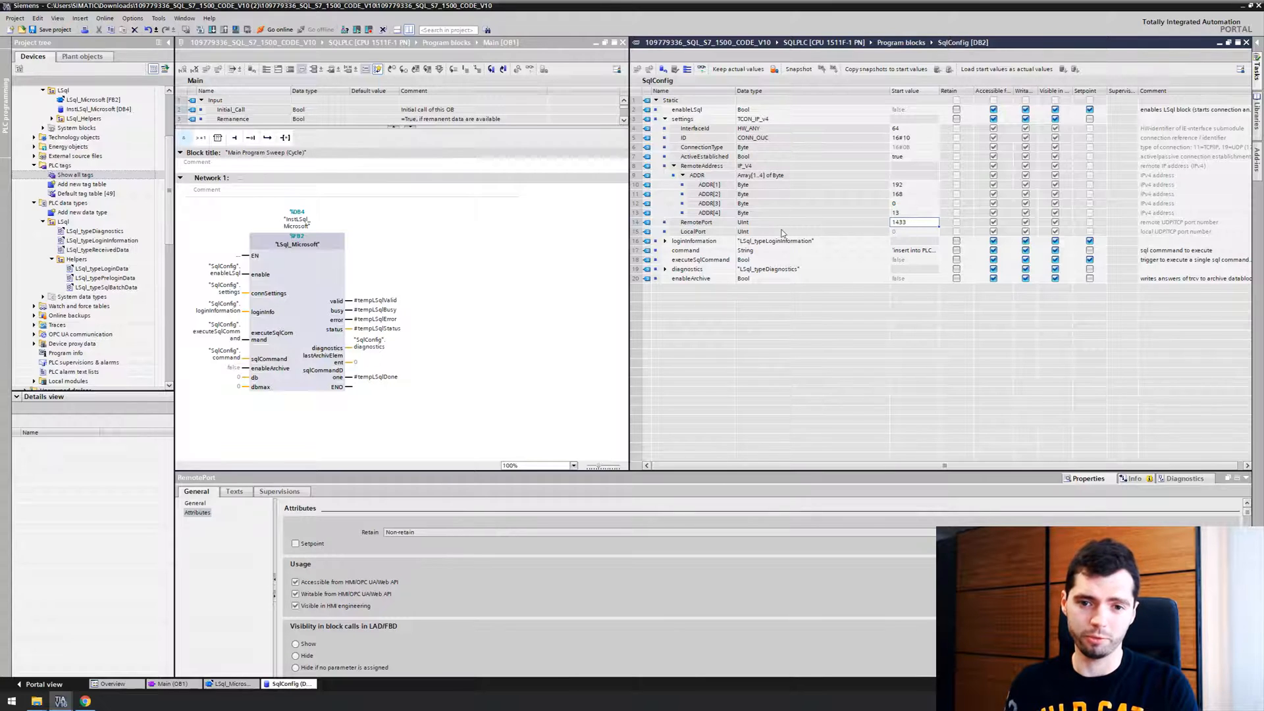
left_click(666, 241)
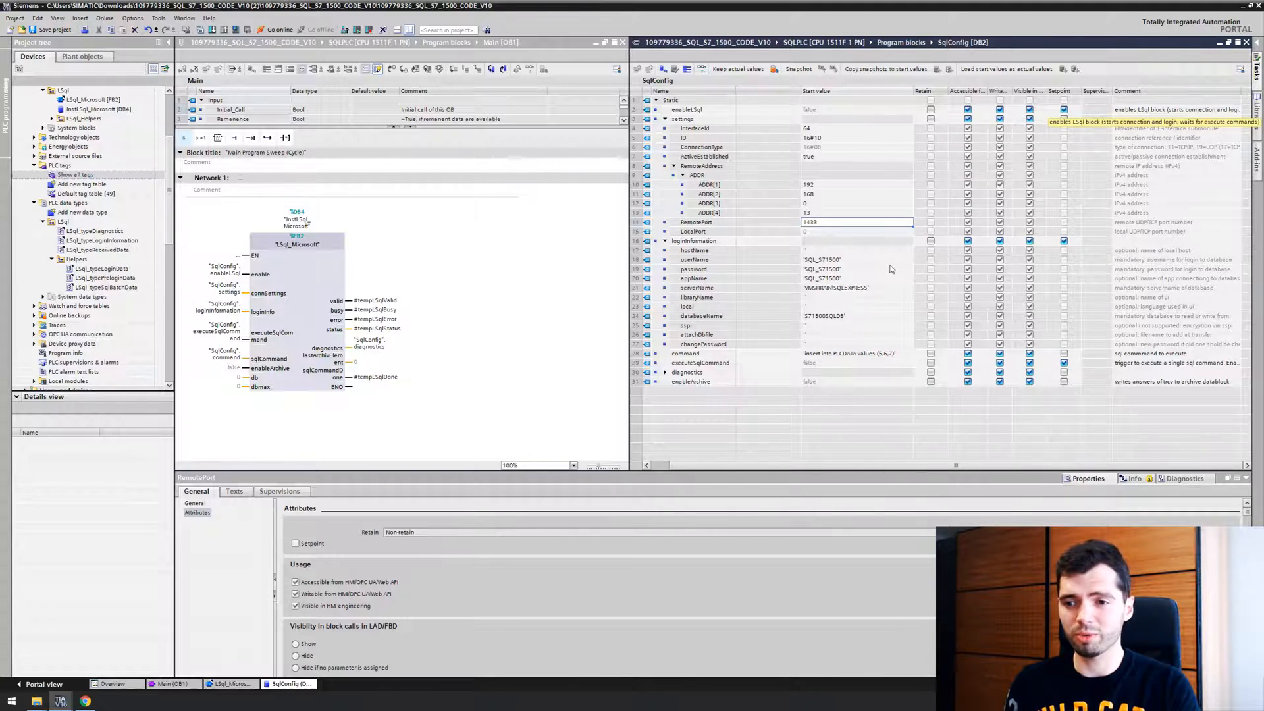
left_click(694, 259)
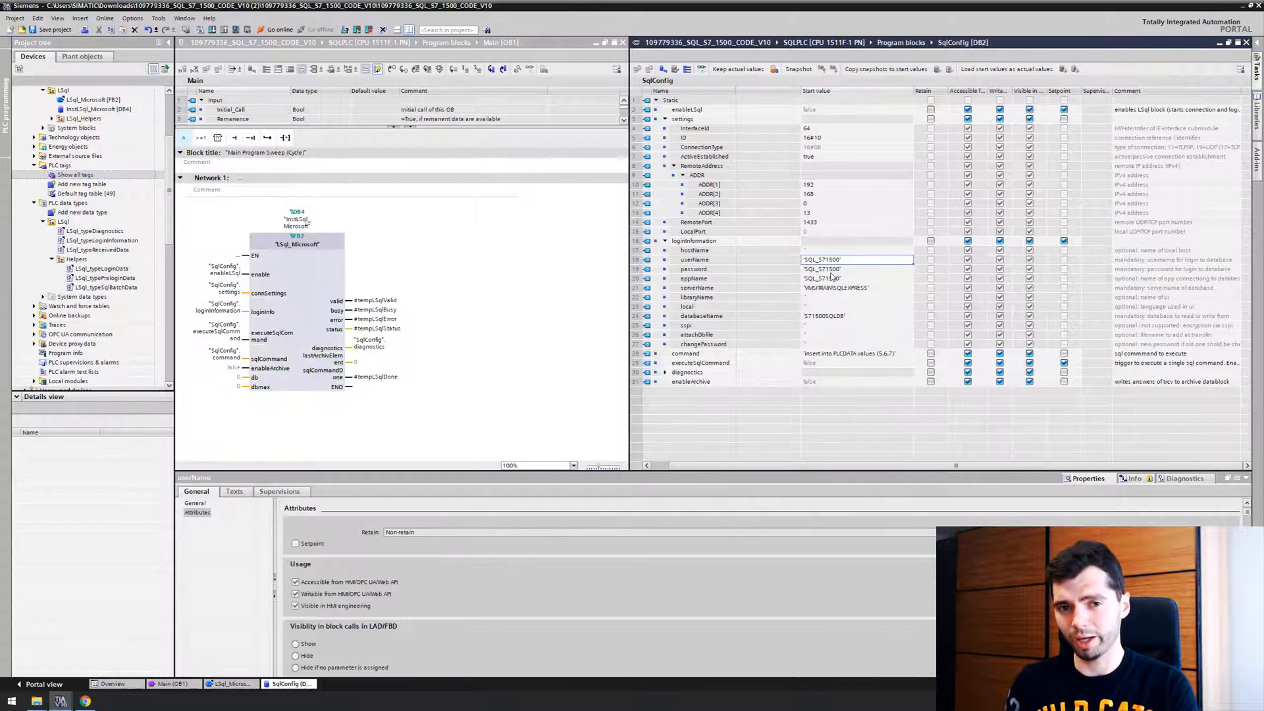
mouse_move(823, 270)
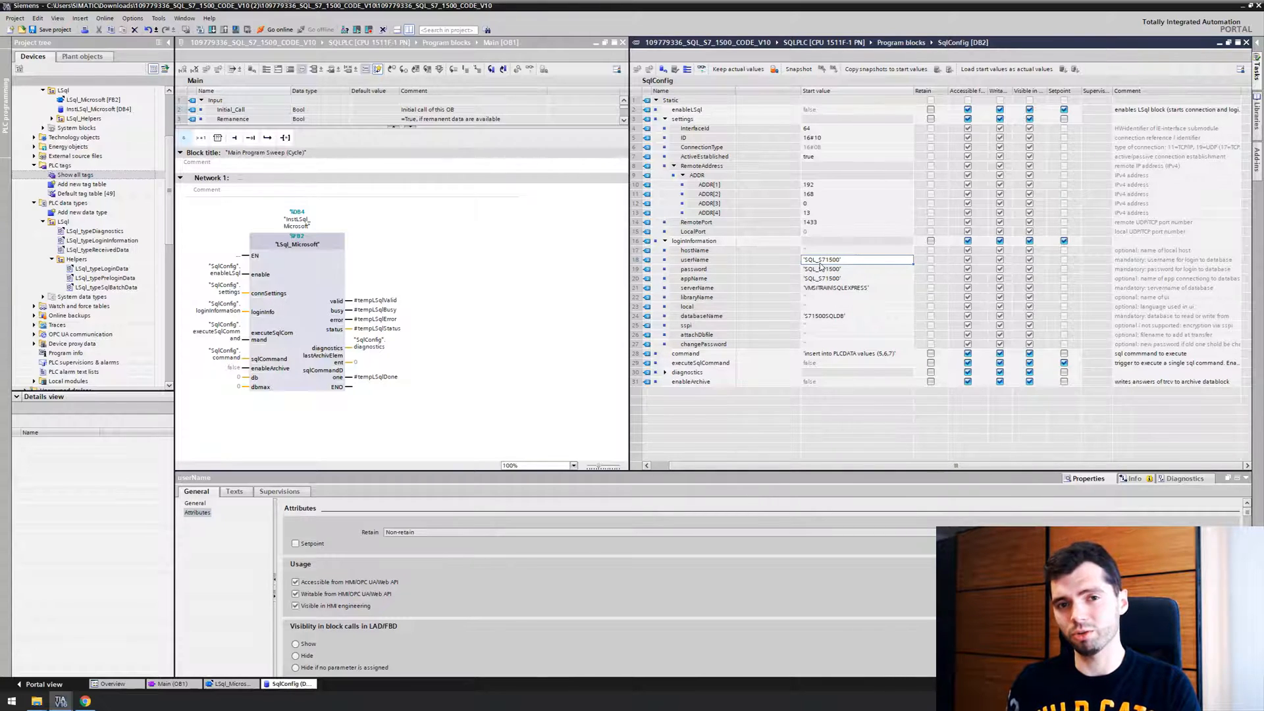
left_click(855, 269)
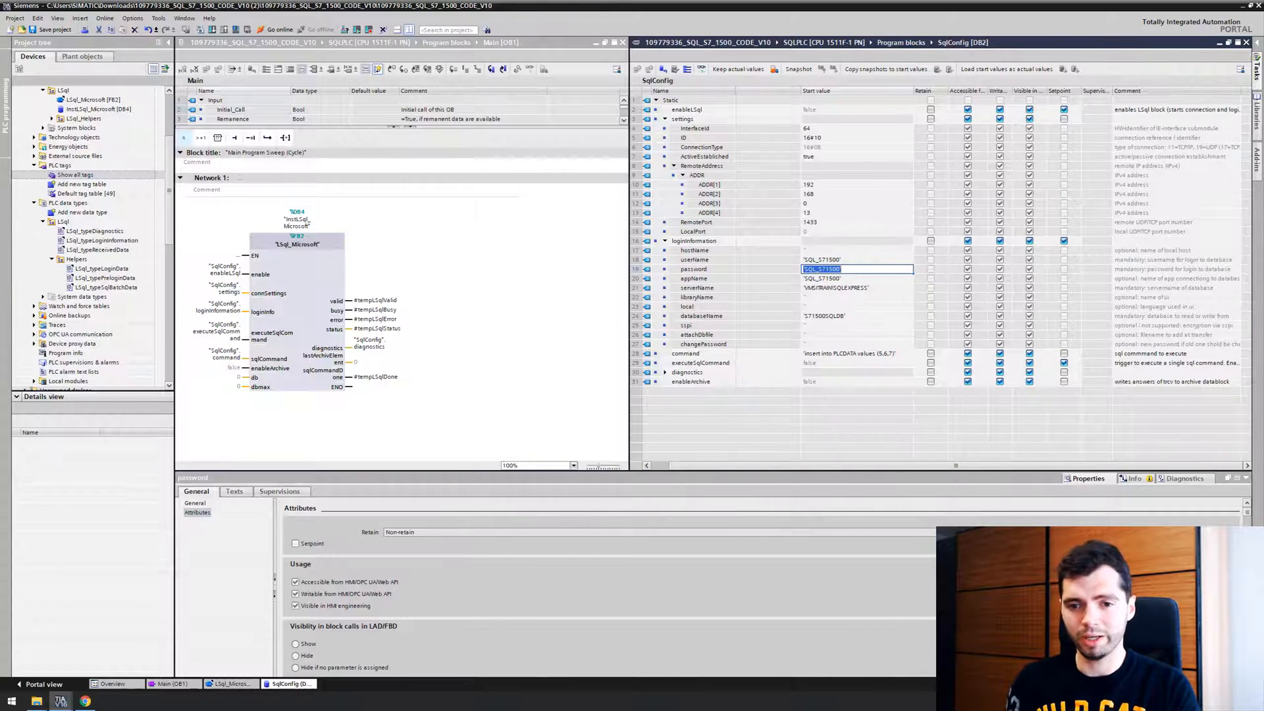
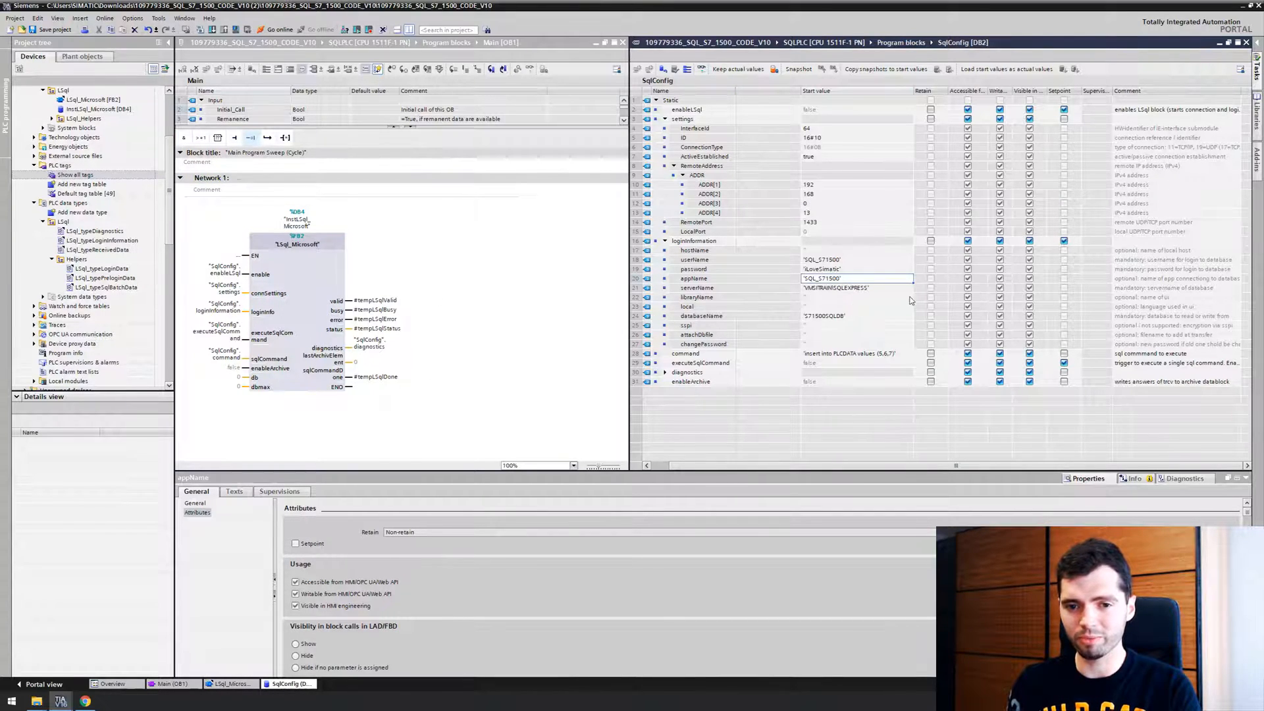
Step: Set the server name to 'SQLEXPRESS' and review the database name S71500SQLDB
left_click(855, 288)
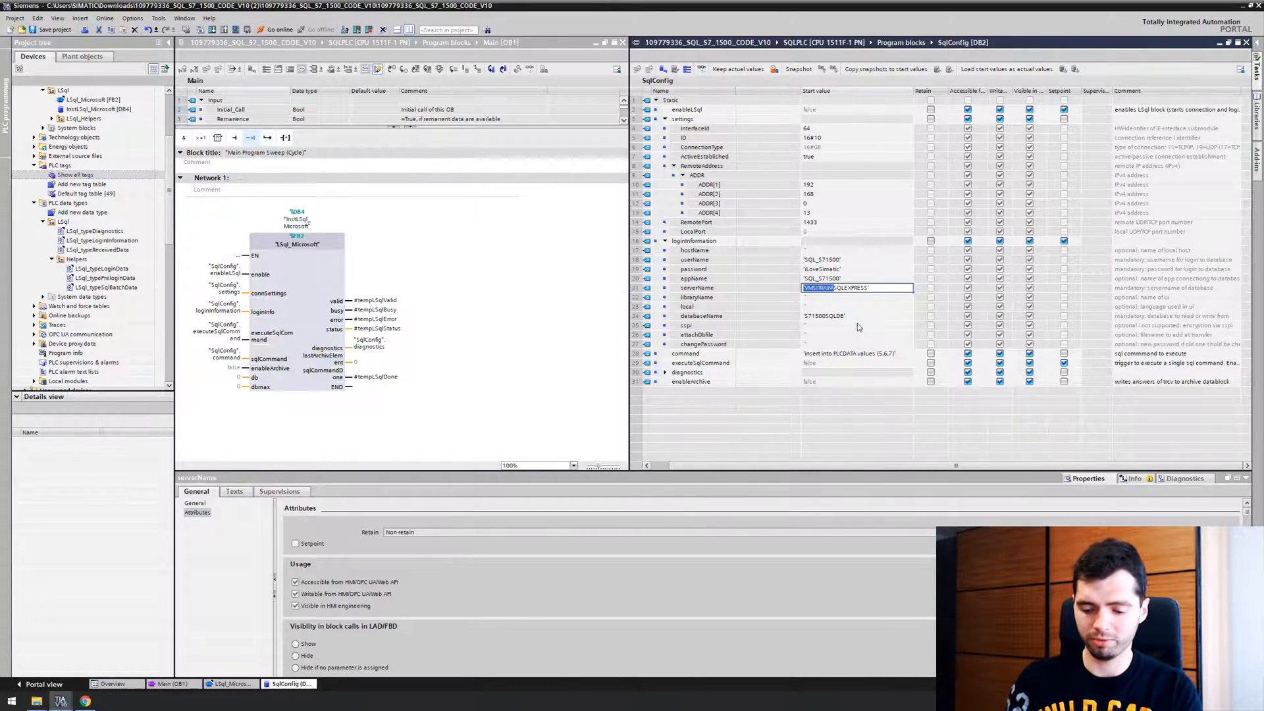
left_click(857, 296)
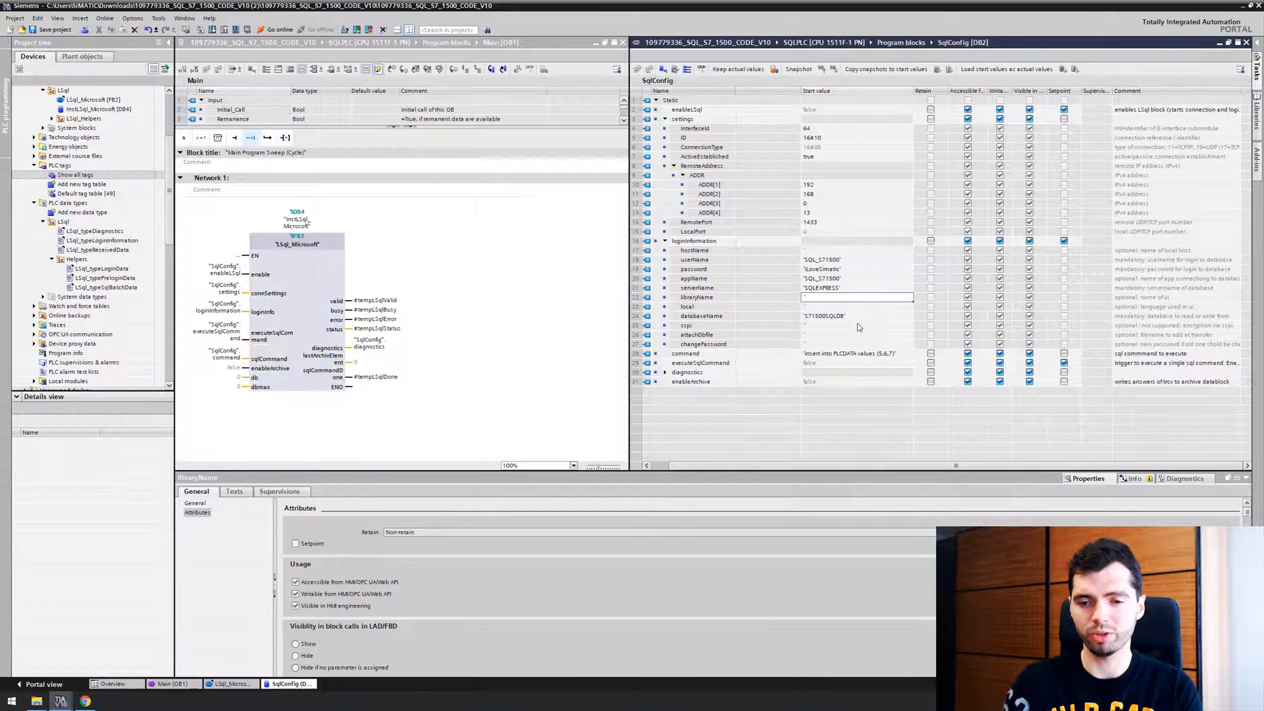
left_click(838, 288)
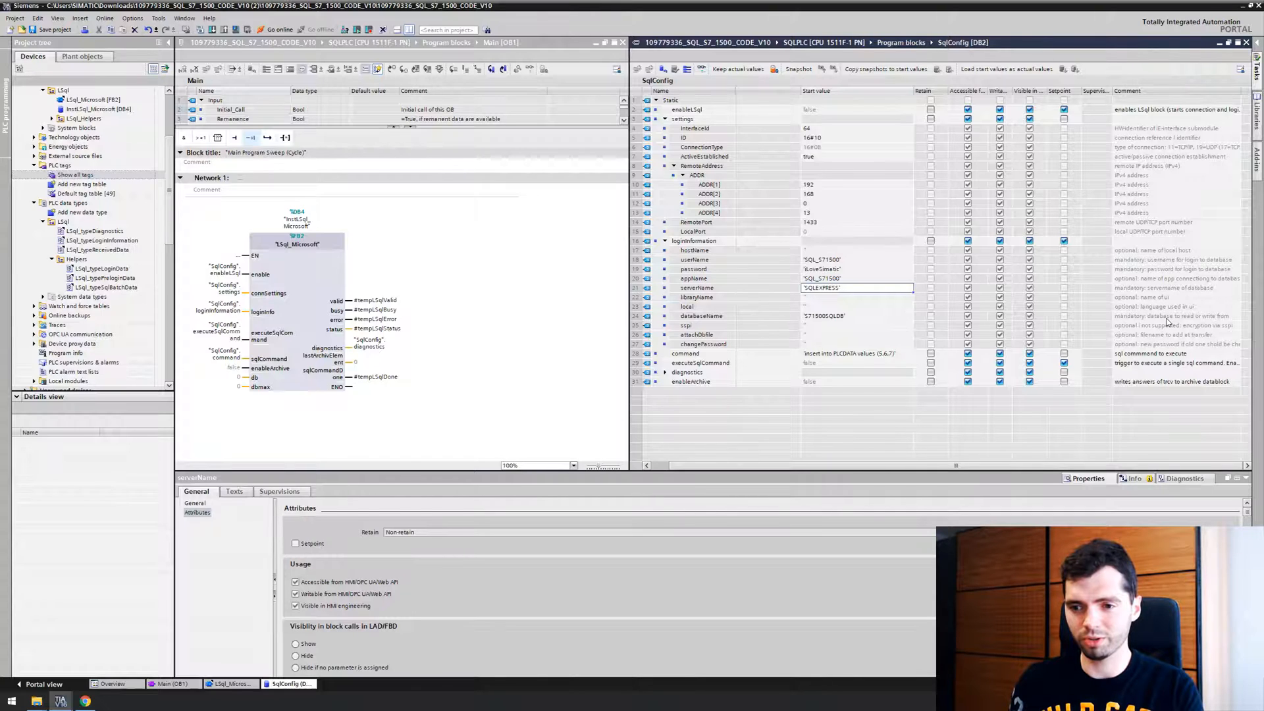
left_click(857, 315)
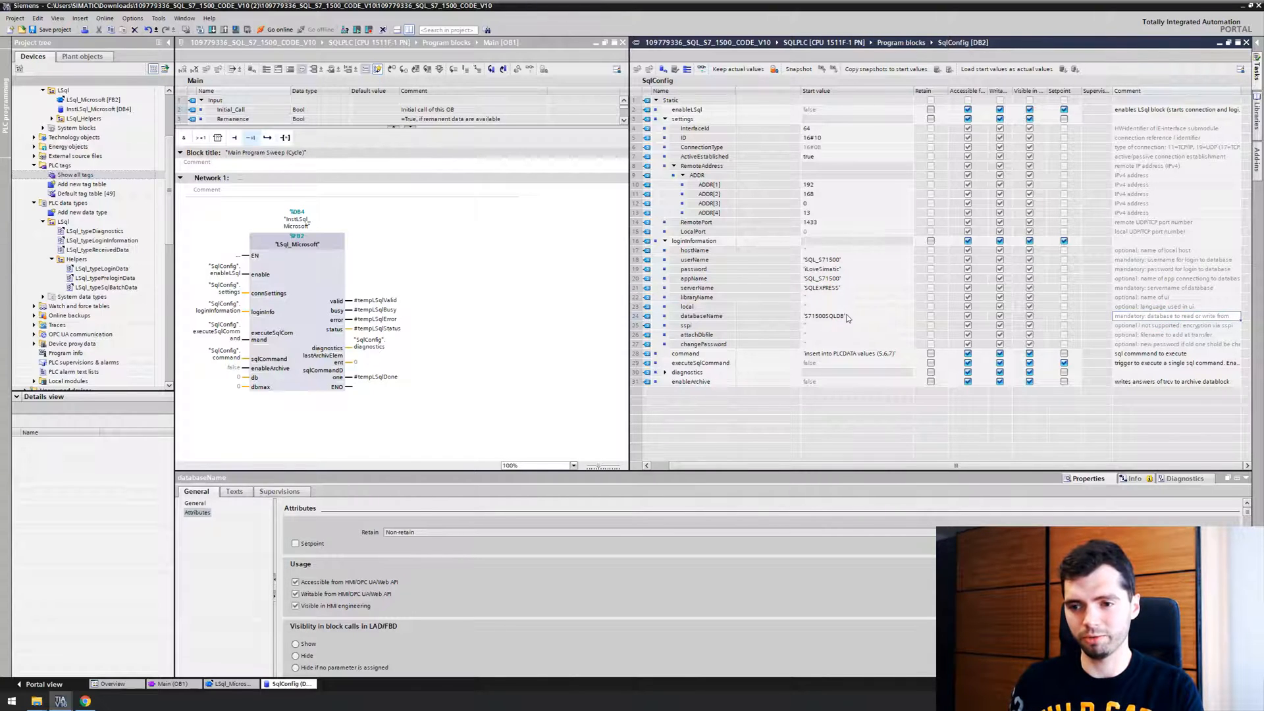
left_click(847, 315)
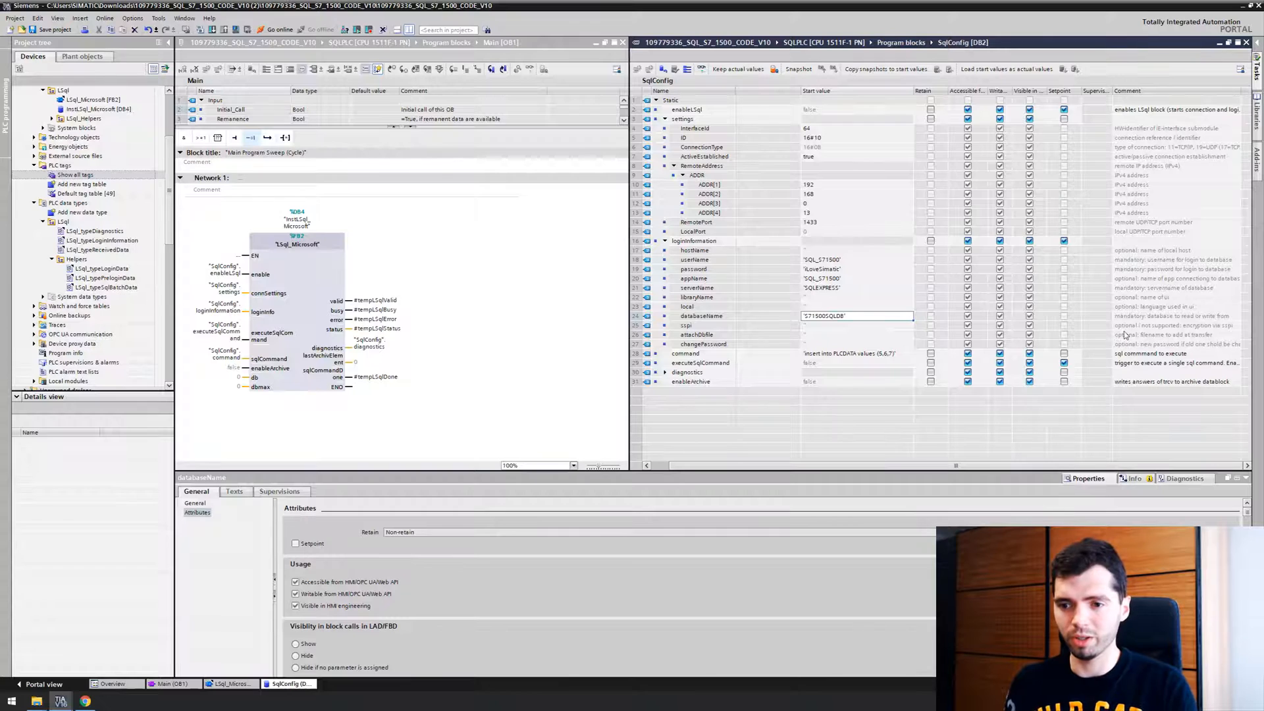
Step: Try loading the program onto SQLPLC and expand the 'Password must not be empty' compile error
left_click(701, 344)
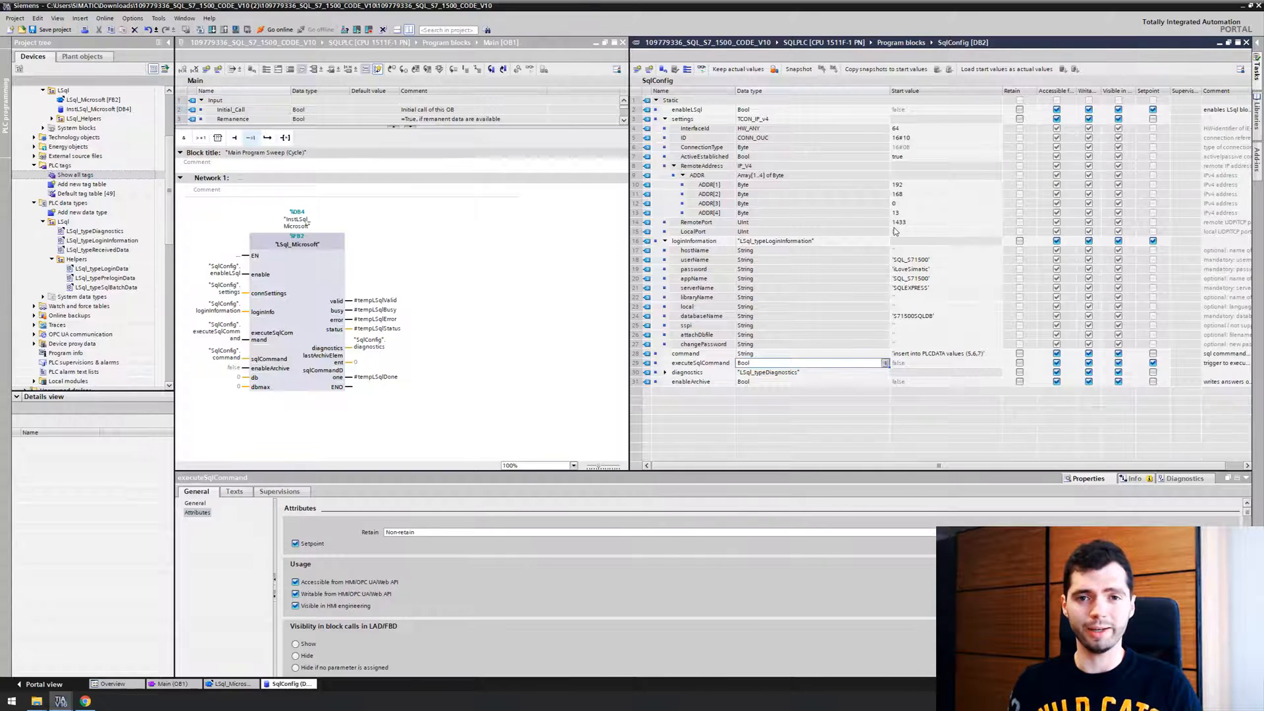
left_click(229, 270)
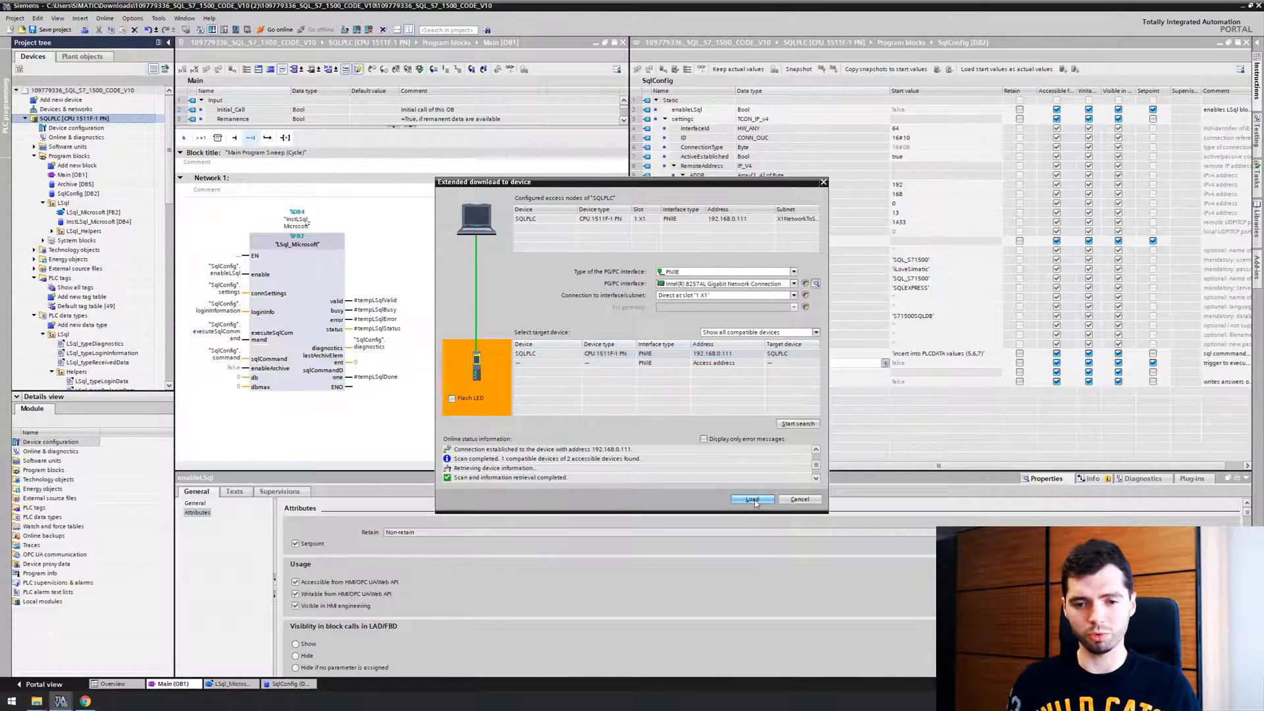
left_click(751, 499)
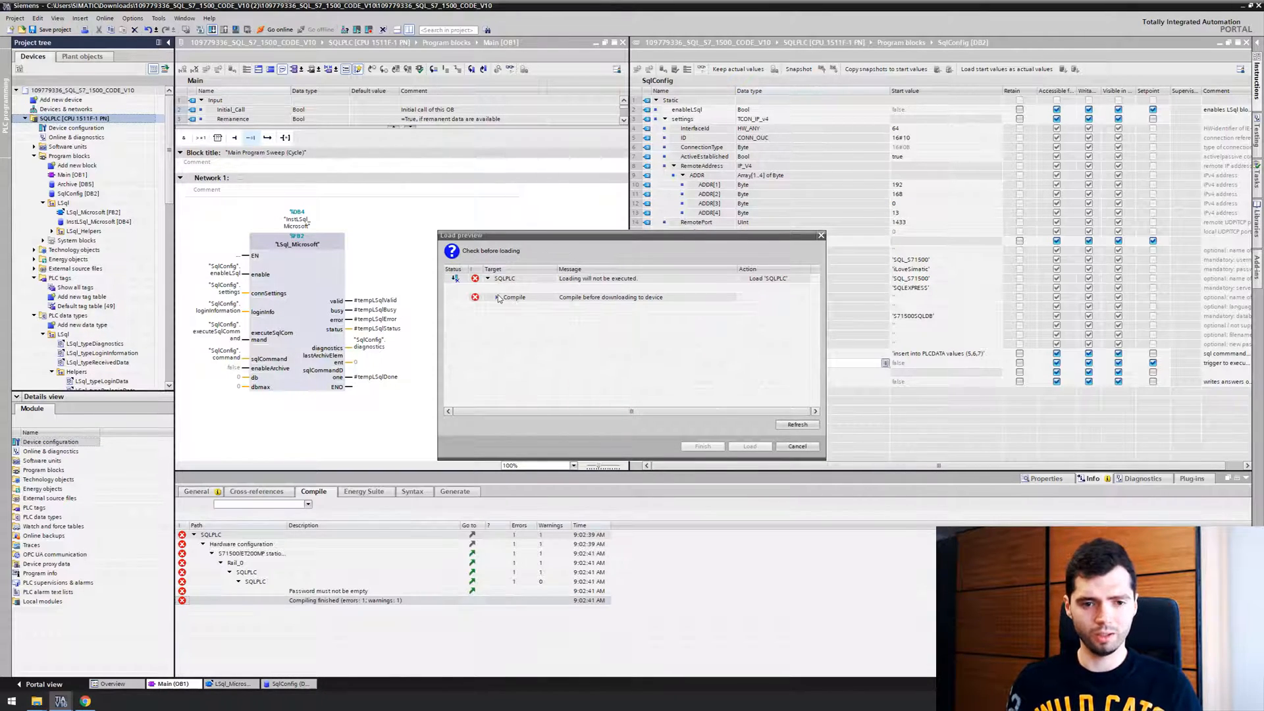
left_click(796, 445)
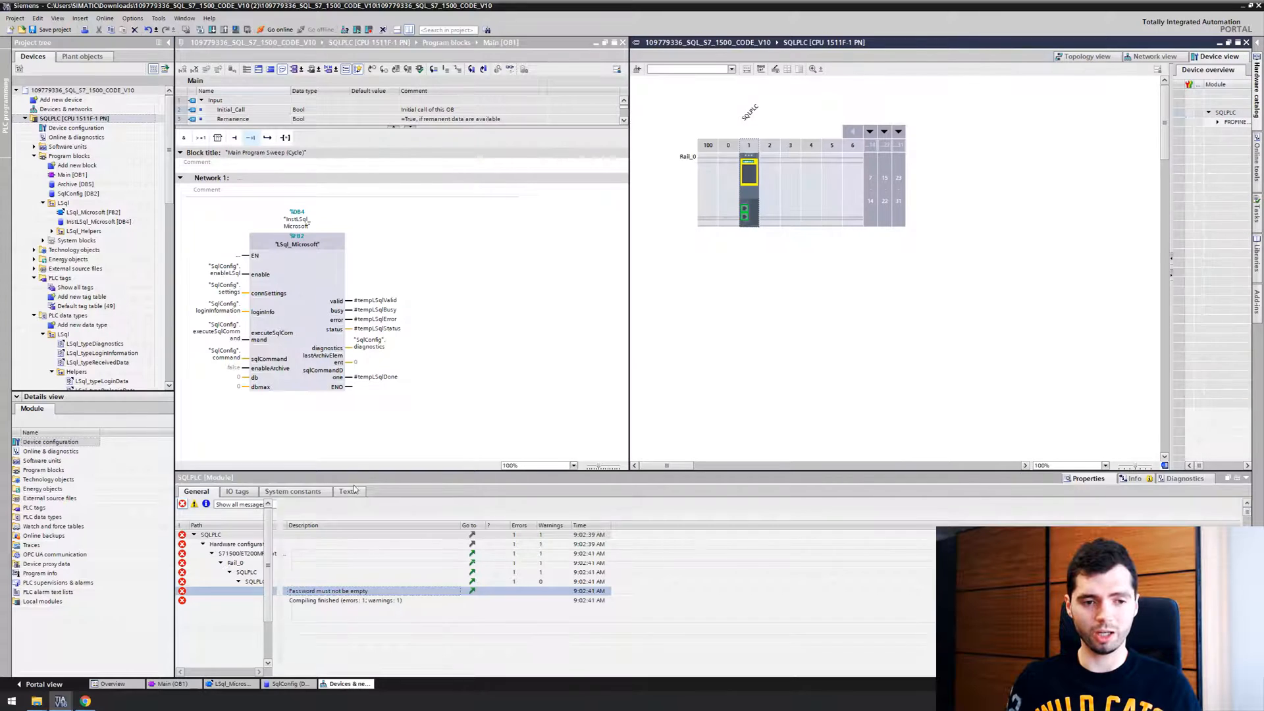
Step: Open the error's protection settings and choose Full access (no protection)
left_click(207, 643)
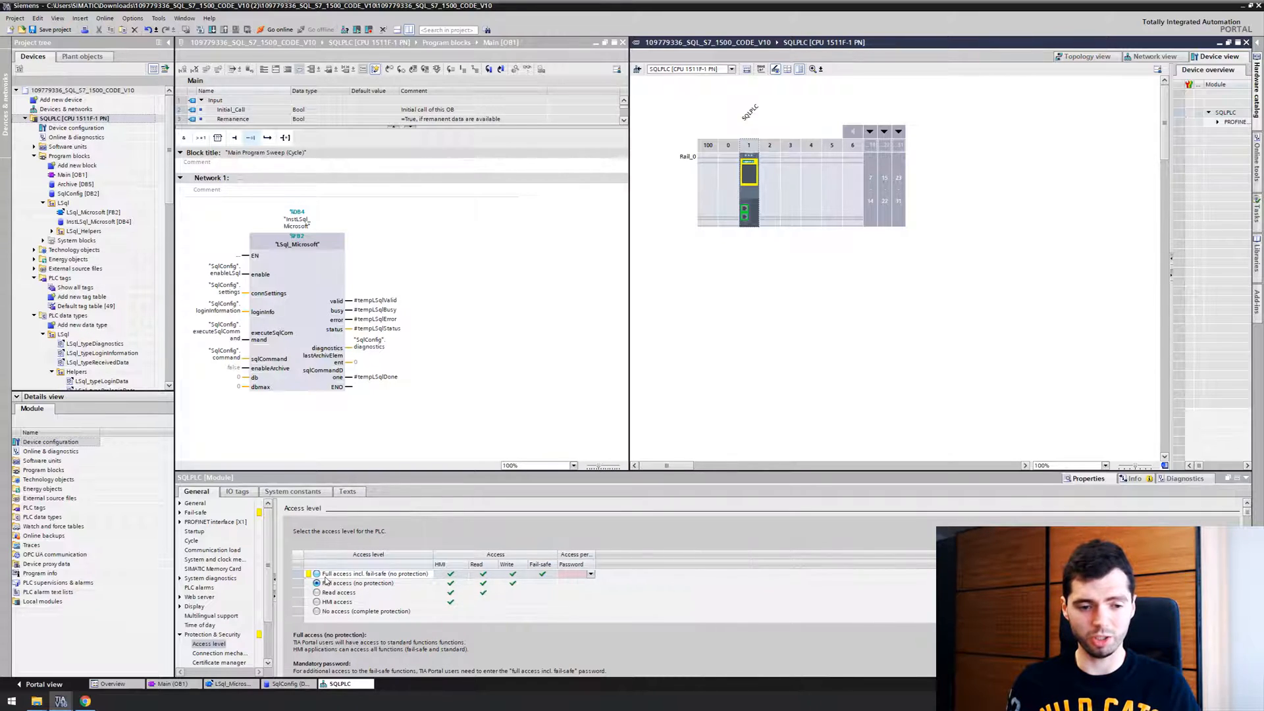
left_click(317, 574)
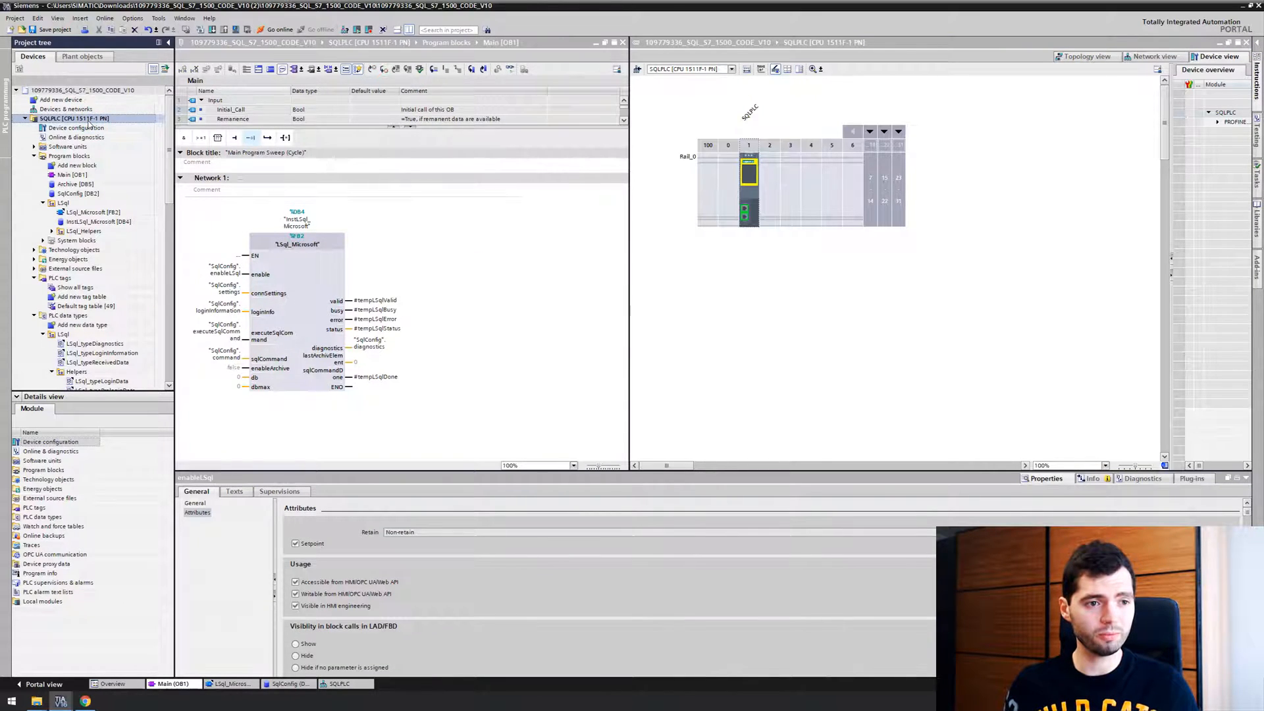
Step: Download to SQLPLC without synchronization, confirming the safety program overwrite, and finish
right_click(74, 118)
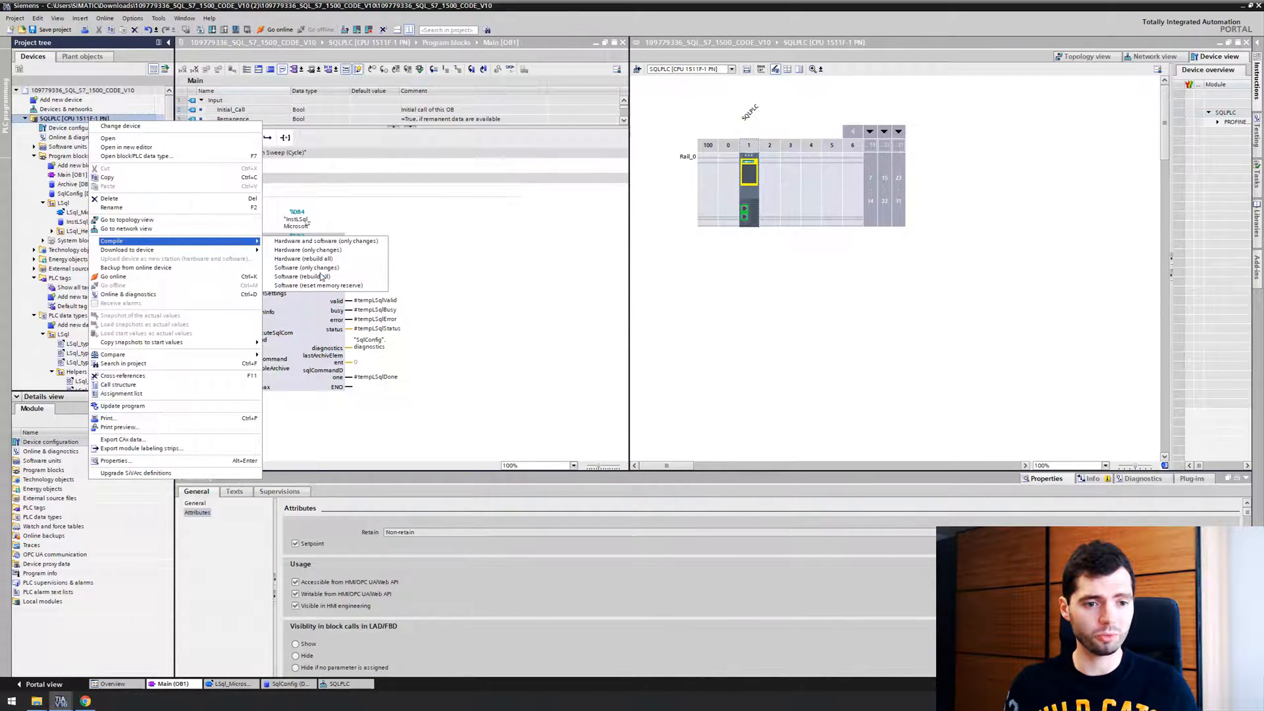
left_click(305, 267)
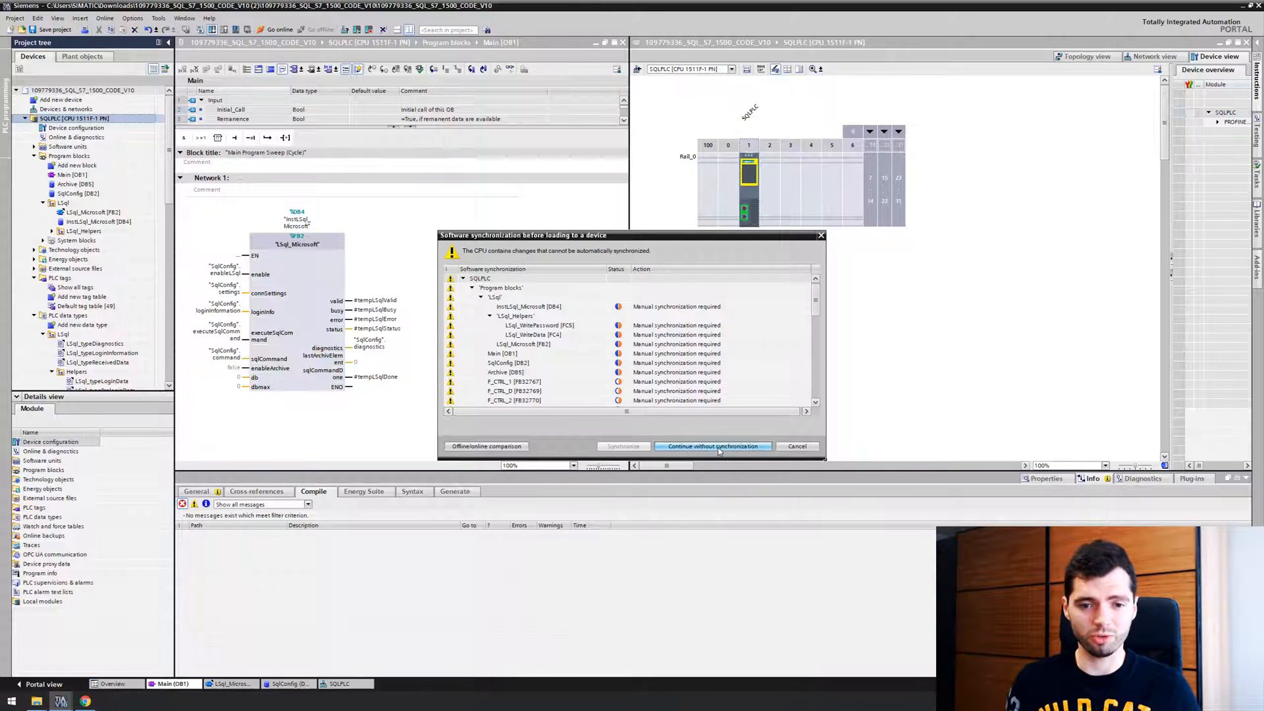
left_click(713, 446)
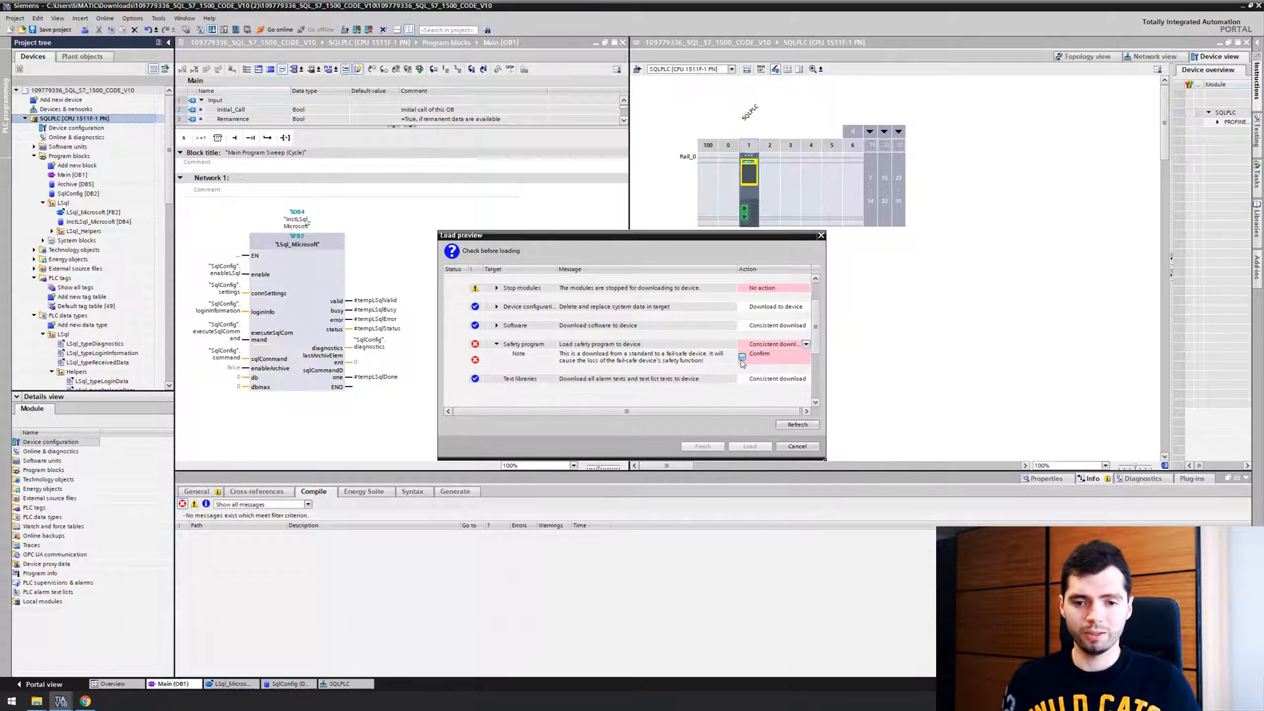
left_click(743, 357)
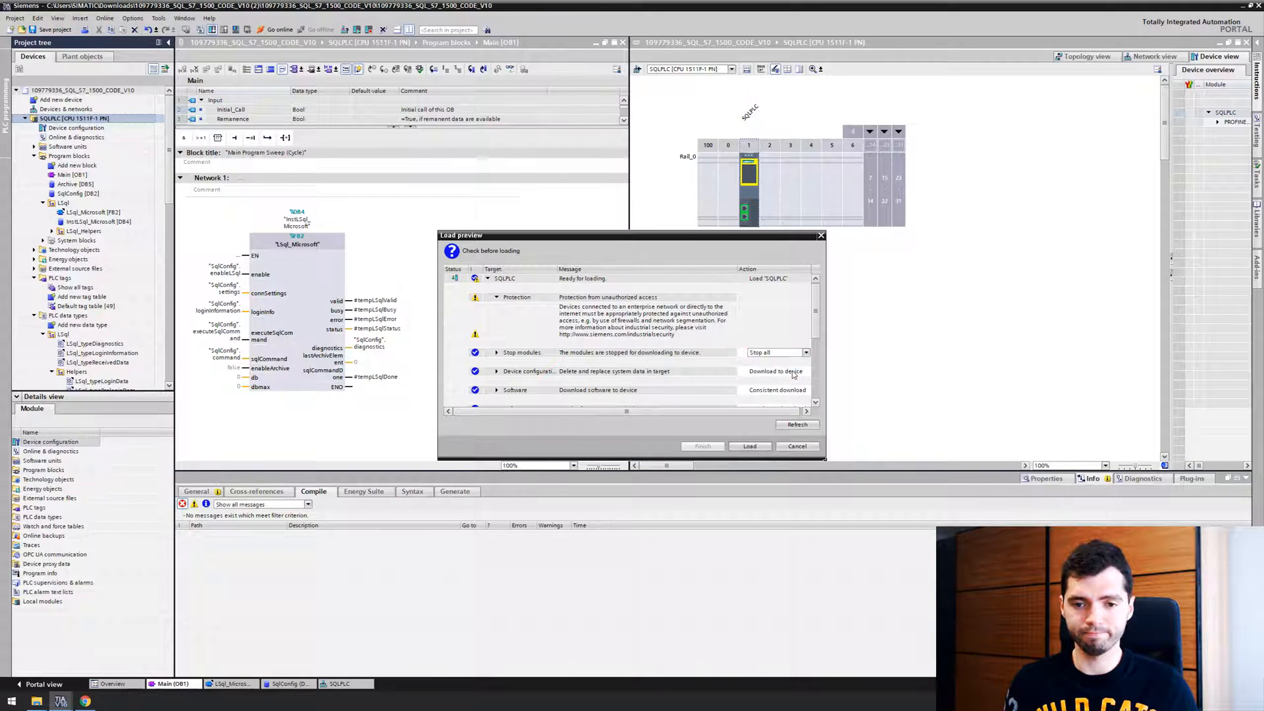
left_click(749, 446)
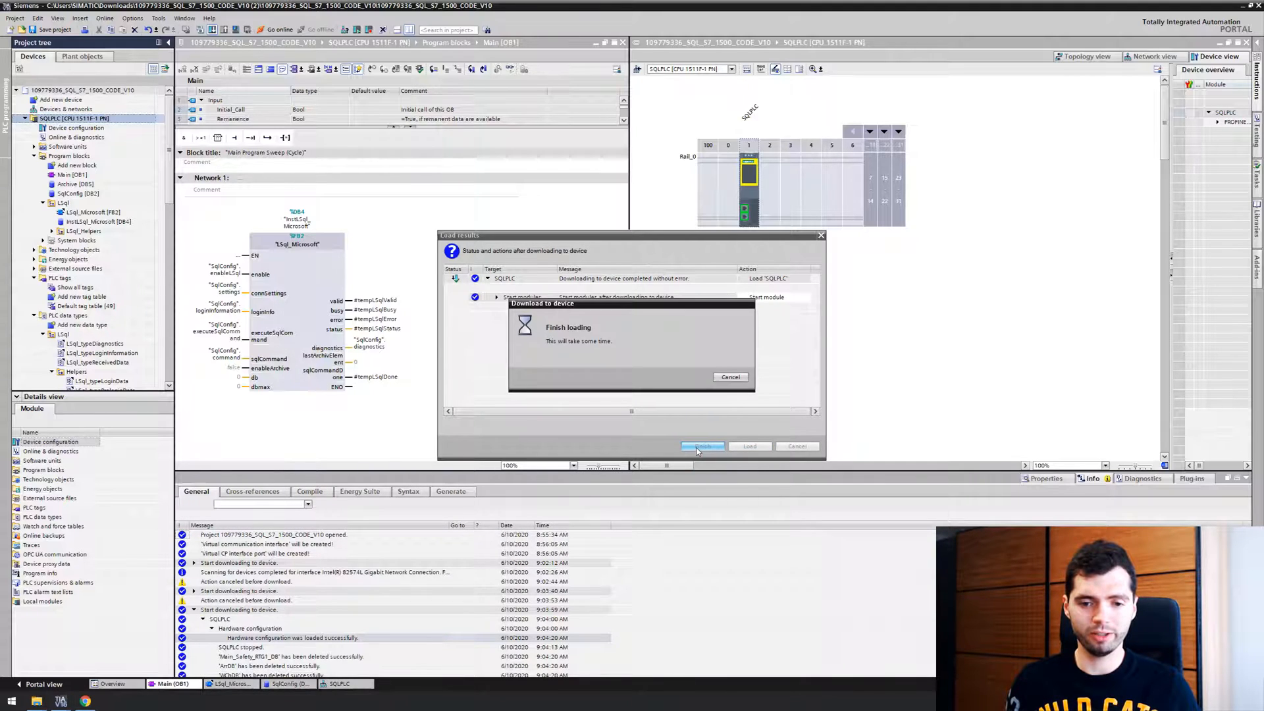
left_click(701, 445)
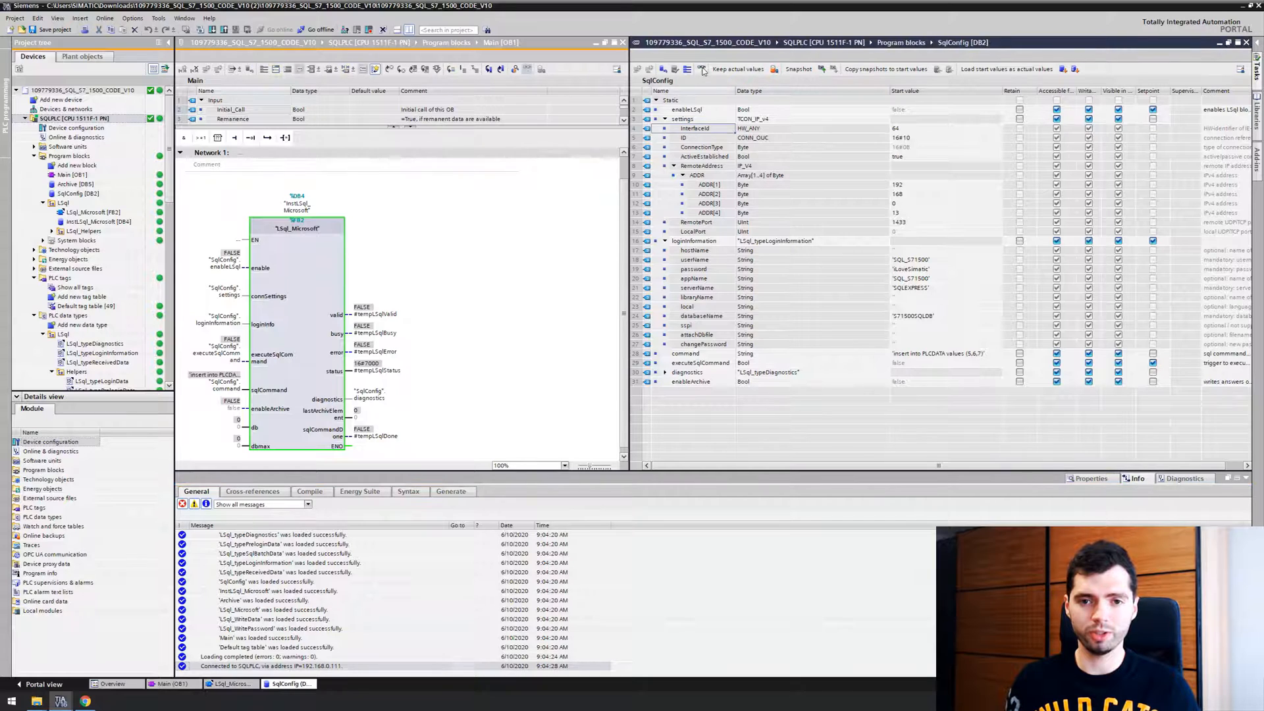
Step: Monitor all SqlConfig [DB2] values live while online
left_click(702, 69)
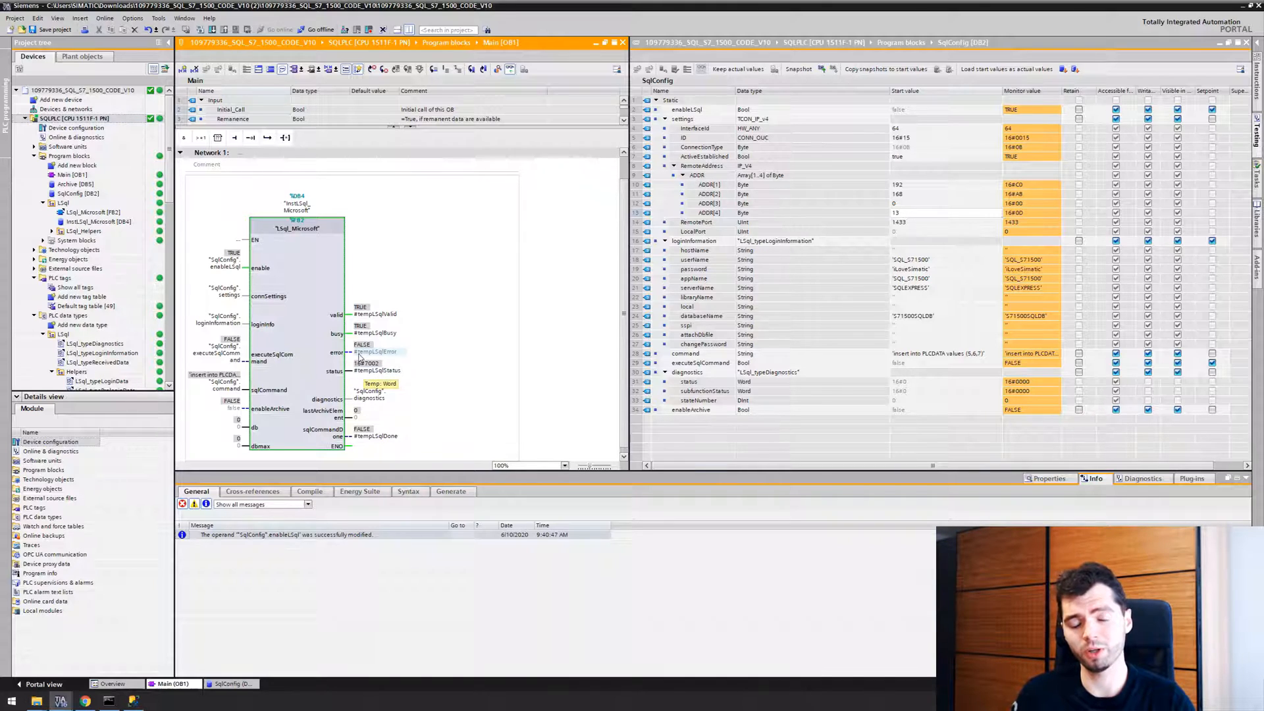
mouse_move(363, 371)
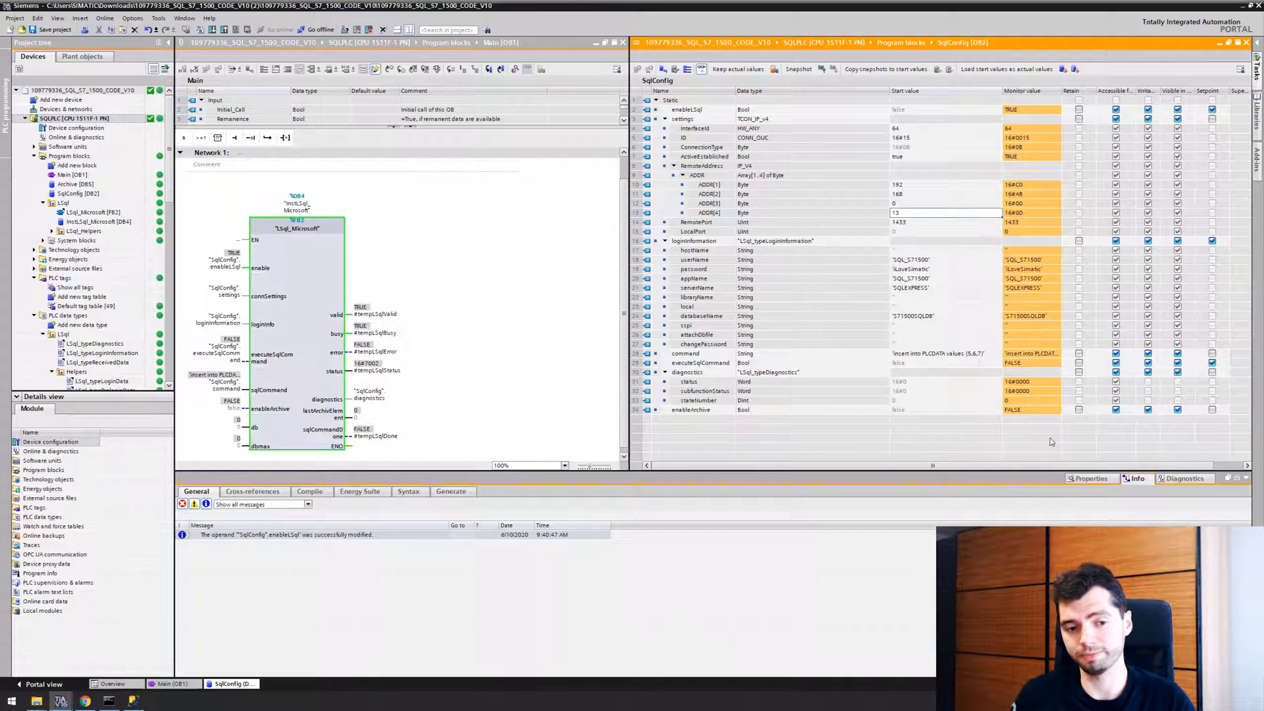
mouse_move(1022, 391)
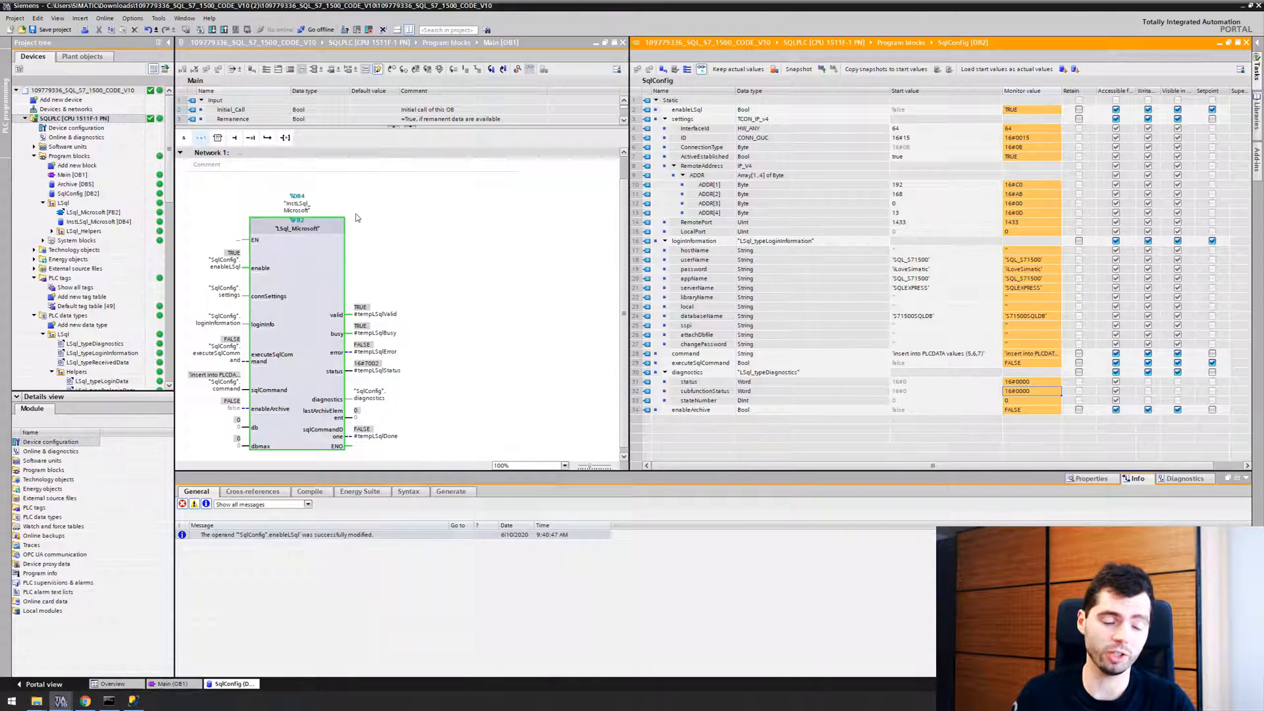
mouse_move(60, 699)
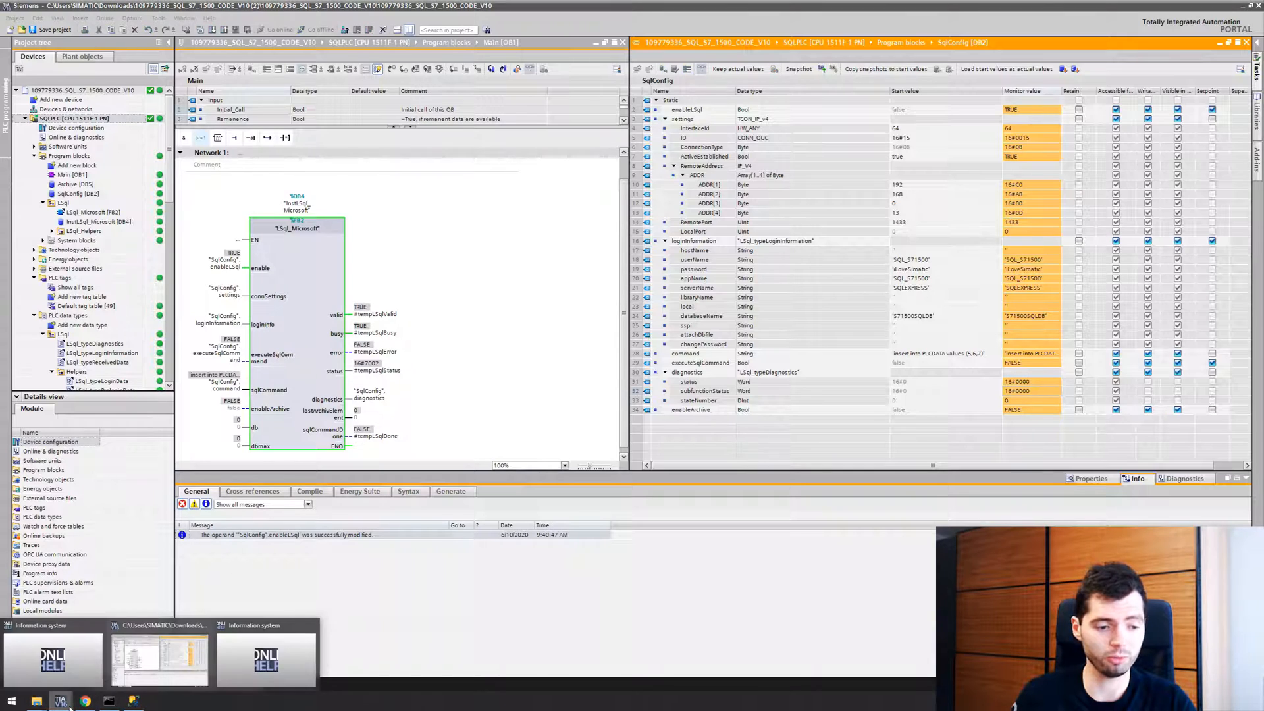
left_click(266, 653)
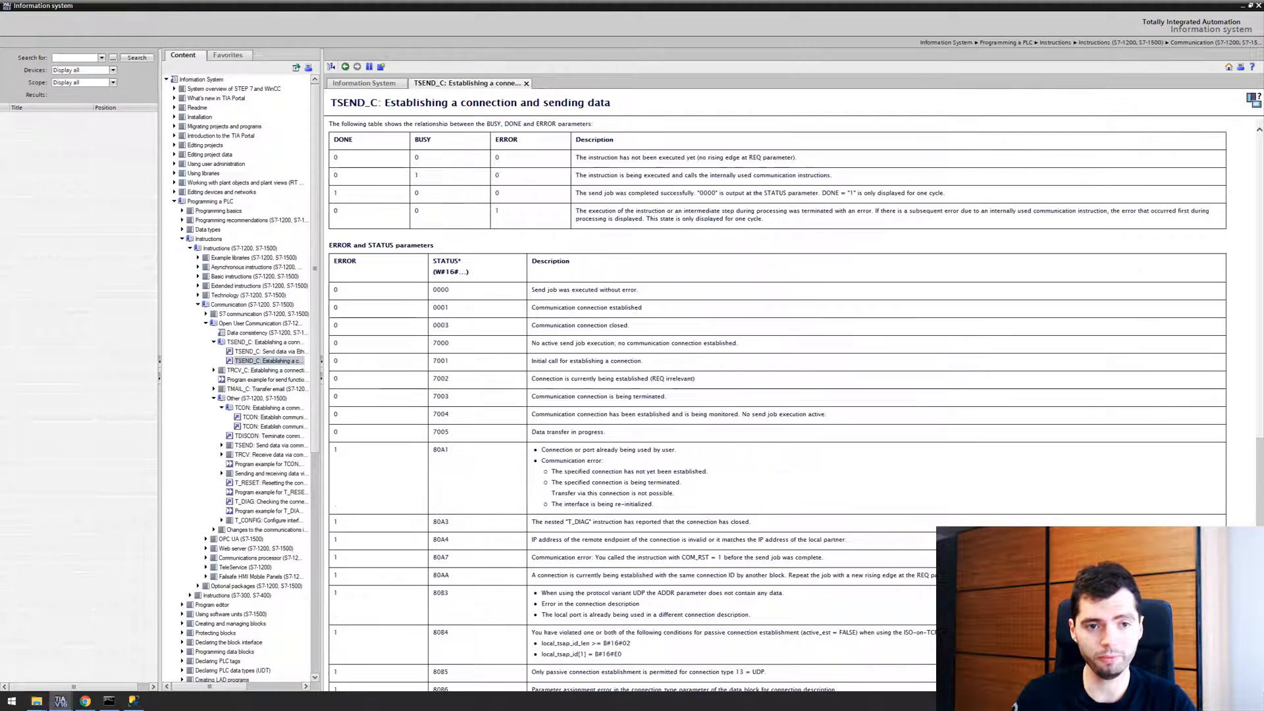
left_click(266, 361)
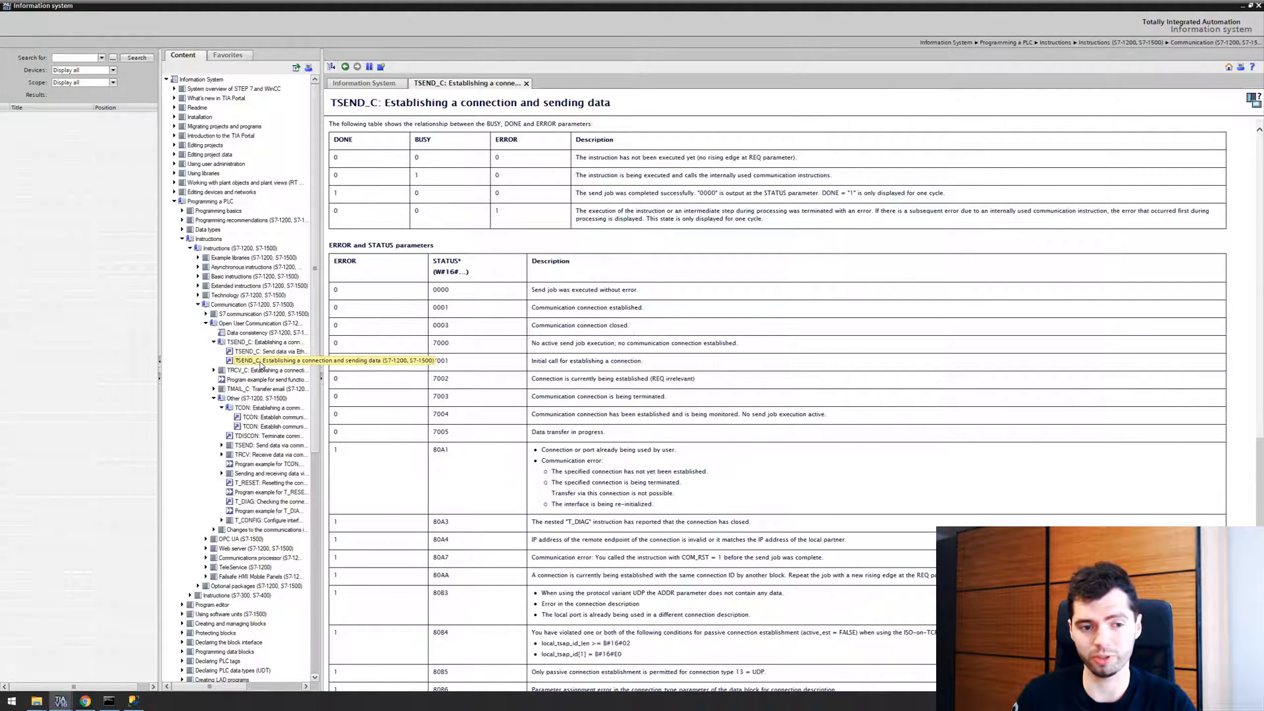
left_click(273, 417)
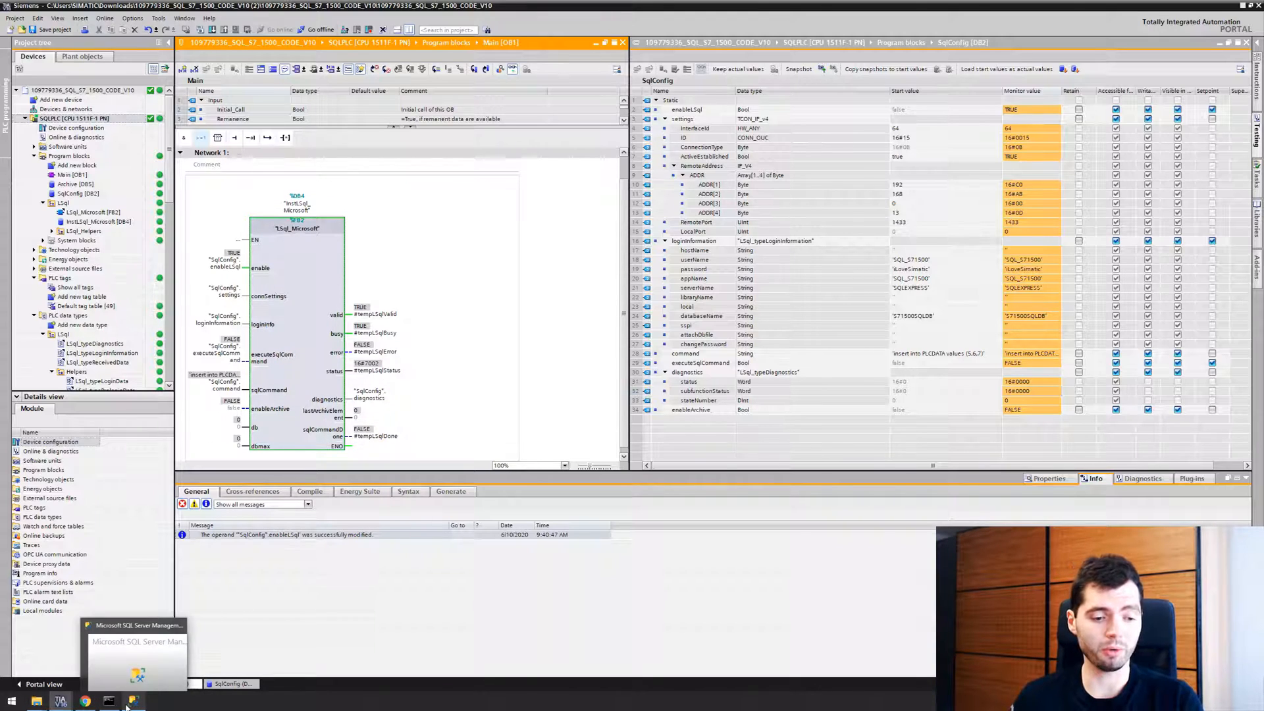
Step: Connect to SQL Express, expand S71500SQLDB's dbo.PLCData columns, and select its top 1000 rows
left_click(133, 640)
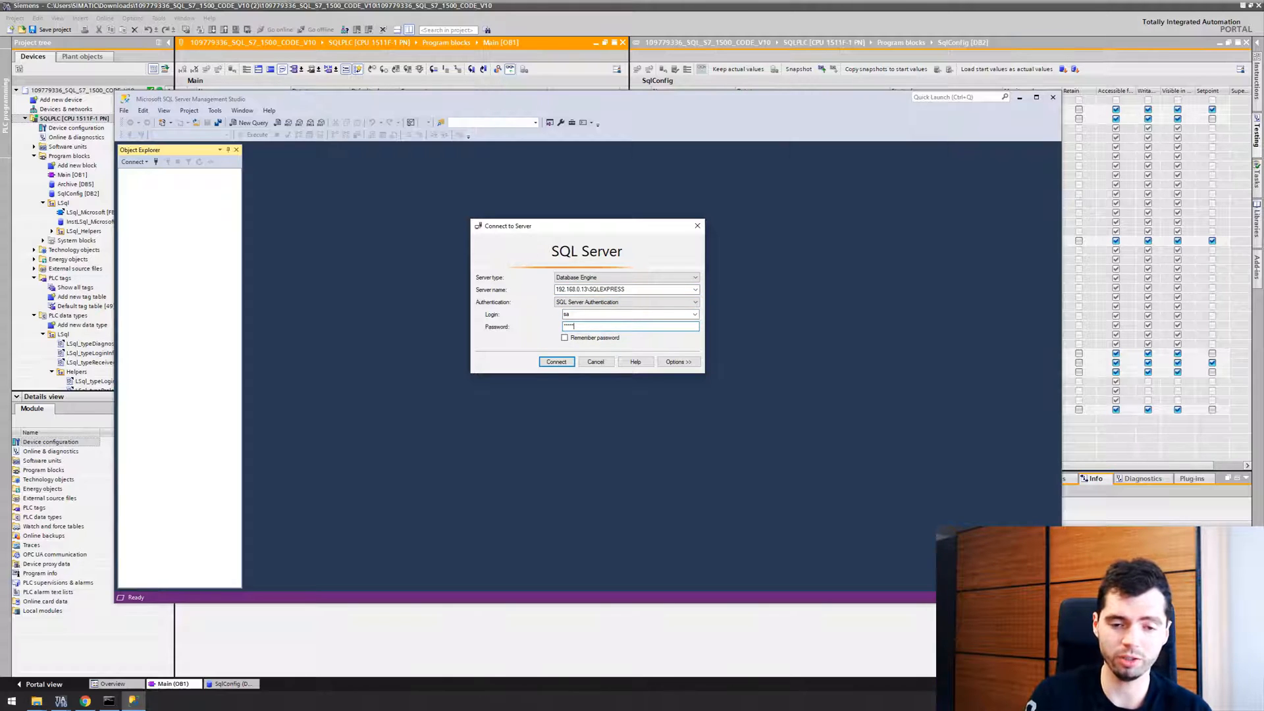
left_click(556, 362)
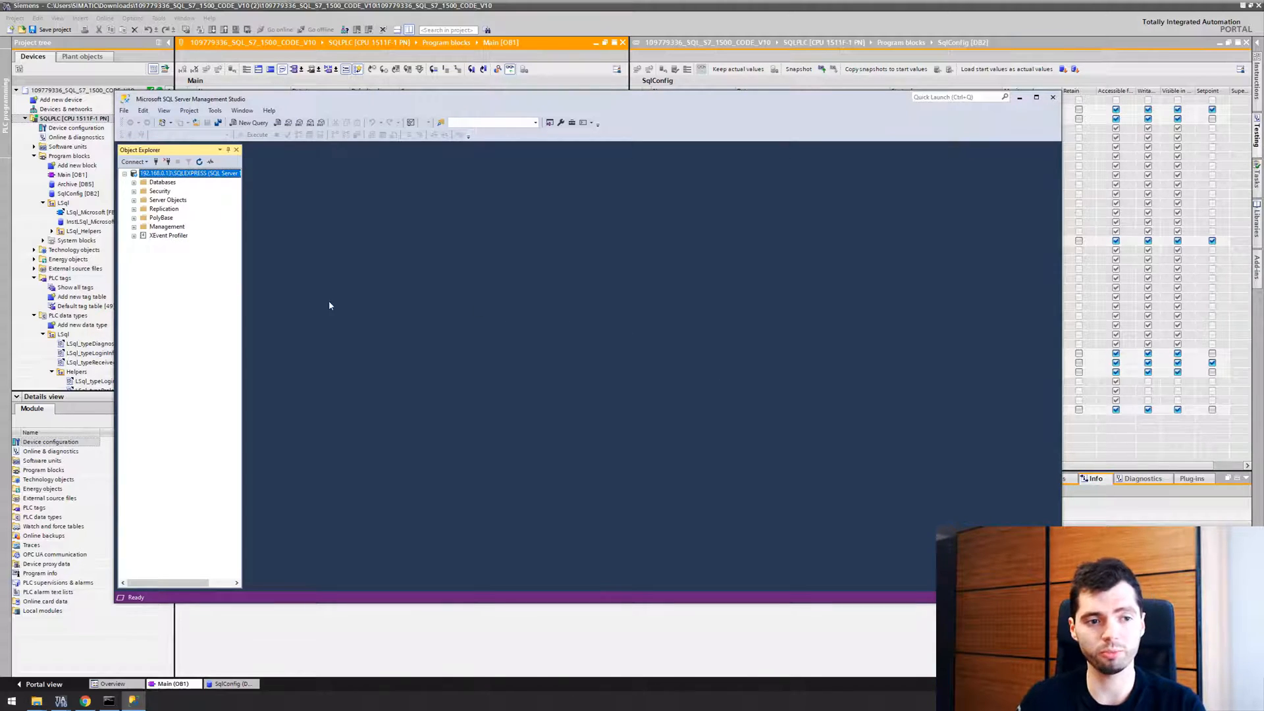
left_click(133, 182)
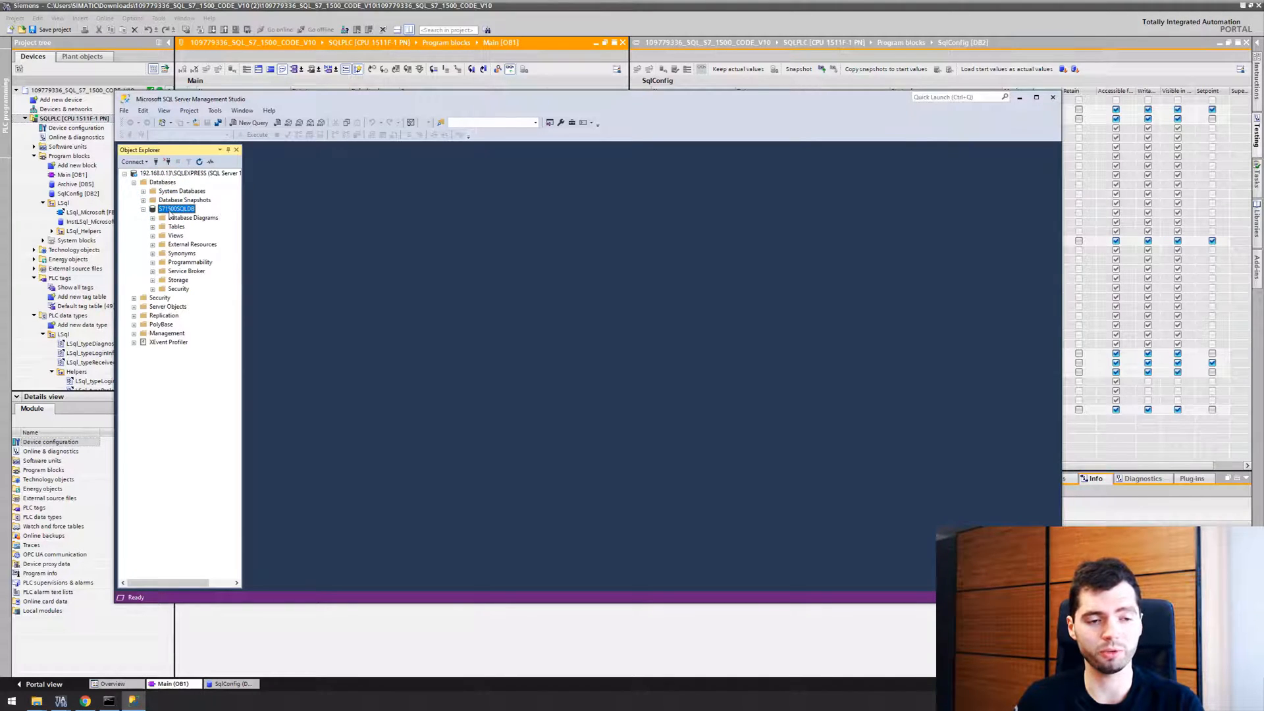
left_click(152, 227)
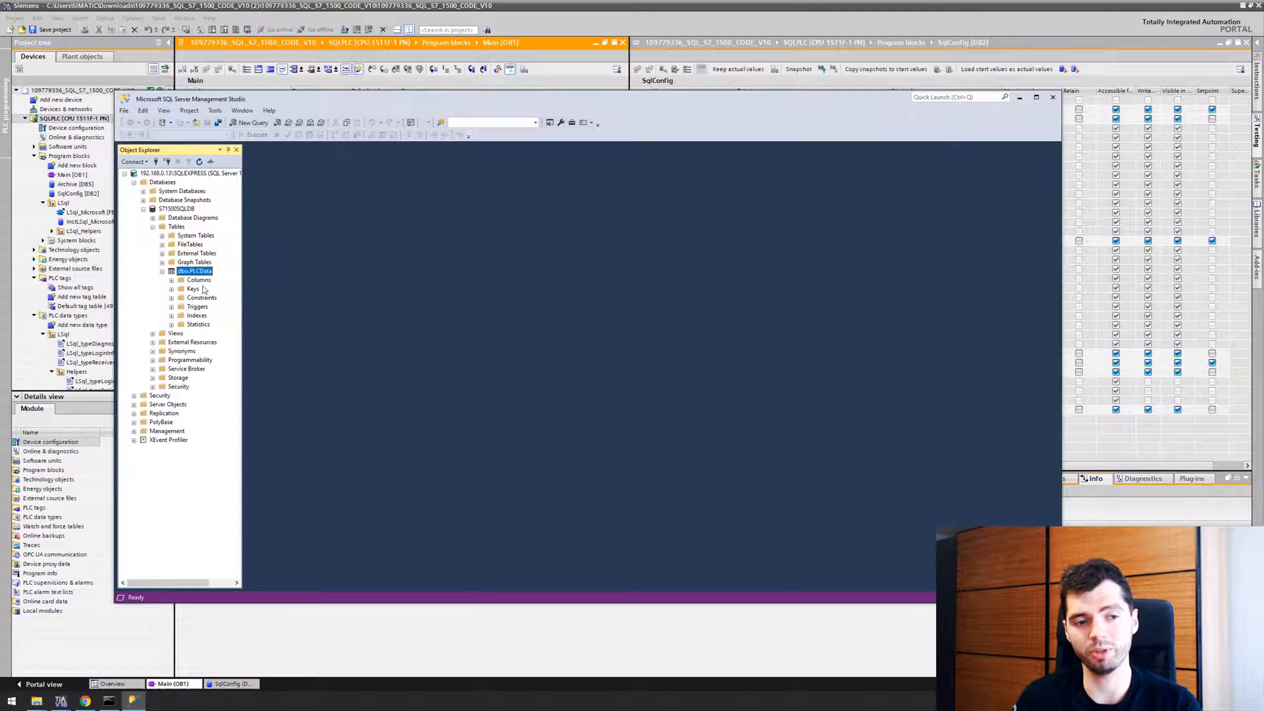
left_click(172, 280)
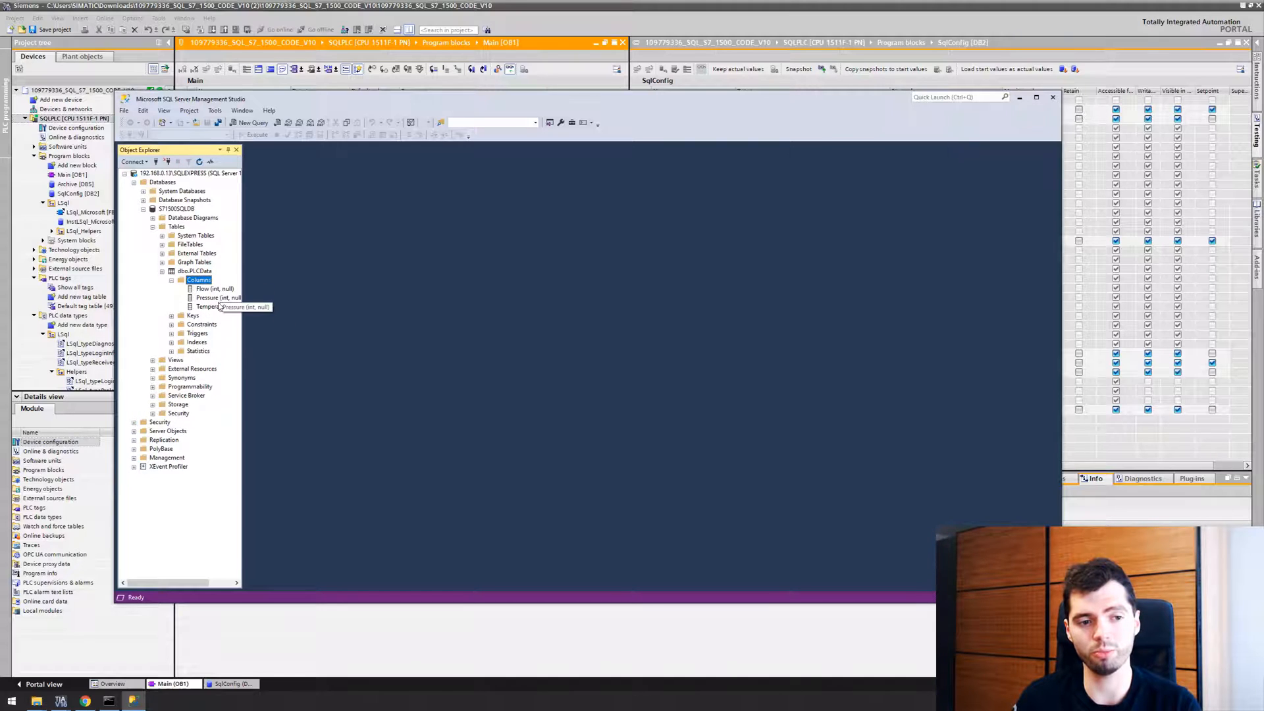
left_click(199, 280)
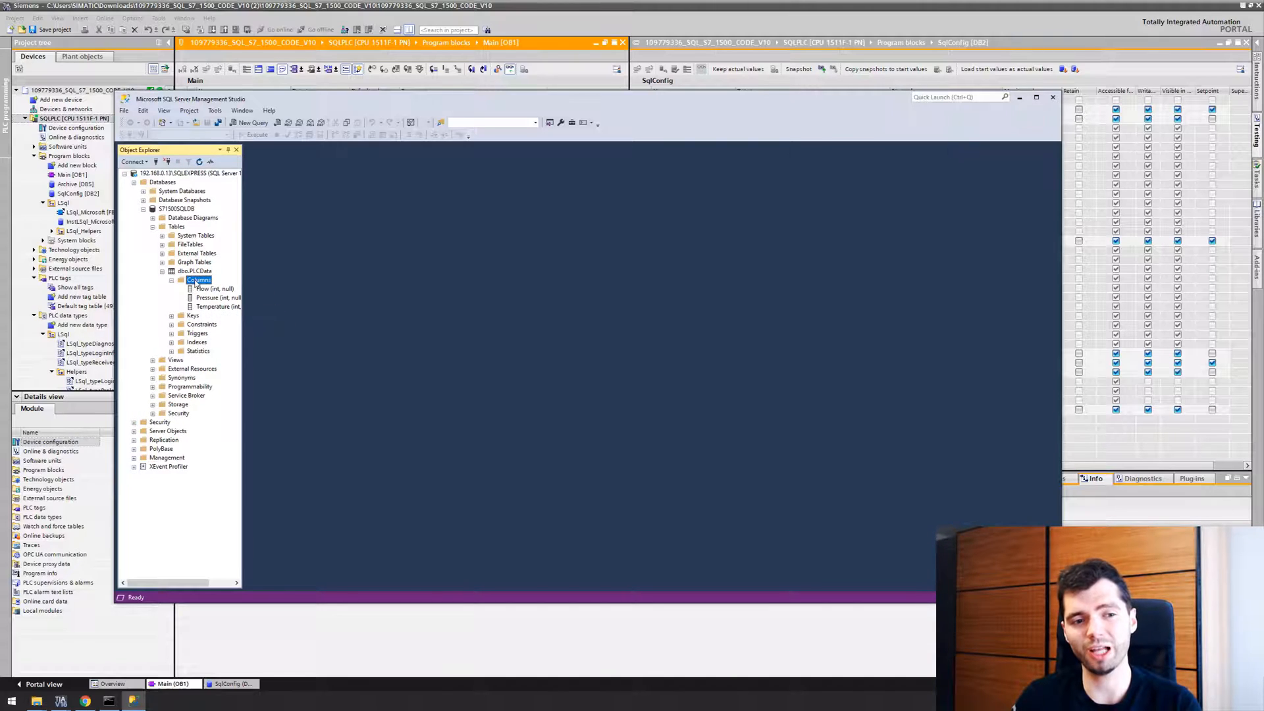
right_click(194, 271)
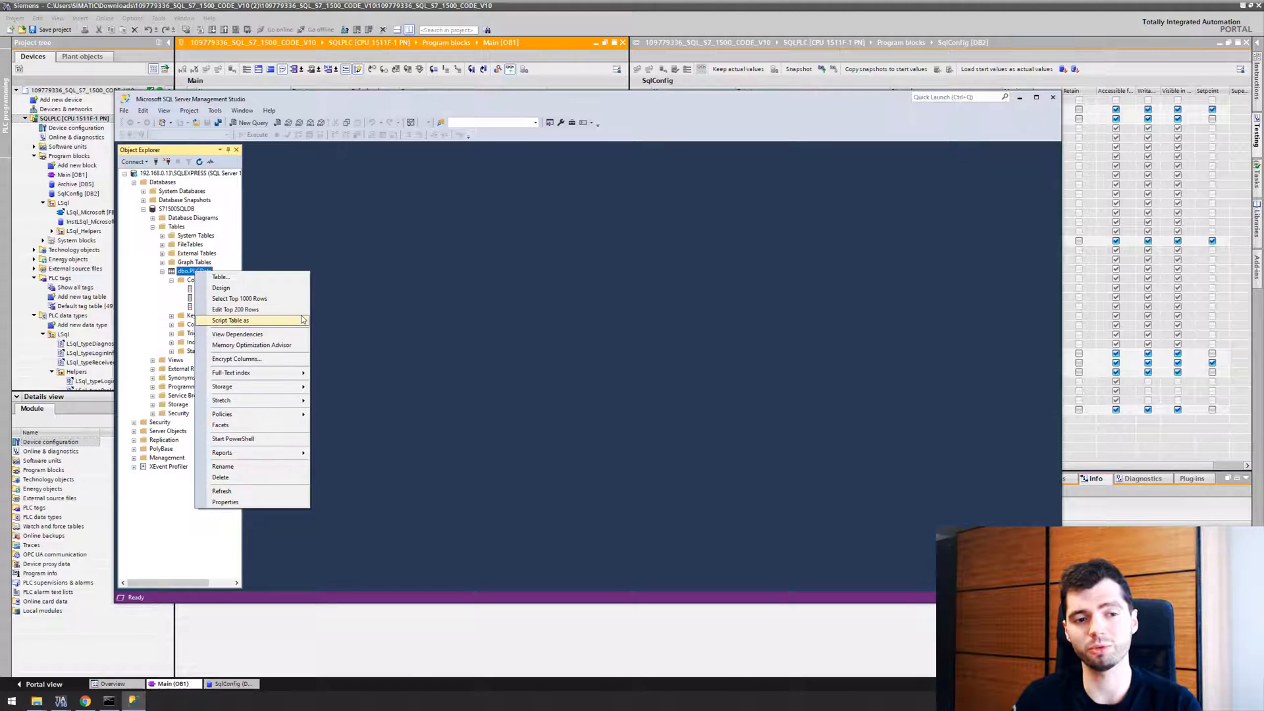
left_click(427, 384)
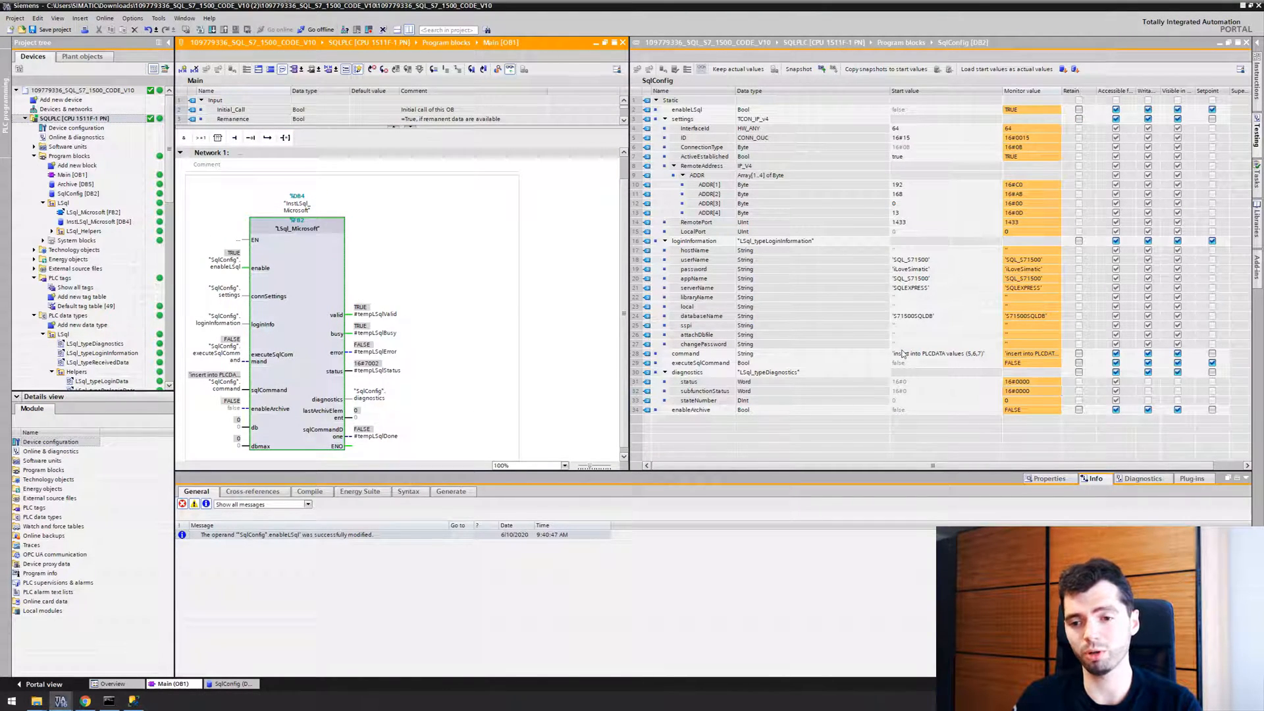
mouse_move(729, 324)
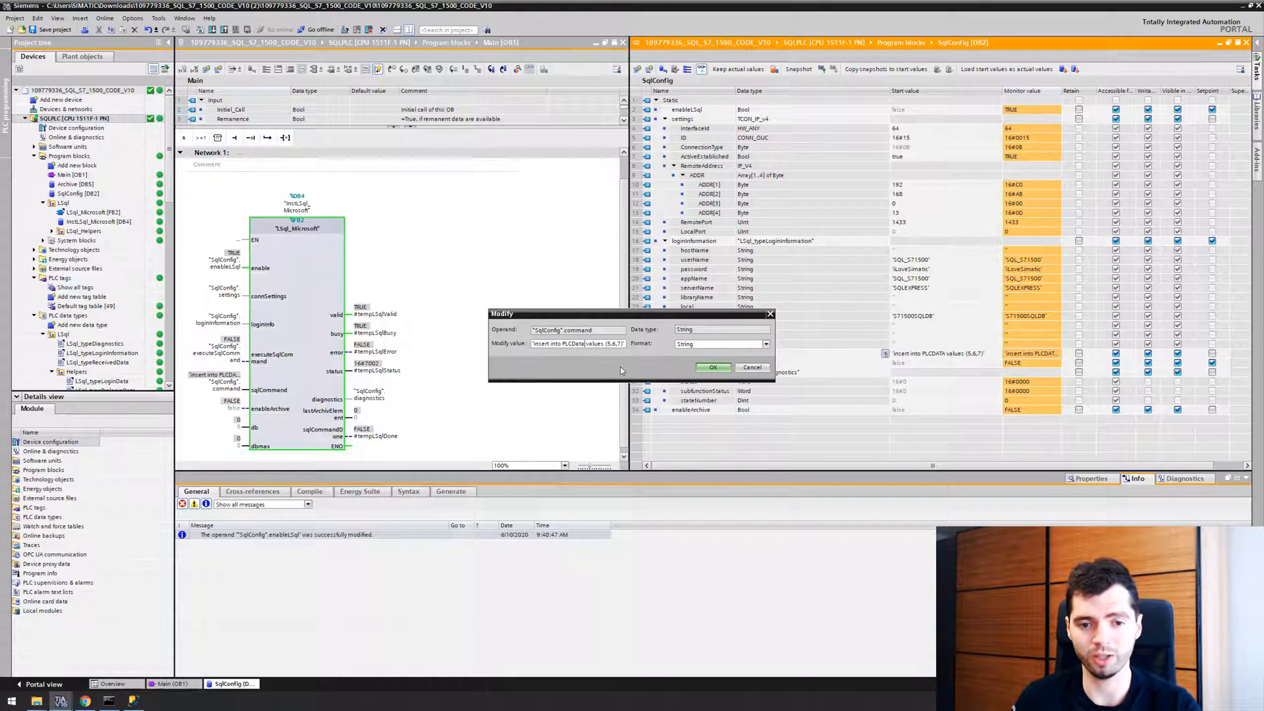
mouse_move(590, 393)
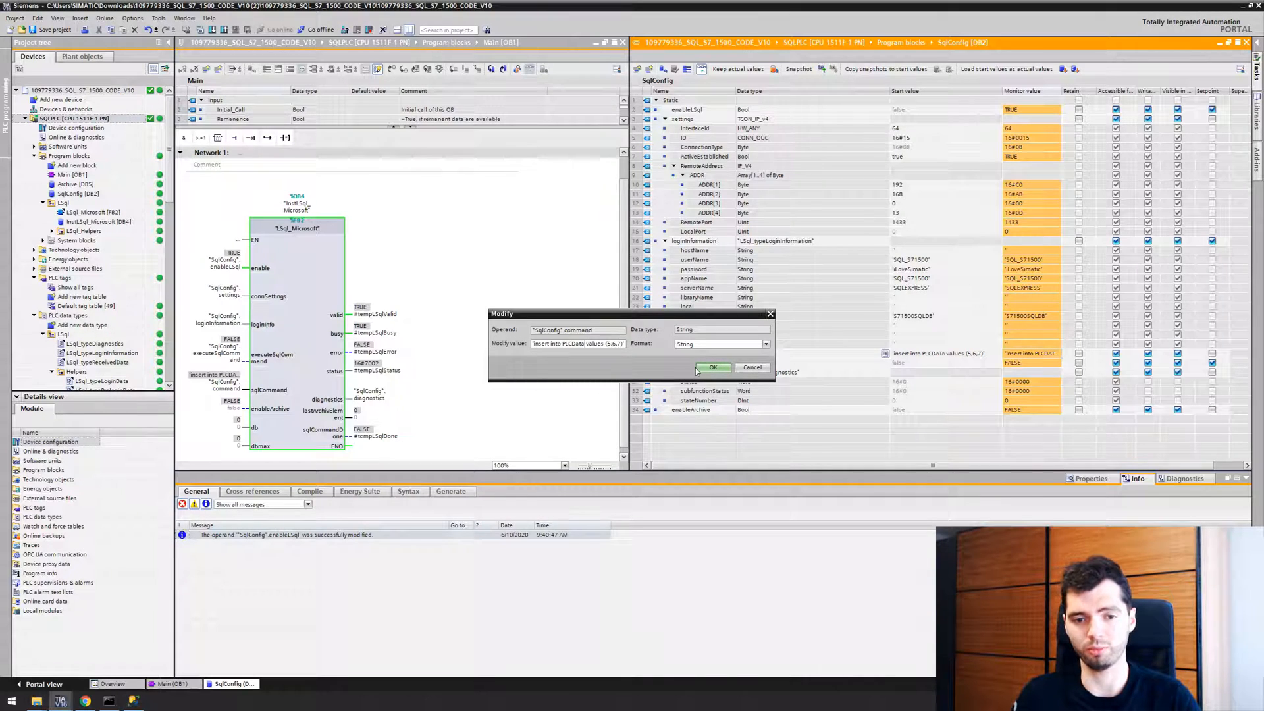
Step: Confirm the command value 'insert into PLCData values (5,6,7)'
left_click(711, 368)
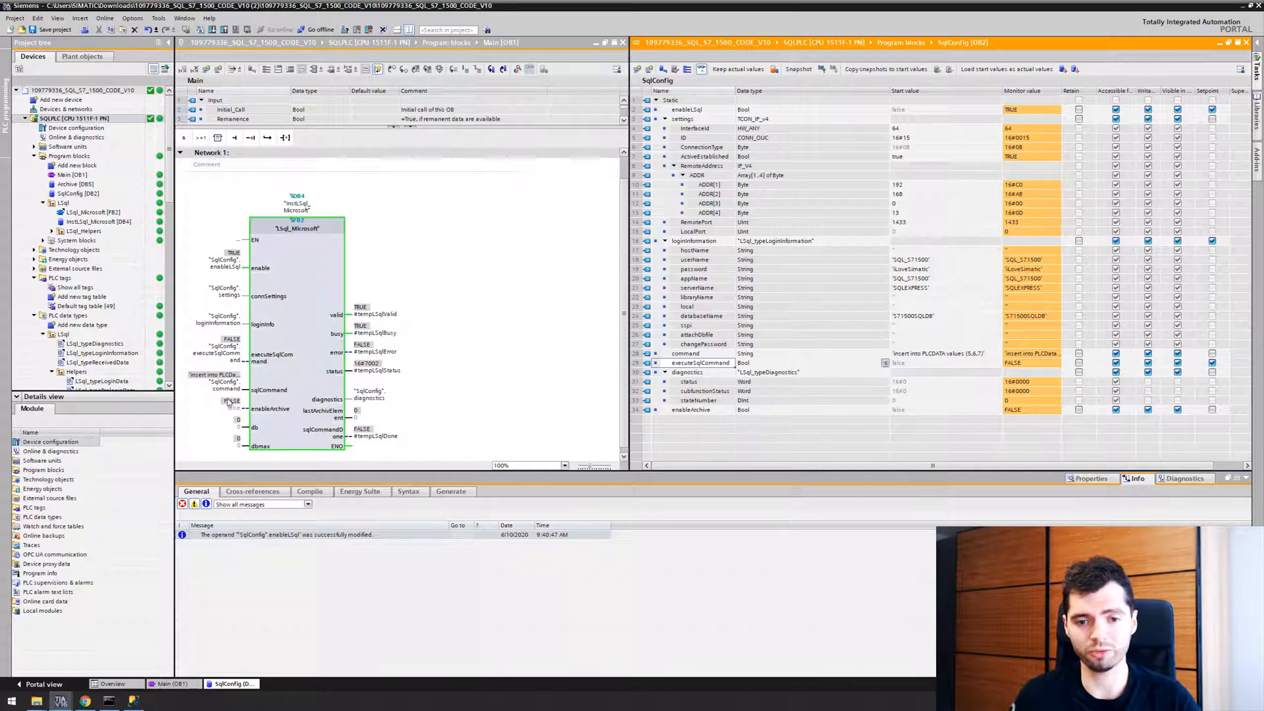
mouse_move(231, 353)
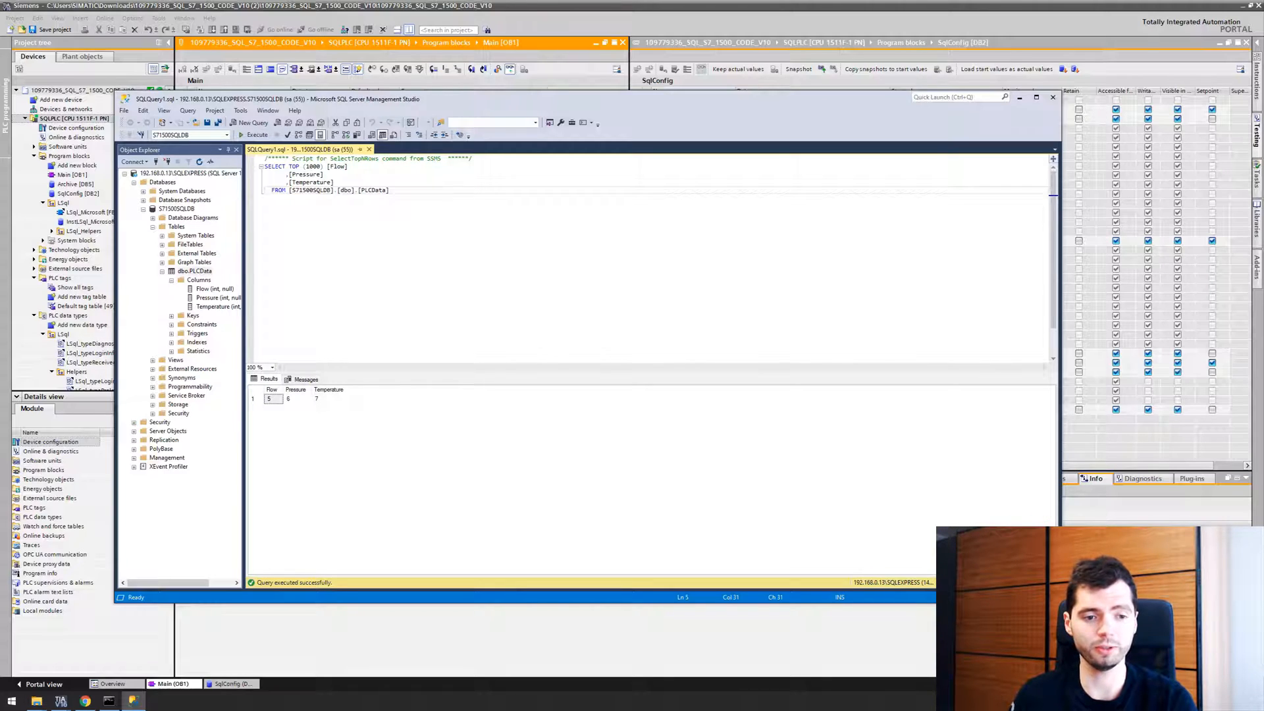
mouse_move(305, 414)
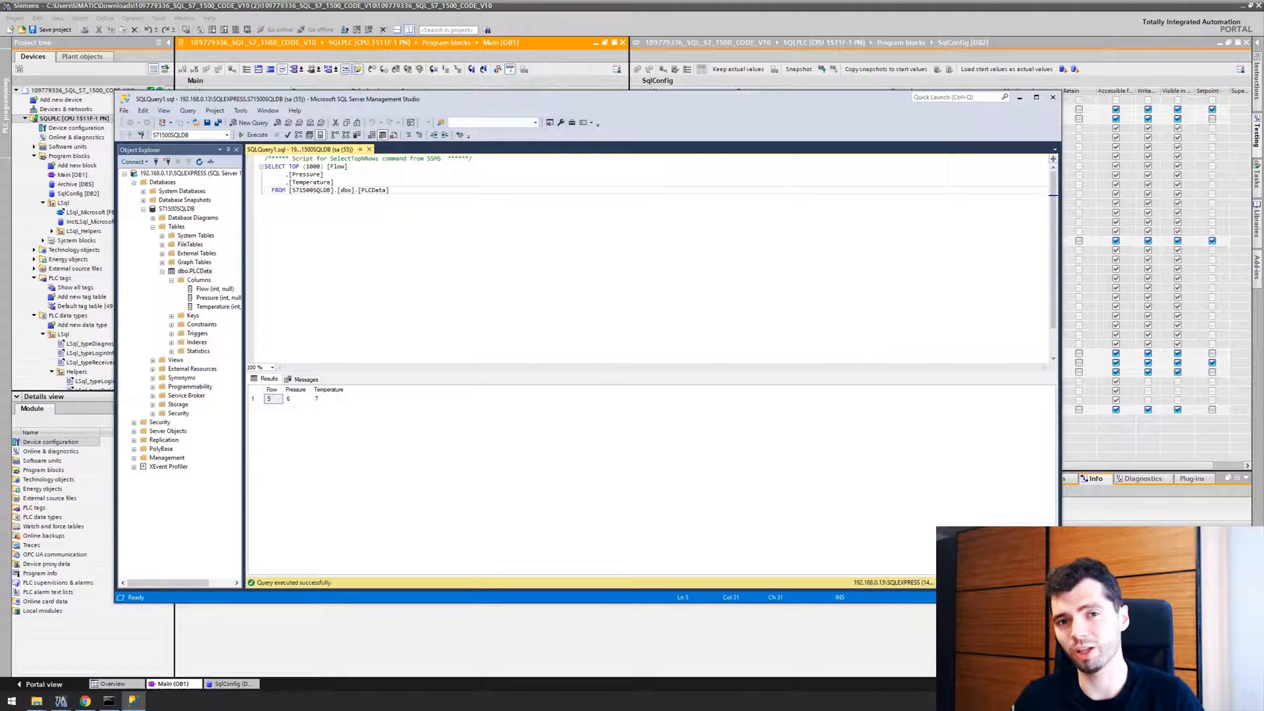
mouse_move(995, 148)
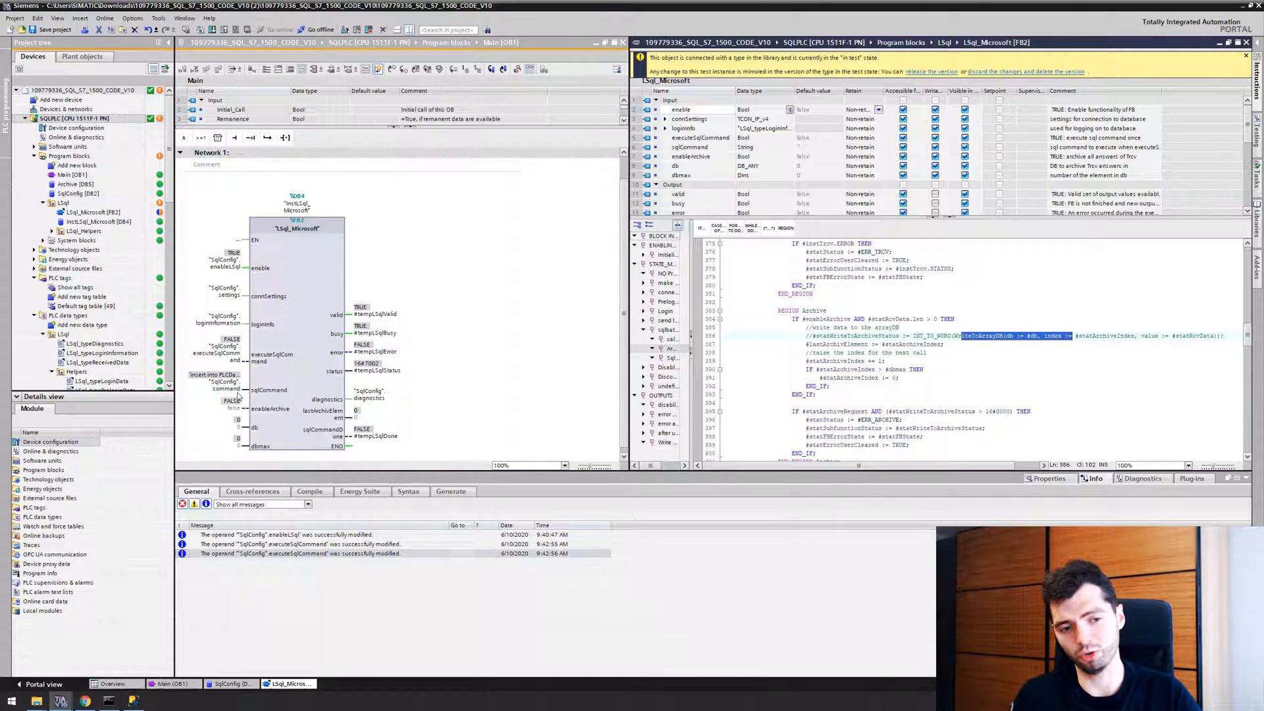
mouse_move(430, 435)
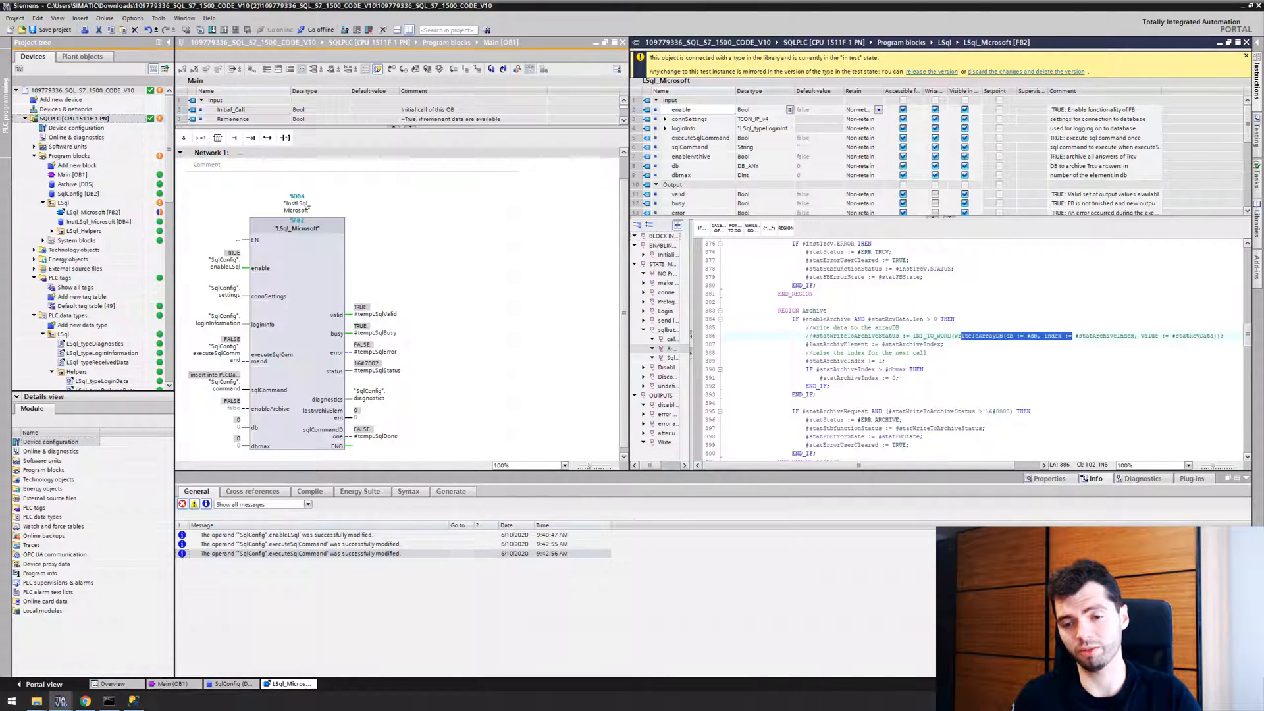
Step: Drag-select the REGION Archive lines in the LSql_Microsoft [FB2] SCL code
left_click_drag(774, 311, 903, 420)
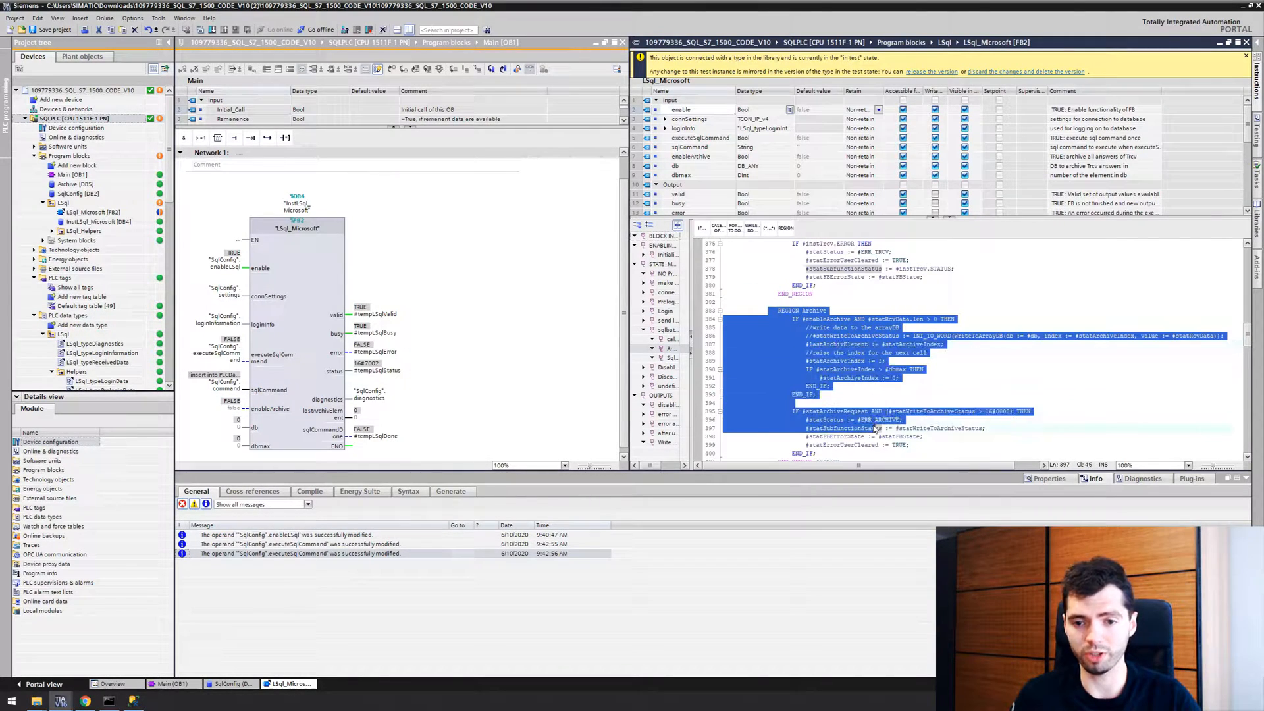